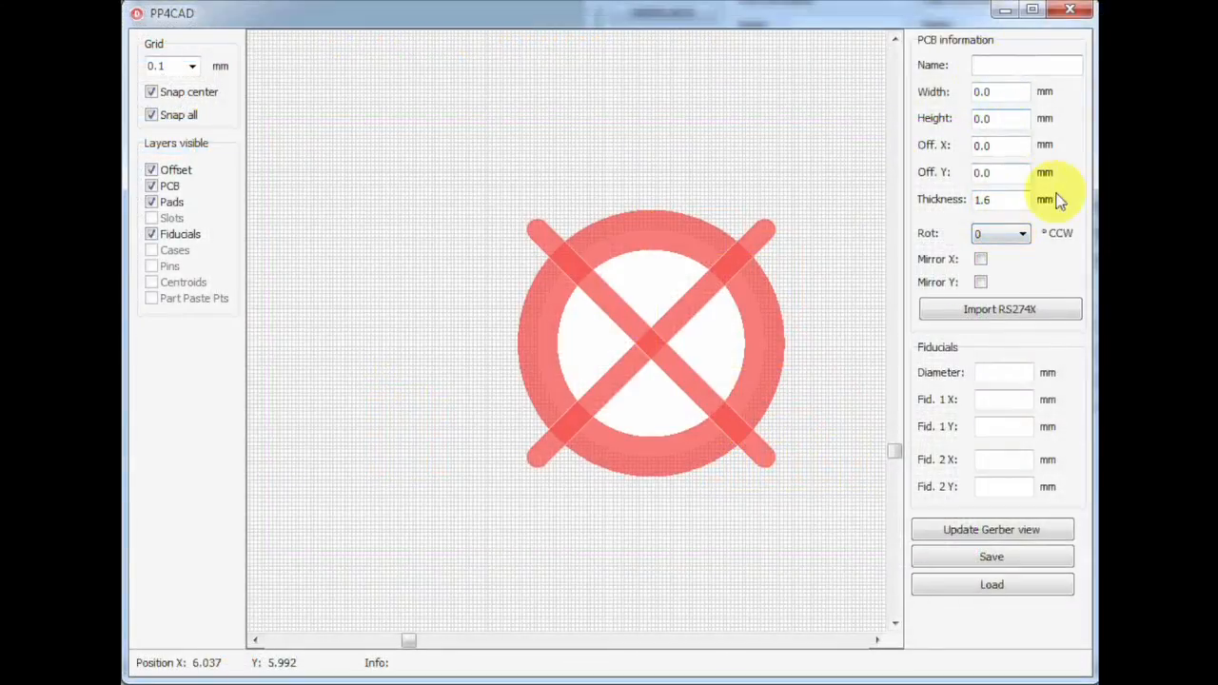
Name the board PP4Test, 80 x 50 mm, offsets 0, trying rotation 180 then setting it back to 0.
type("PP4Test")
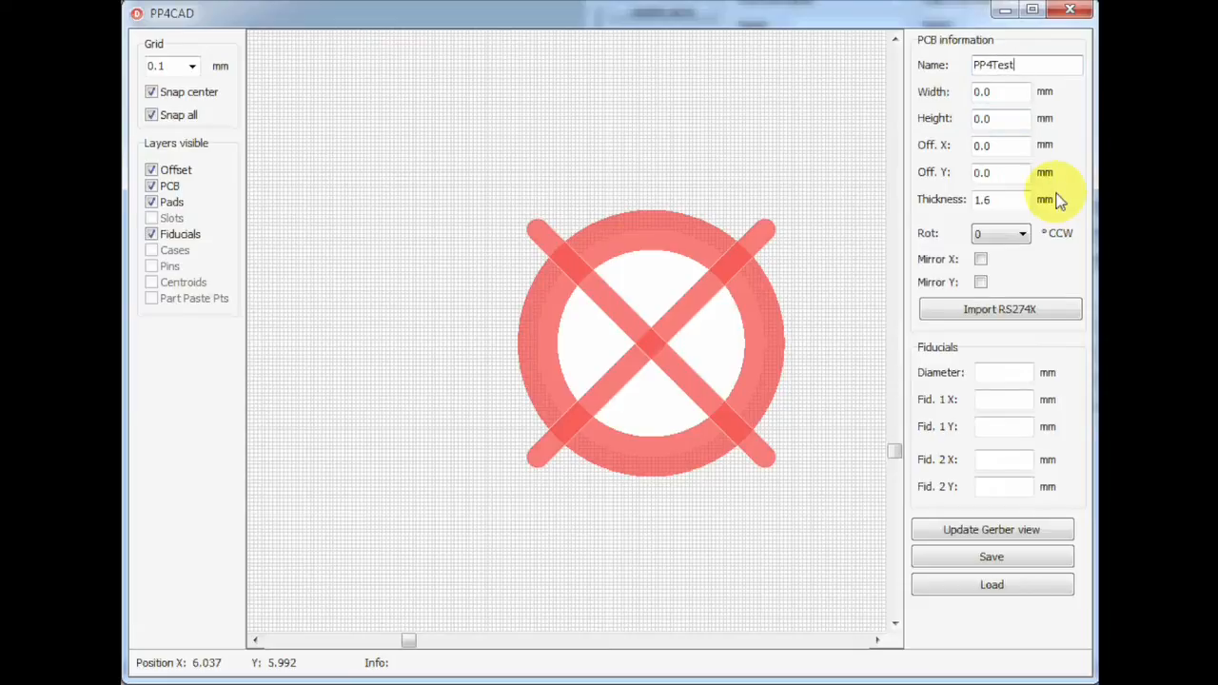
left_click(1000, 91)
type("80")
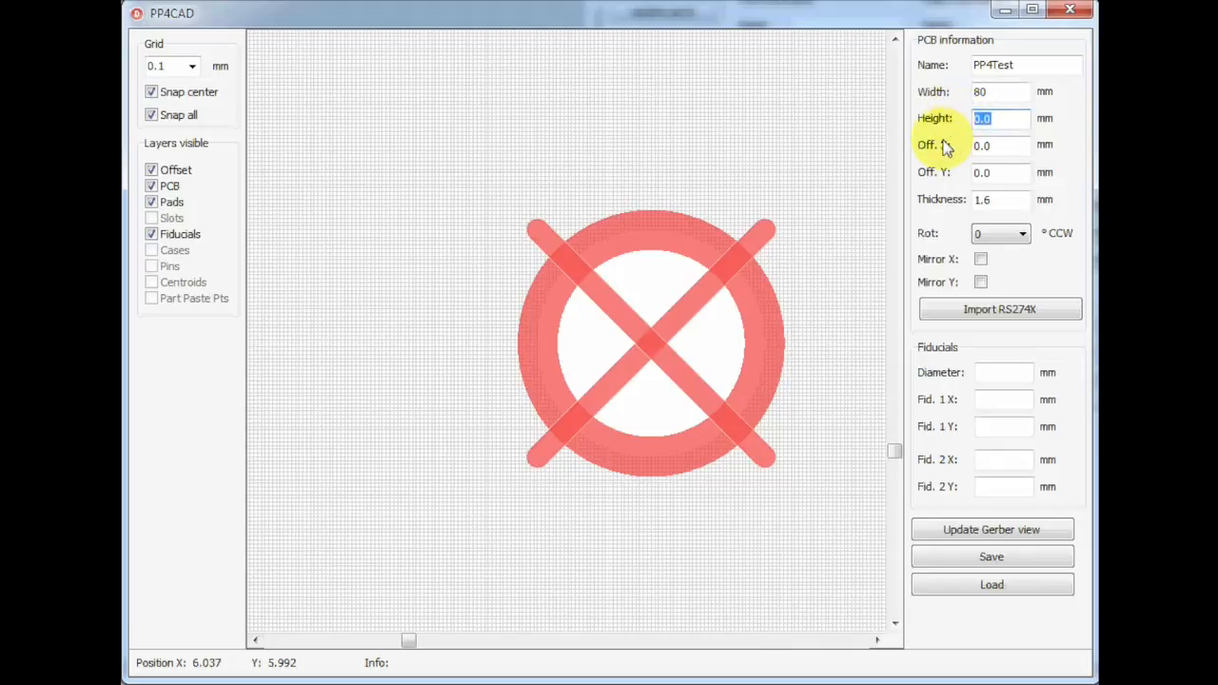
type("50")
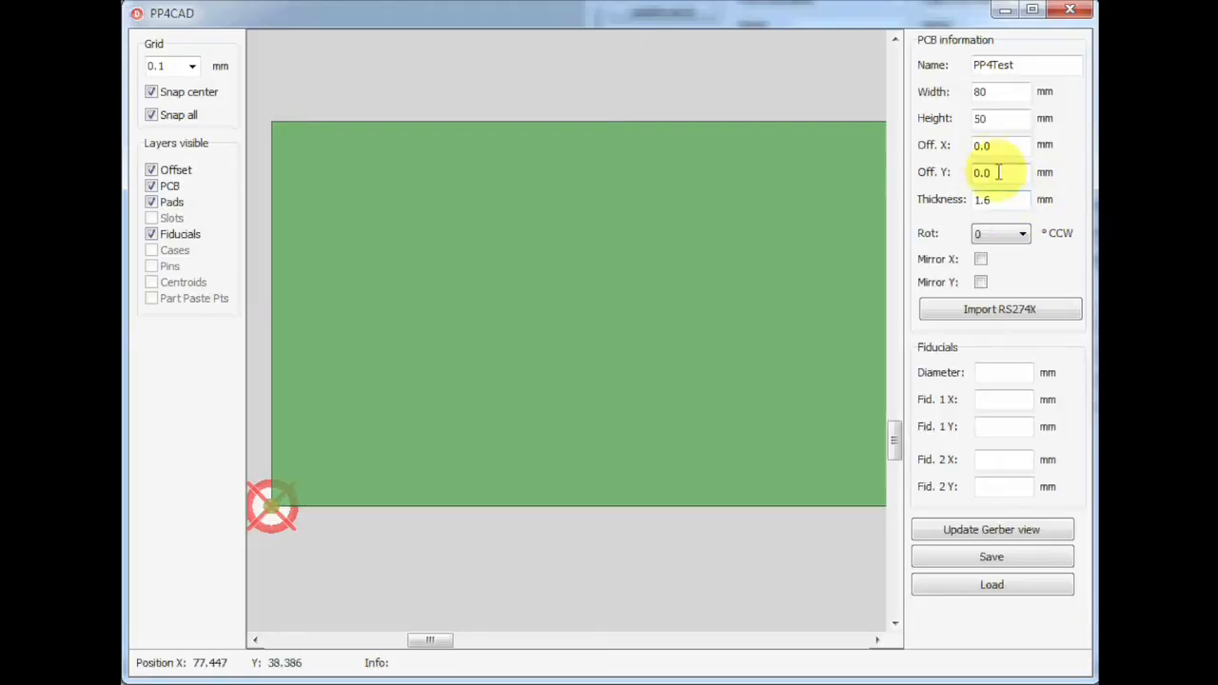
type("10")
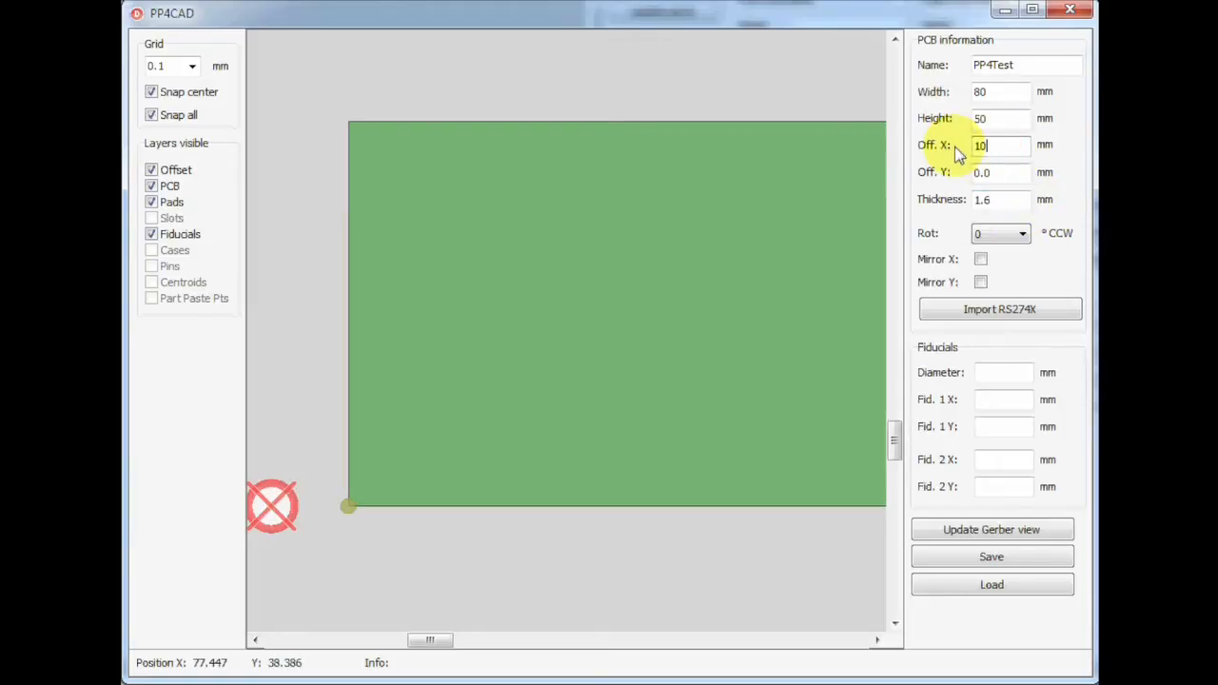
type("0")
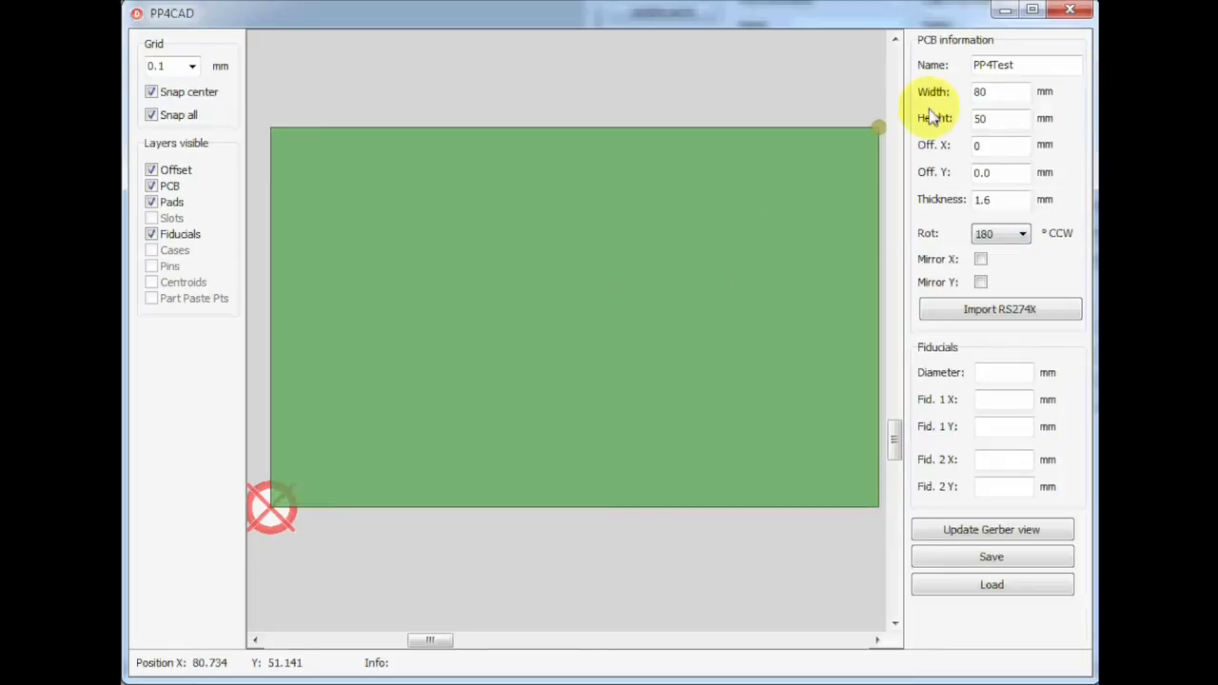
left_click(1020, 232)
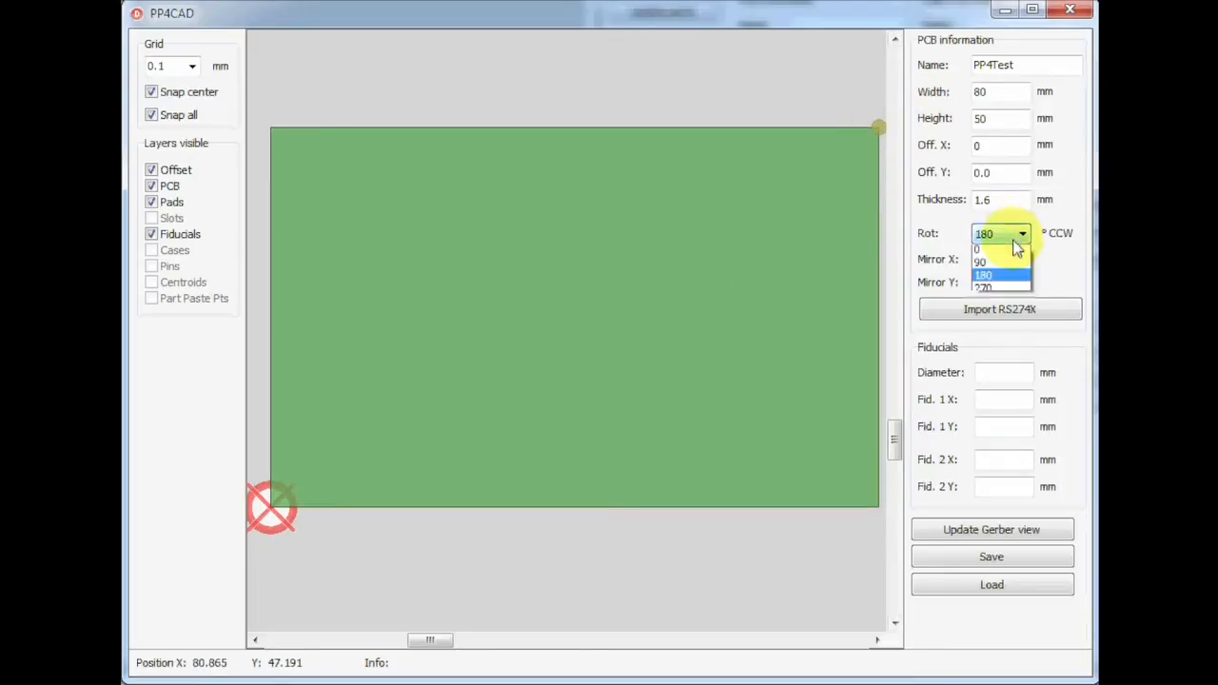
left_click(982, 263)
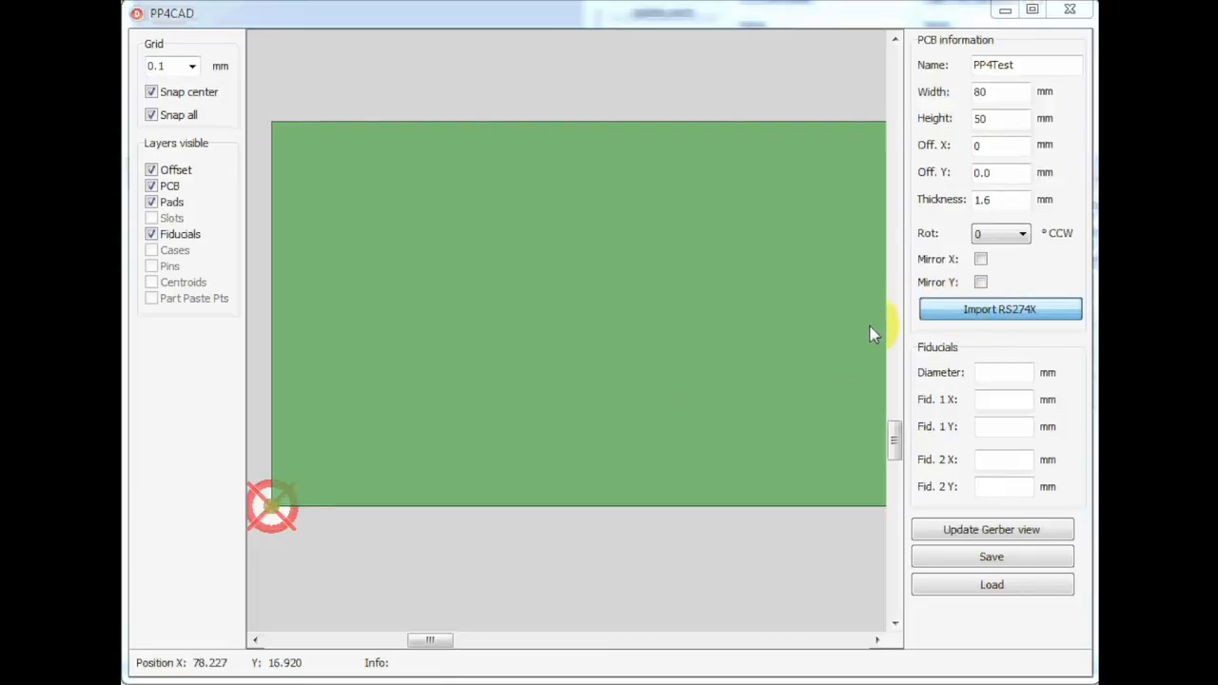
Import the RS274X Gerber file so its pads appear in red on the PP4Test board.
left_click(1000, 309)
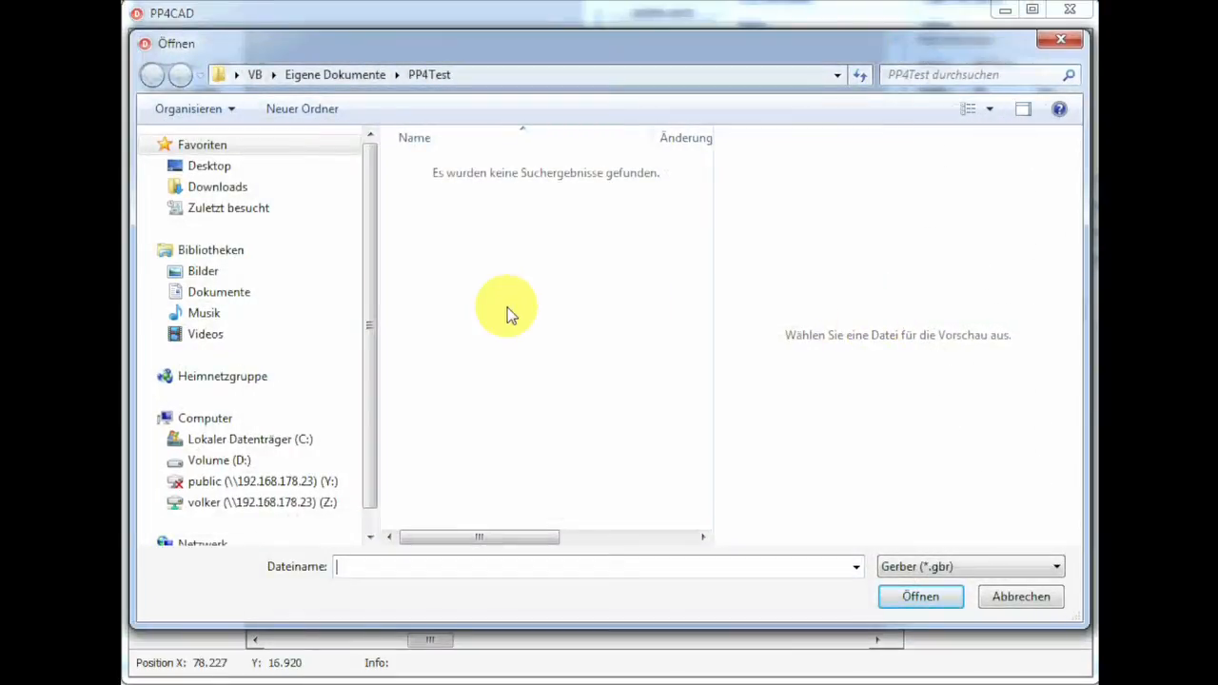
left_click(1055, 567)
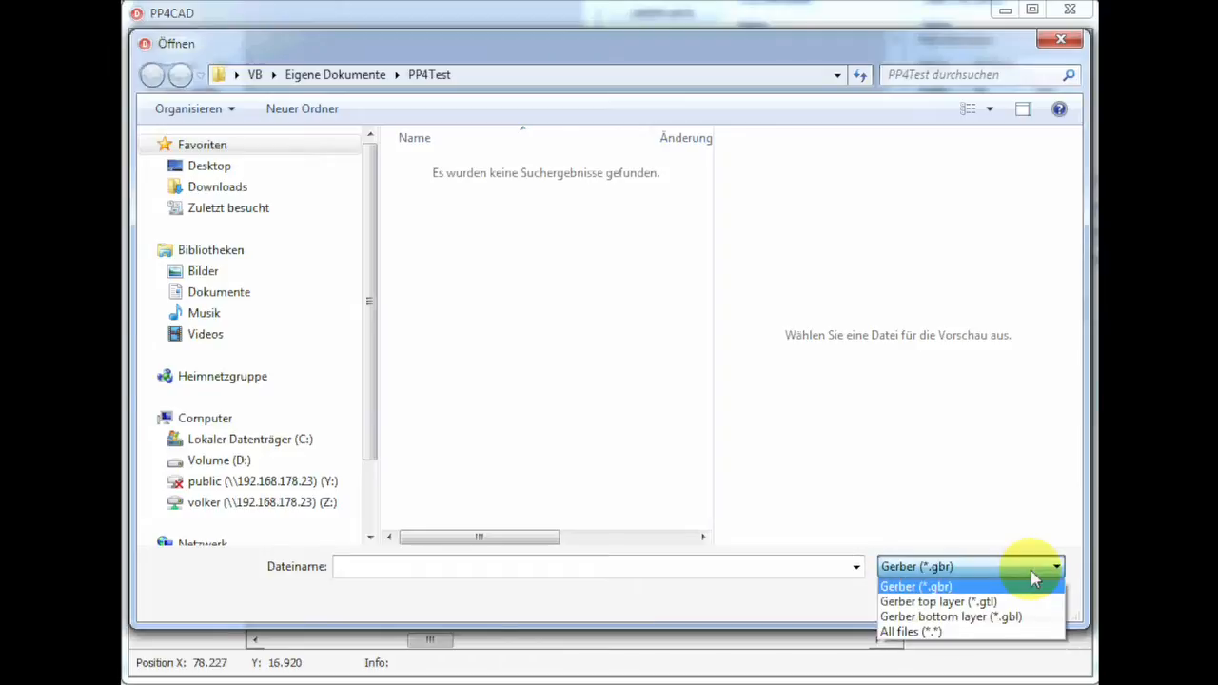
left_click(937, 602)
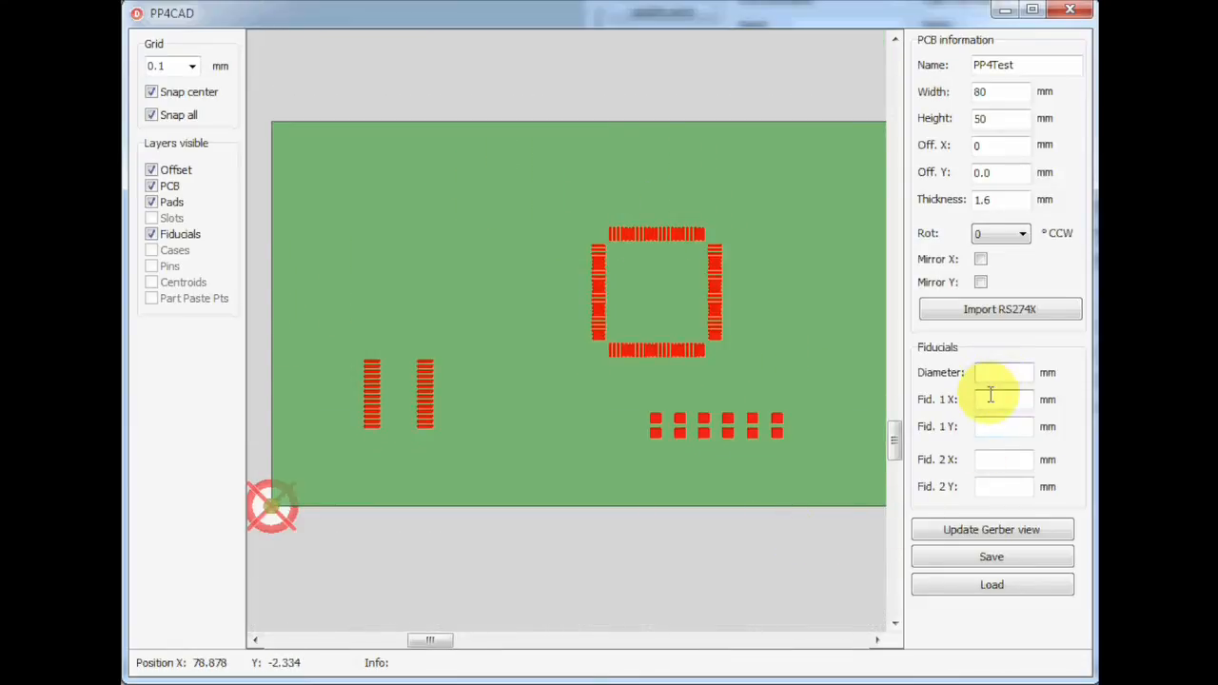
Add 1.5 mm fiducials at (5, 5) and (75, 45), update the Gerber view and save the board.
type("1.5")
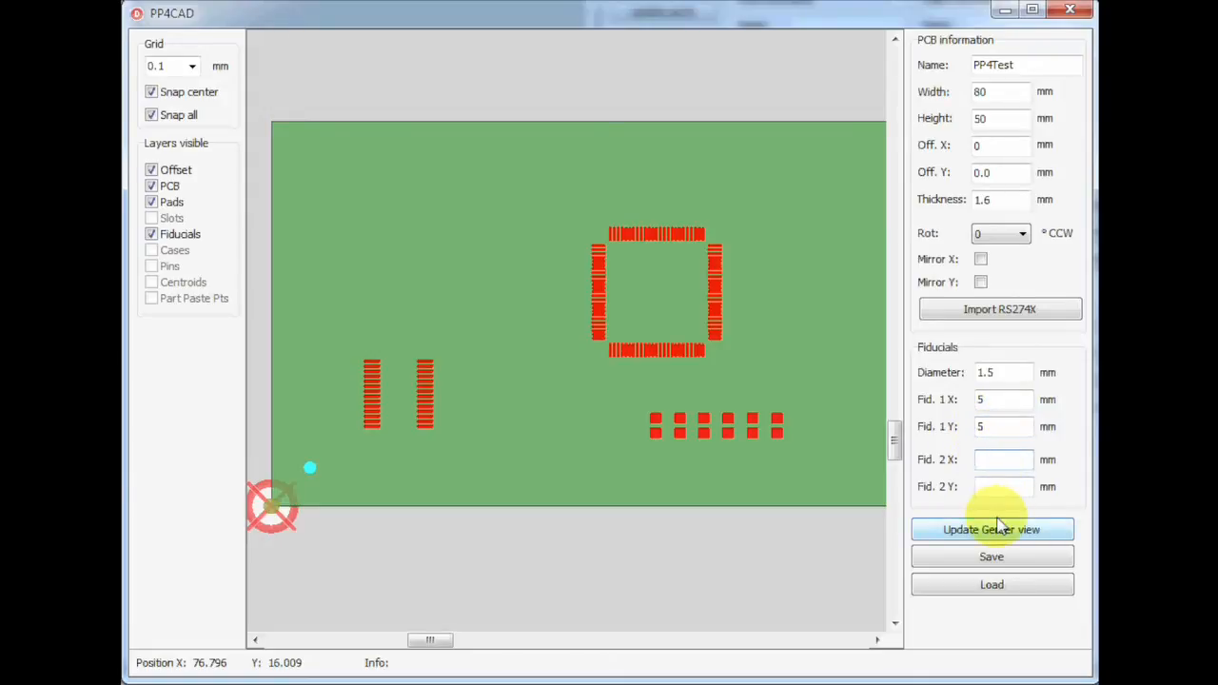
type("75")
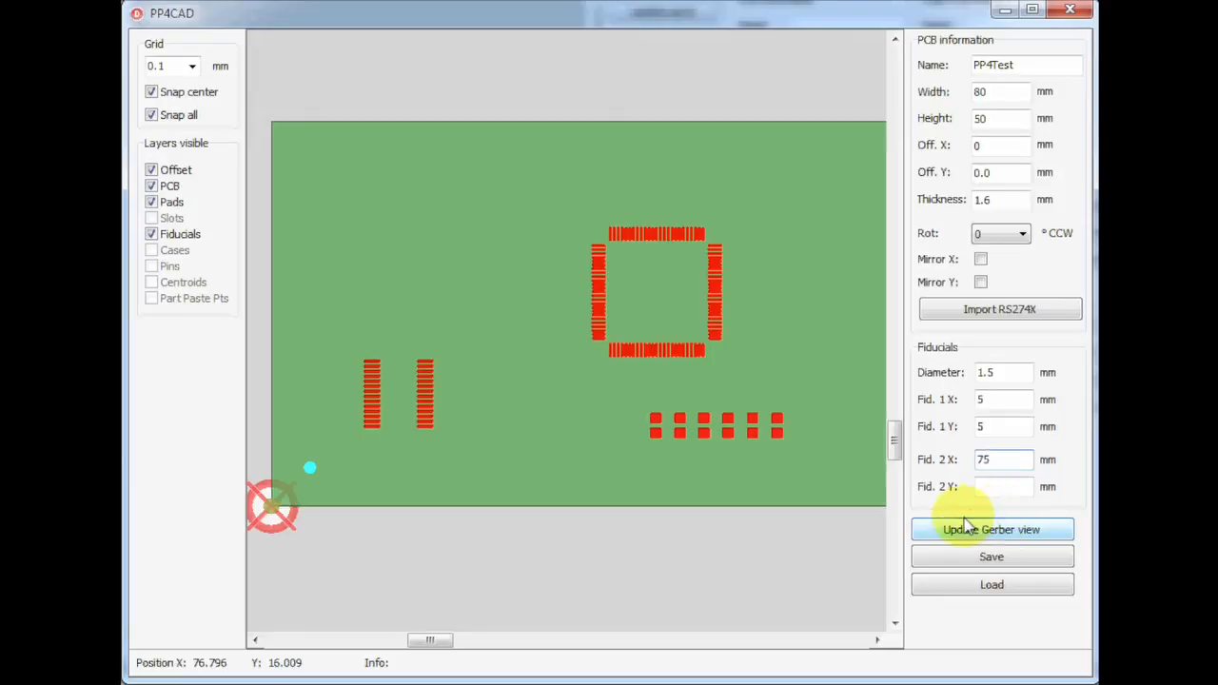
left_click(1003, 487)
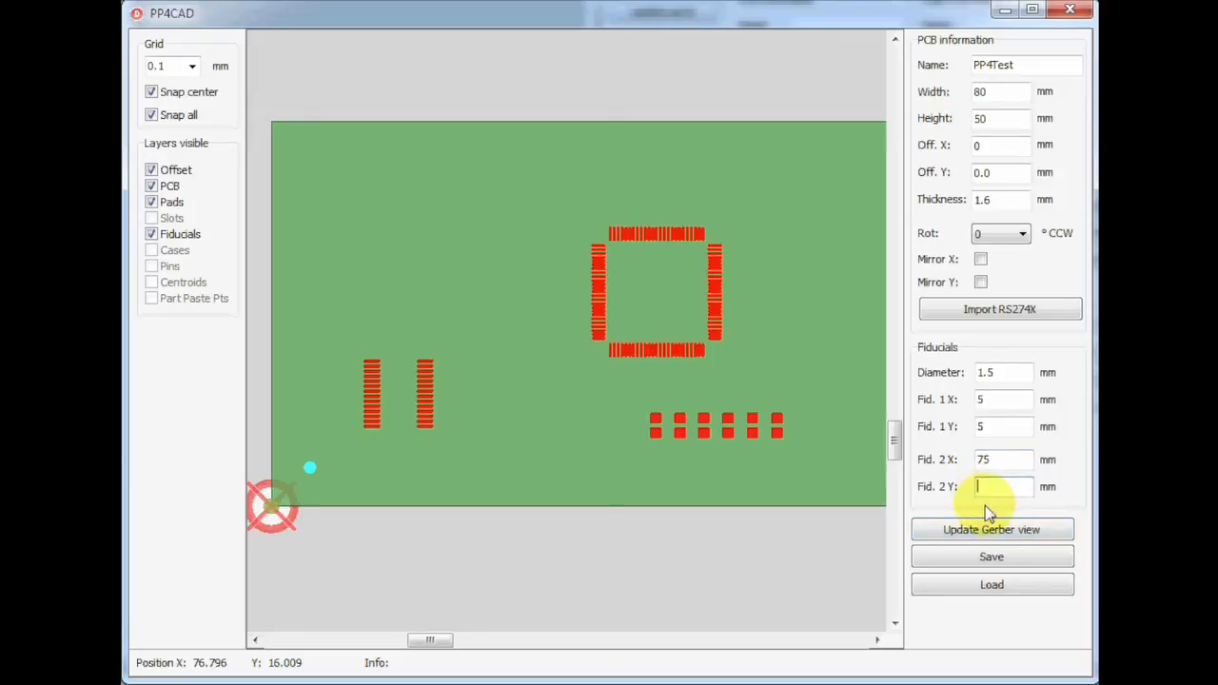
type("35")
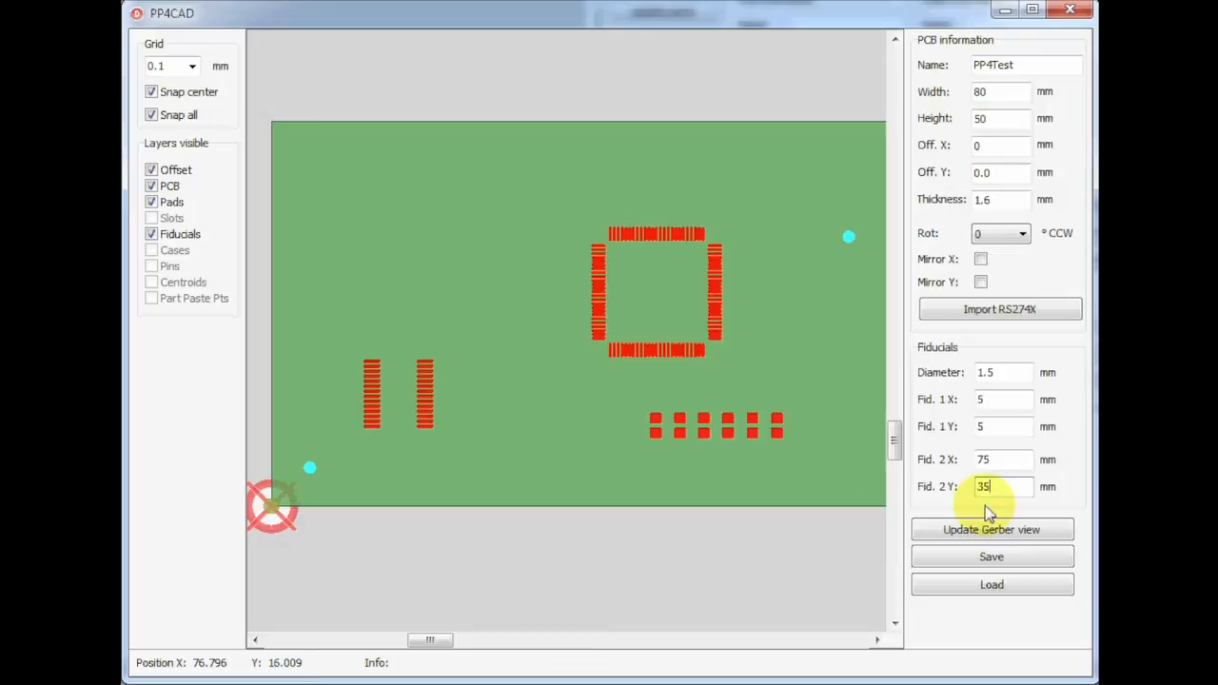
type("45")
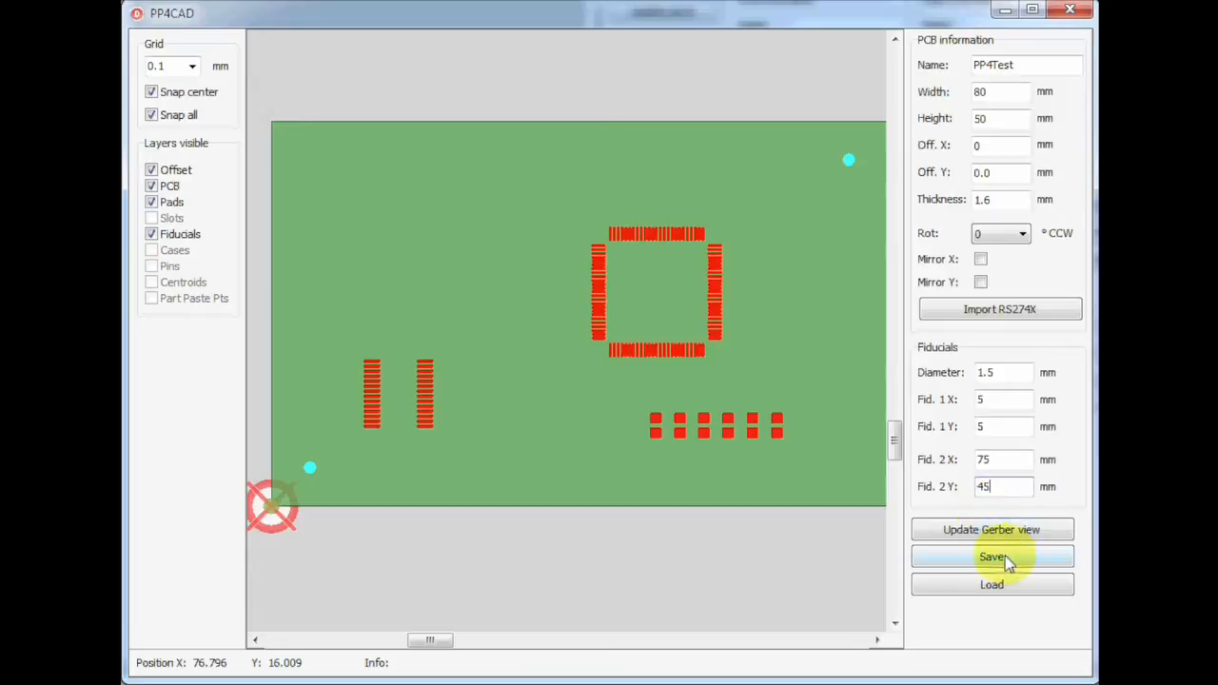
left_click(992, 555)
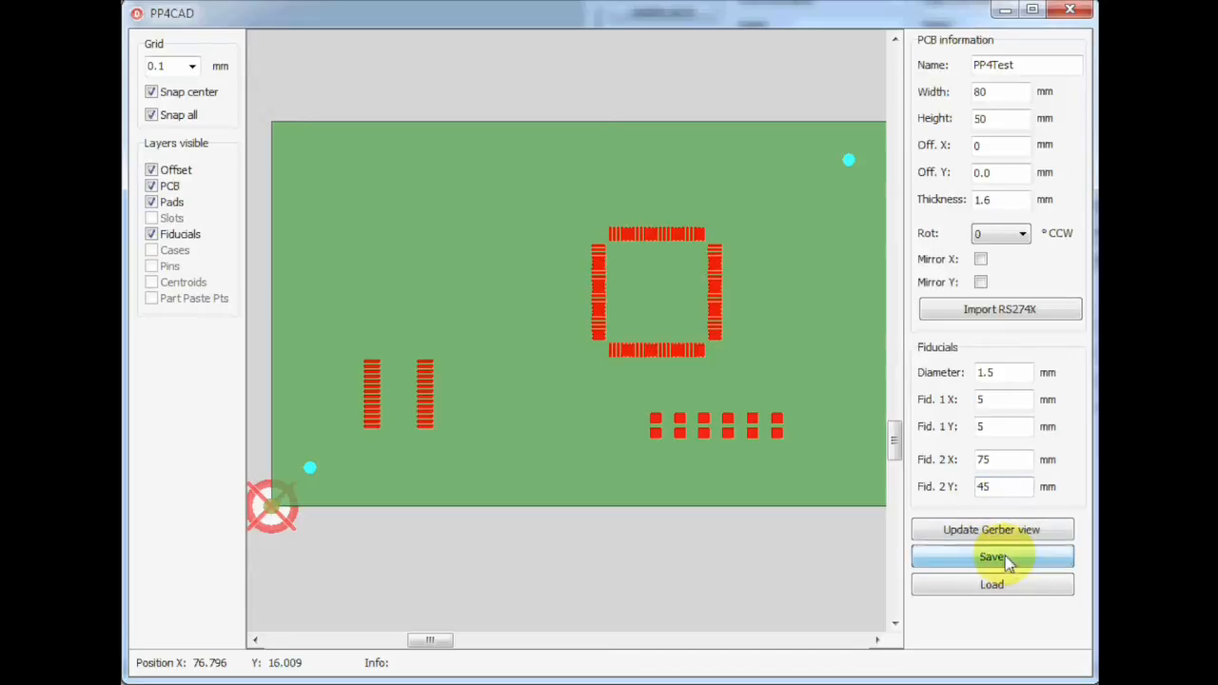
Bring up the empty Pick and Place project, glance at the Temp tab and return to Project.
left_click(992, 556)
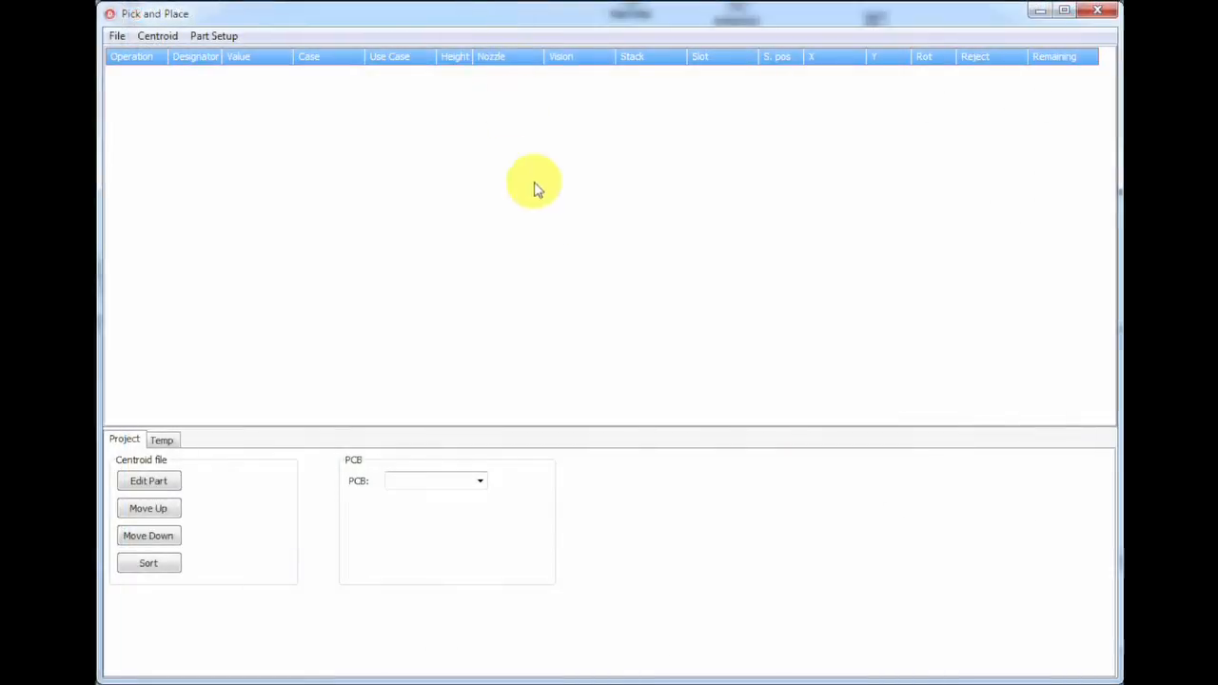
mouse_move(570, 295)
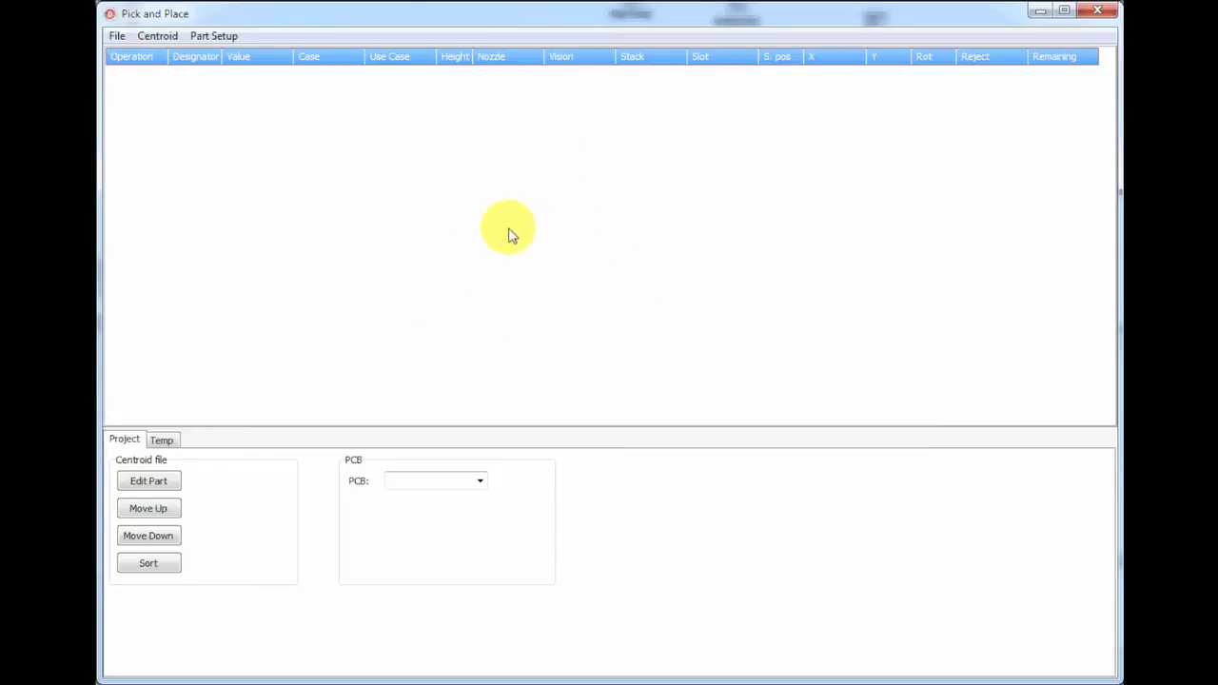
mouse_move(618, 537)
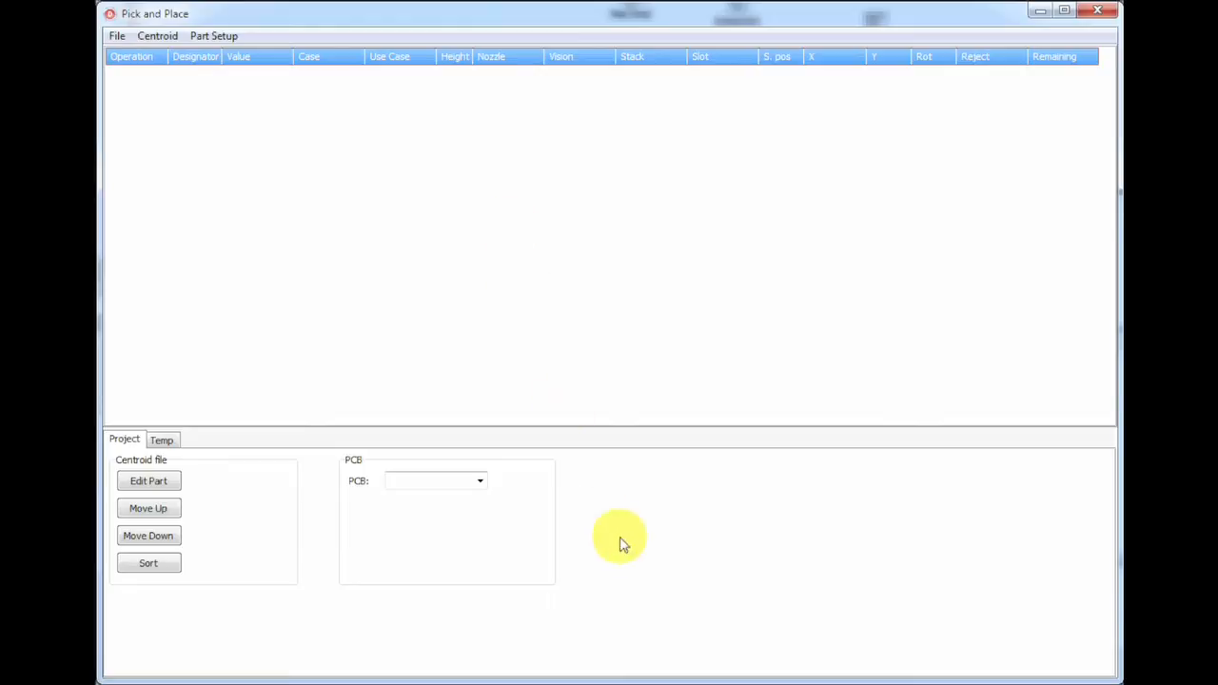
mouse_move(543, 552)
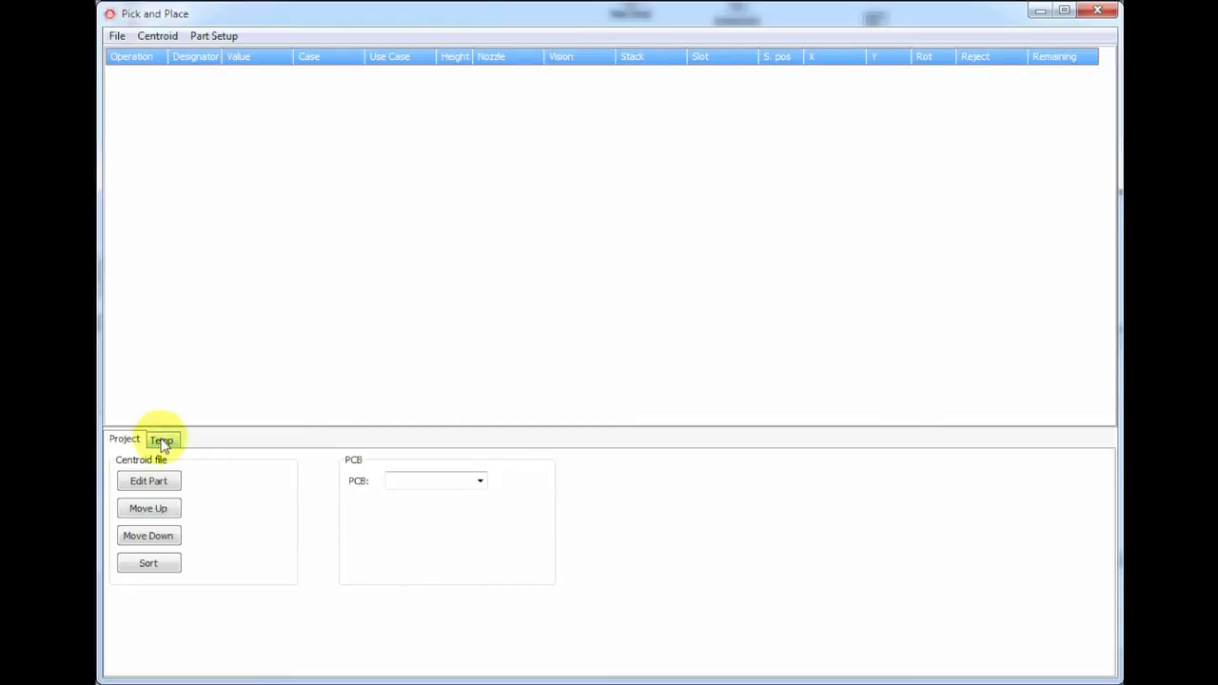
left_click(160, 438)
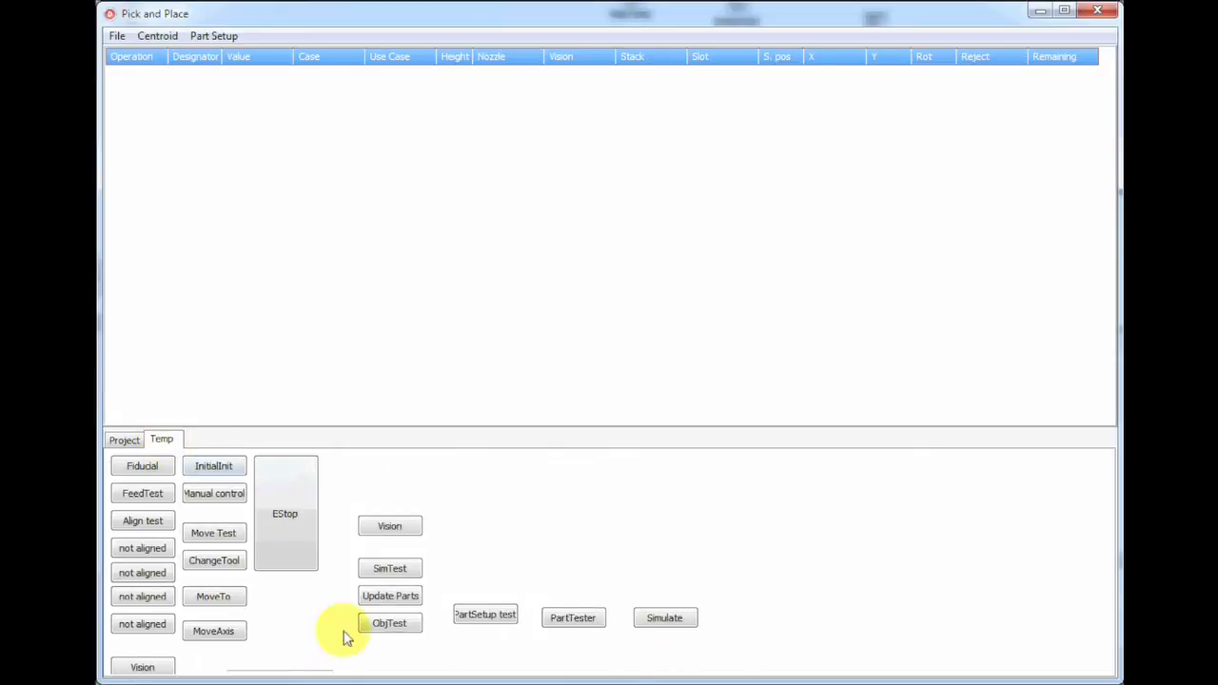
left_click(124, 440)
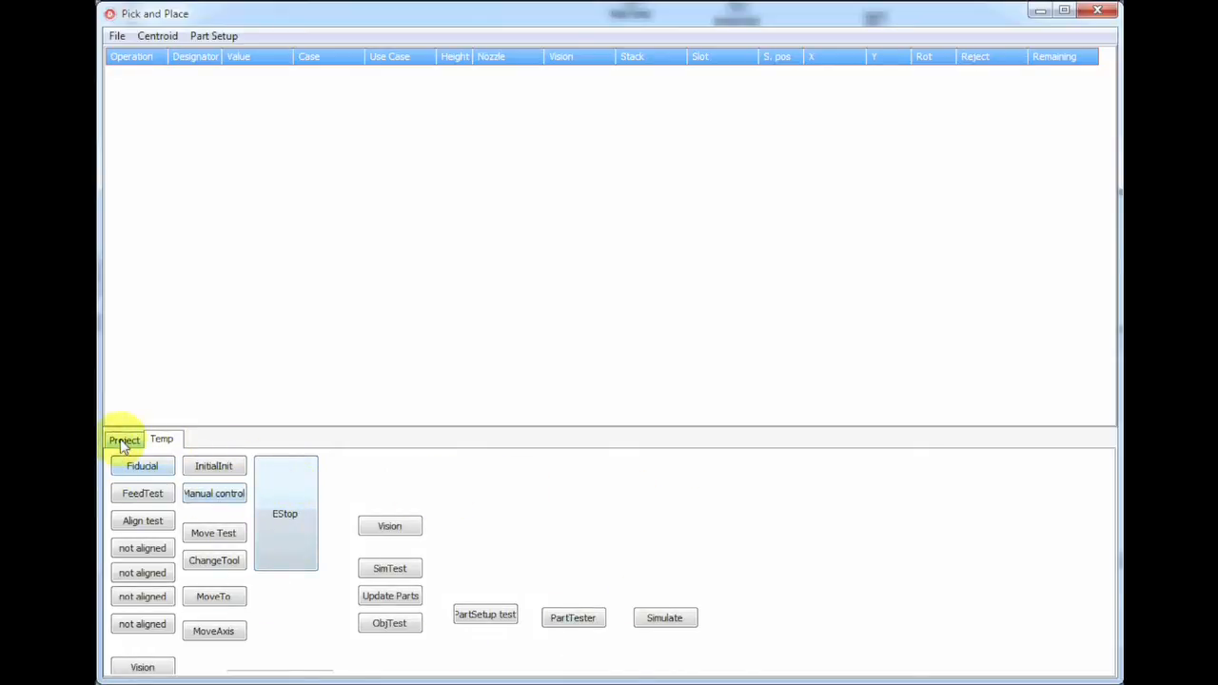
left_click(124, 438)
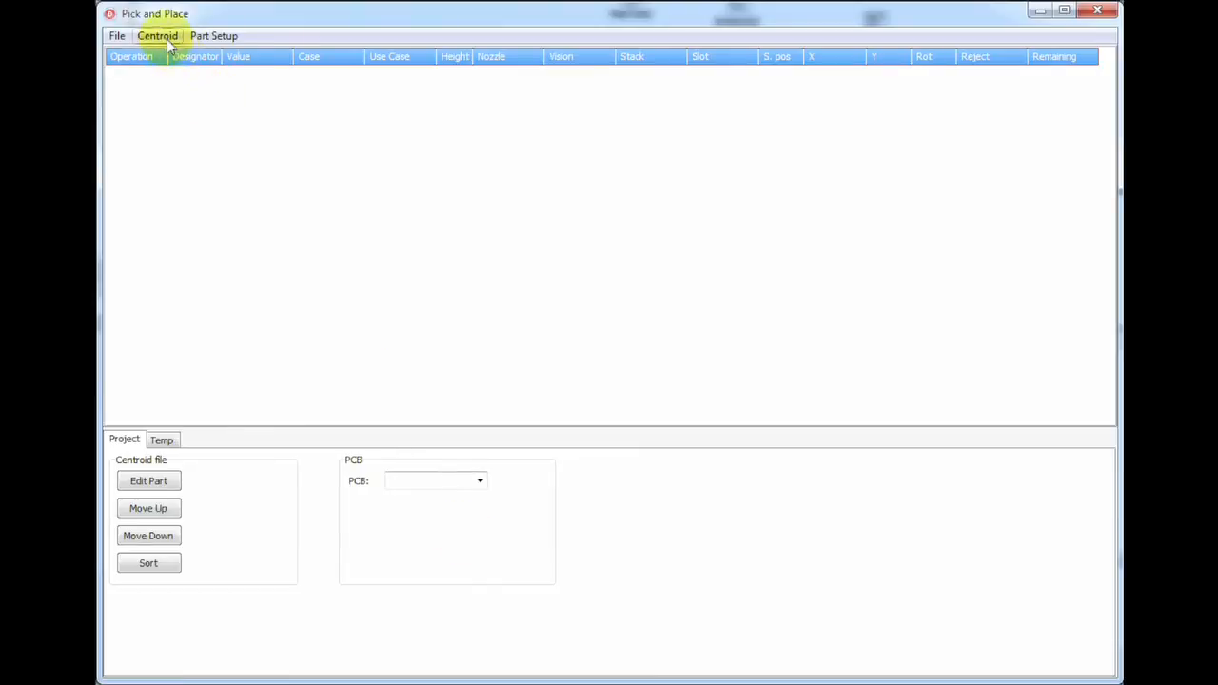
Start a centroid import and choose the AltiumTop conversion script.
left_click(156, 35)
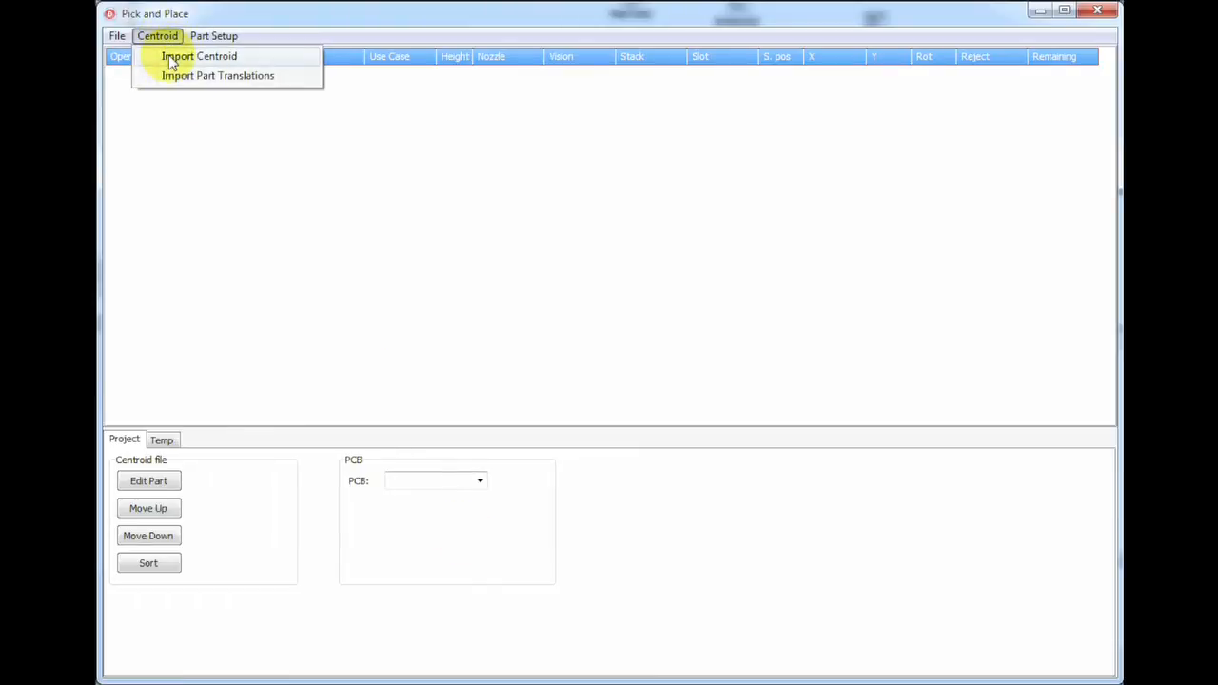
left_click(198, 56)
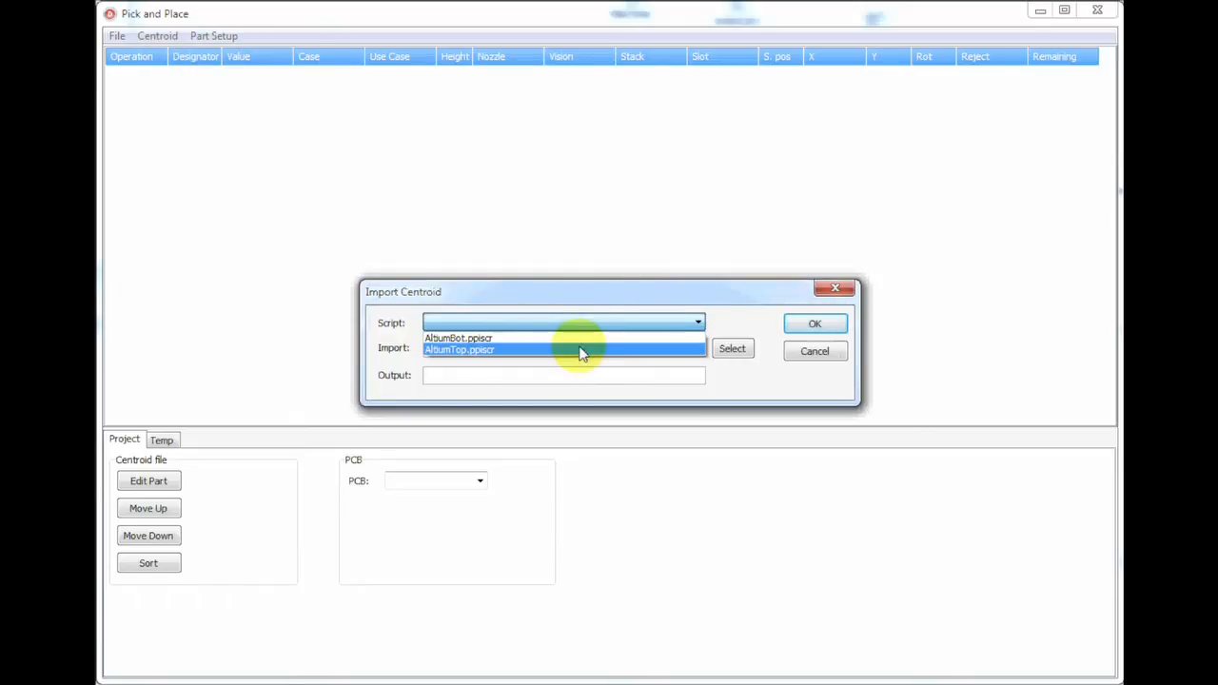
left_click(731, 348)
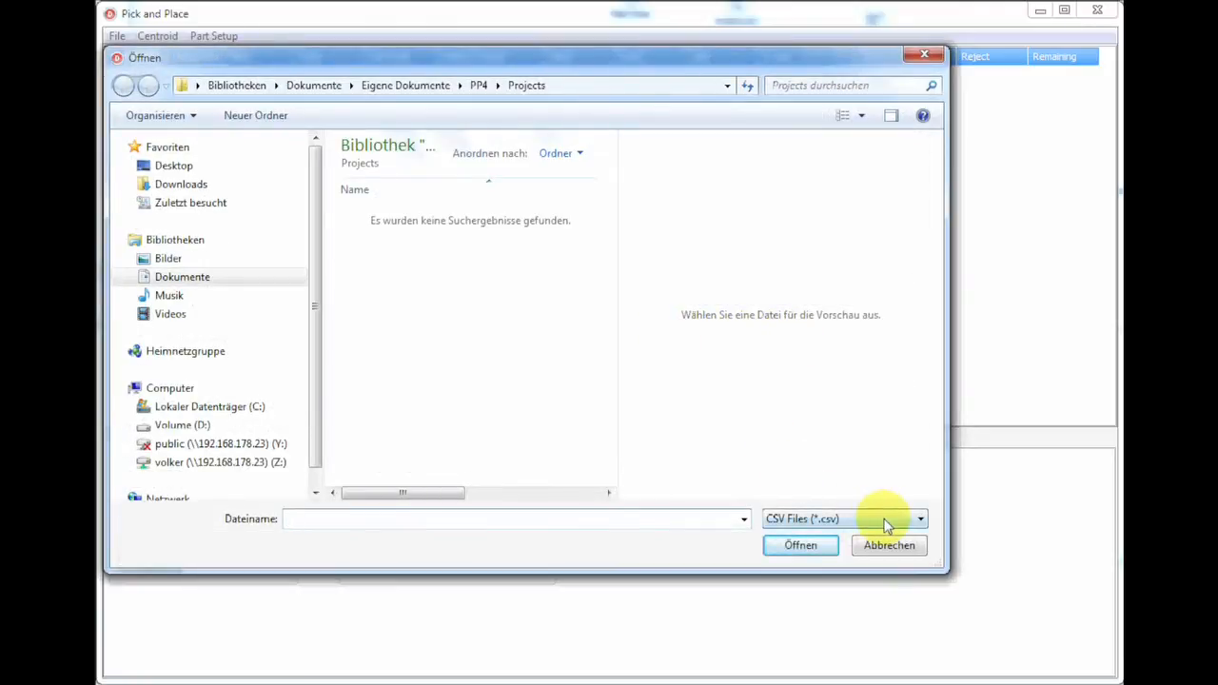
left_click(514, 518)
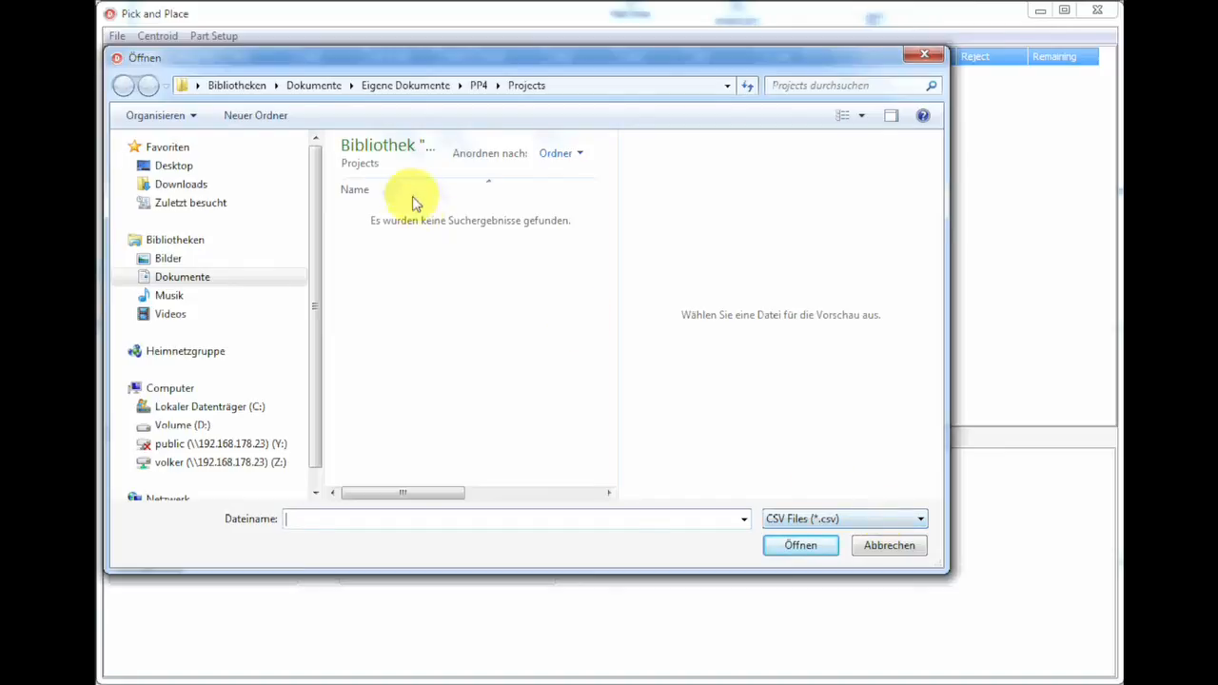
Select Pick Place for PP4Test.csv from the PP4Test documents folder and confirm the import.
left_click(122, 84)
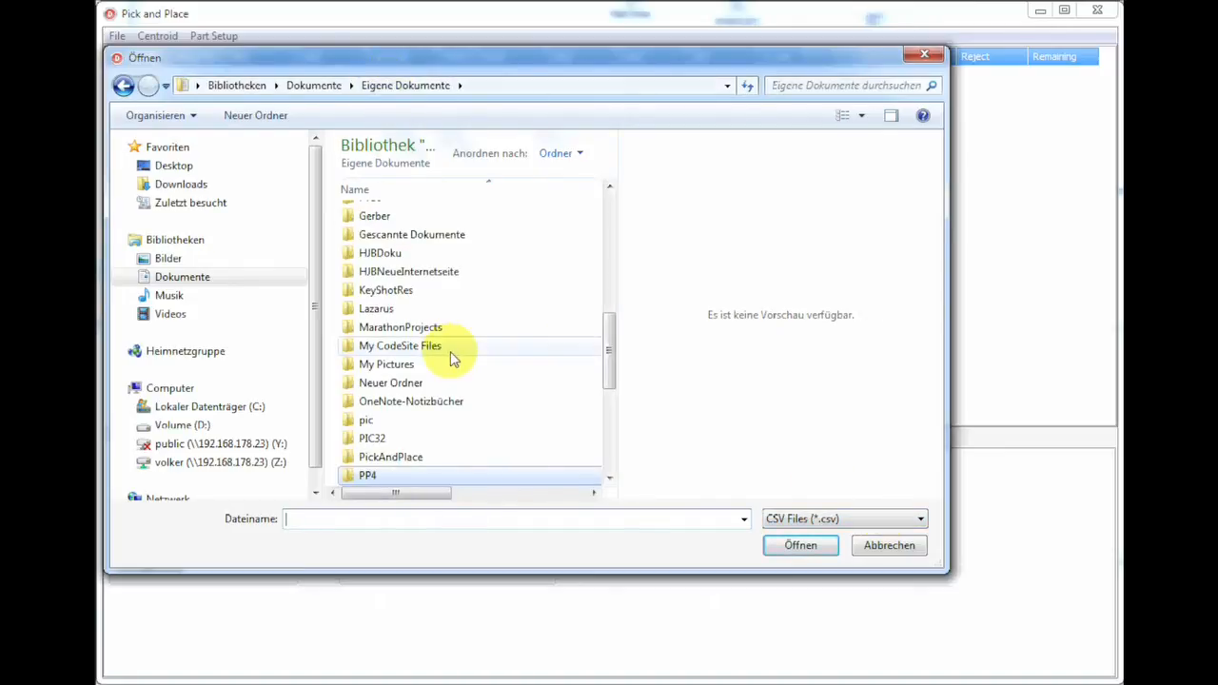
scroll("down", 3)
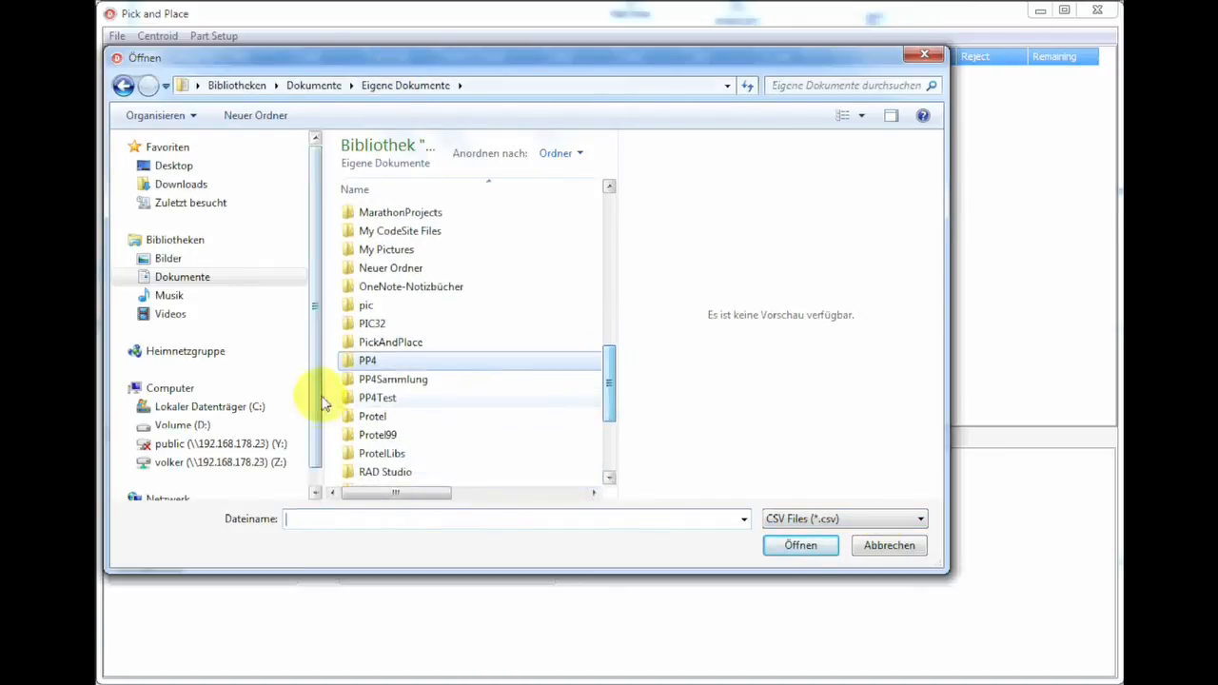
double_click(377, 398)
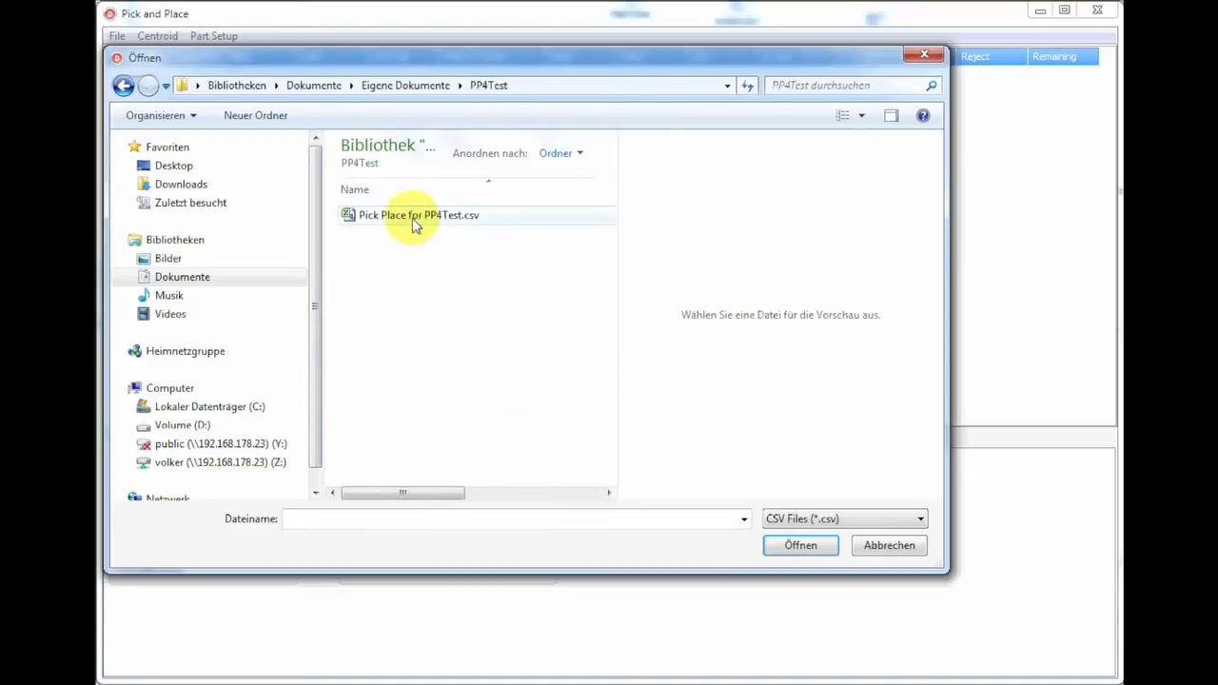
left_click(800, 545)
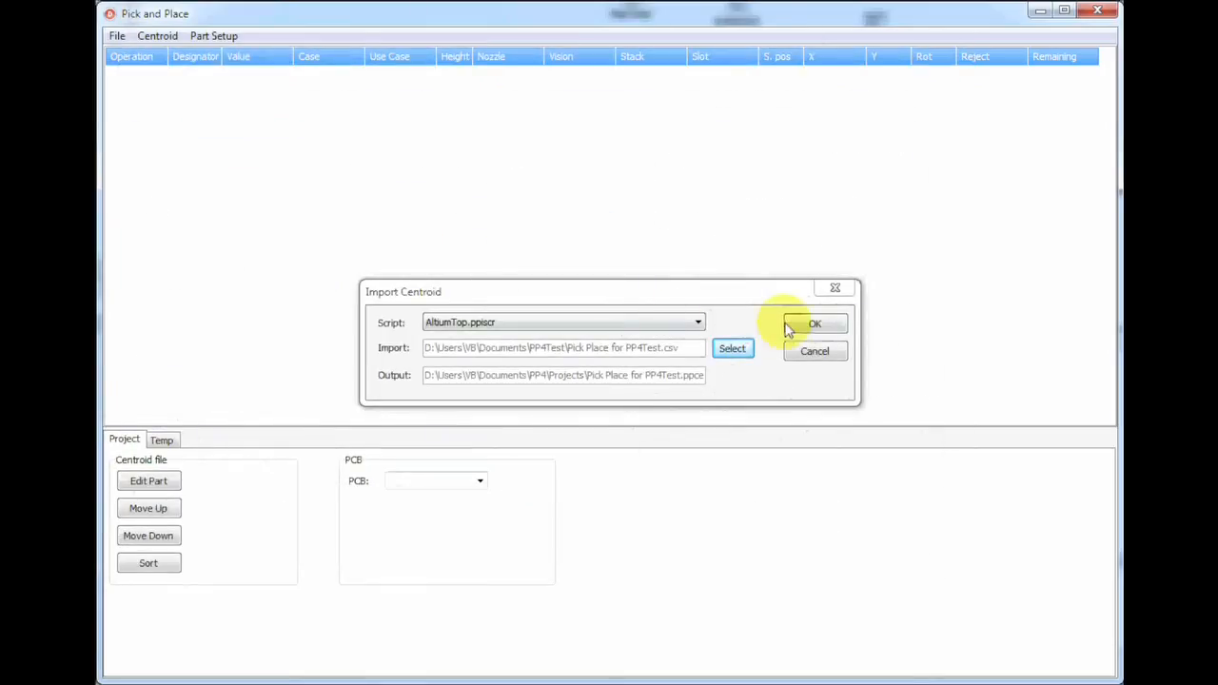
left_click(815, 324)
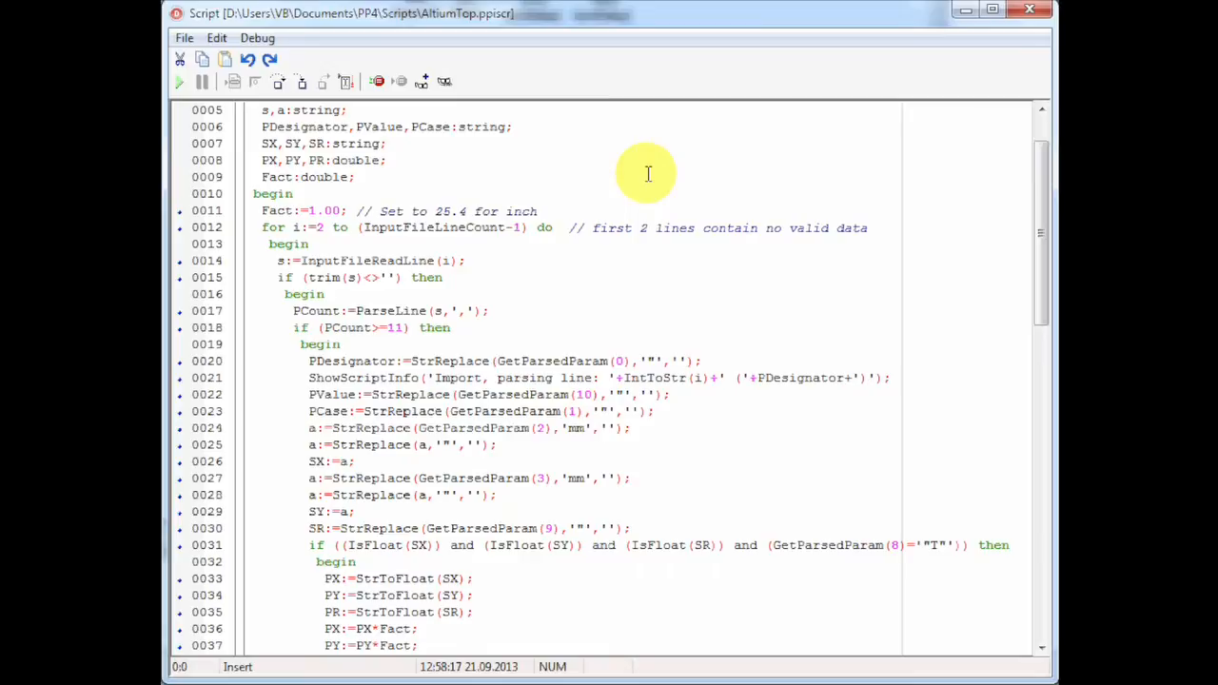
mouse_move(301, 258)
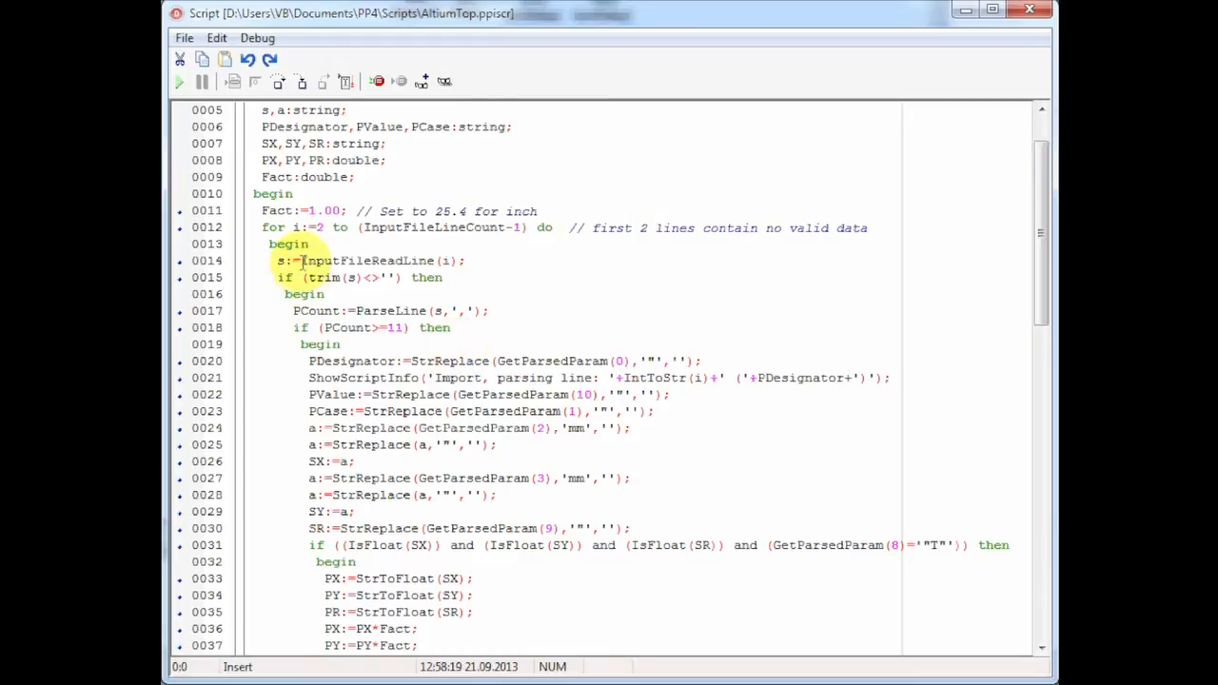
Highlight the InputFileReadLine call and PDesignator variable in the AltiumTop script.
double_click(365, 258)
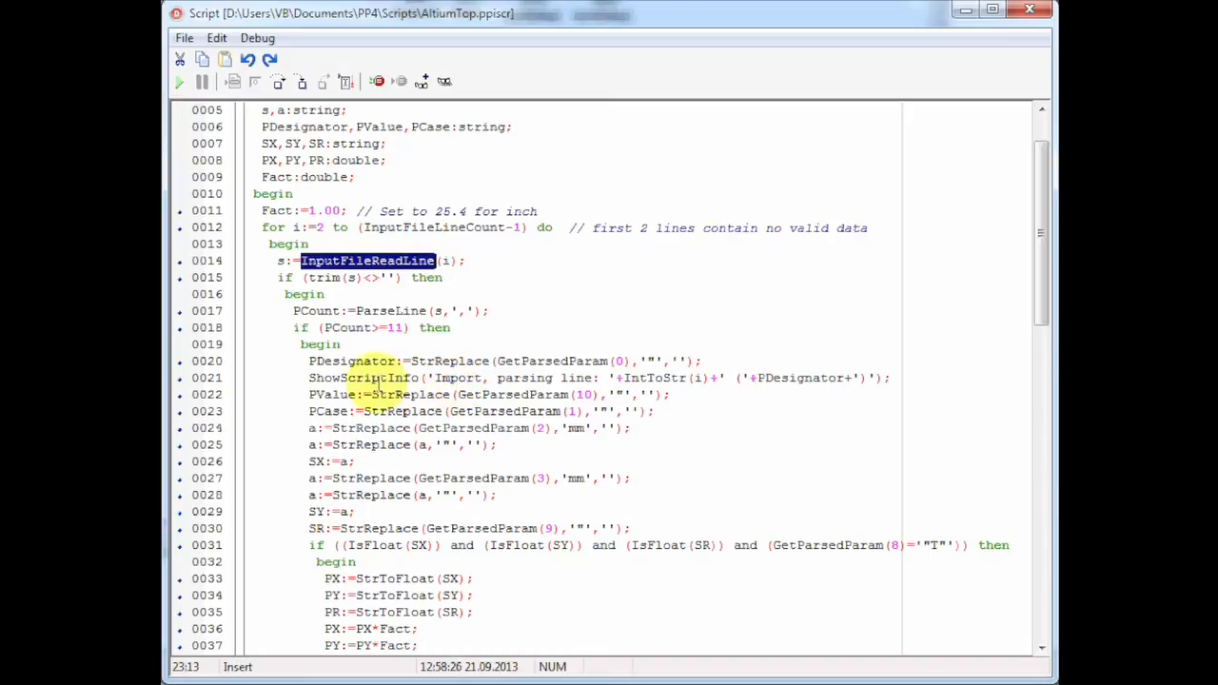
double_click(352, 362)
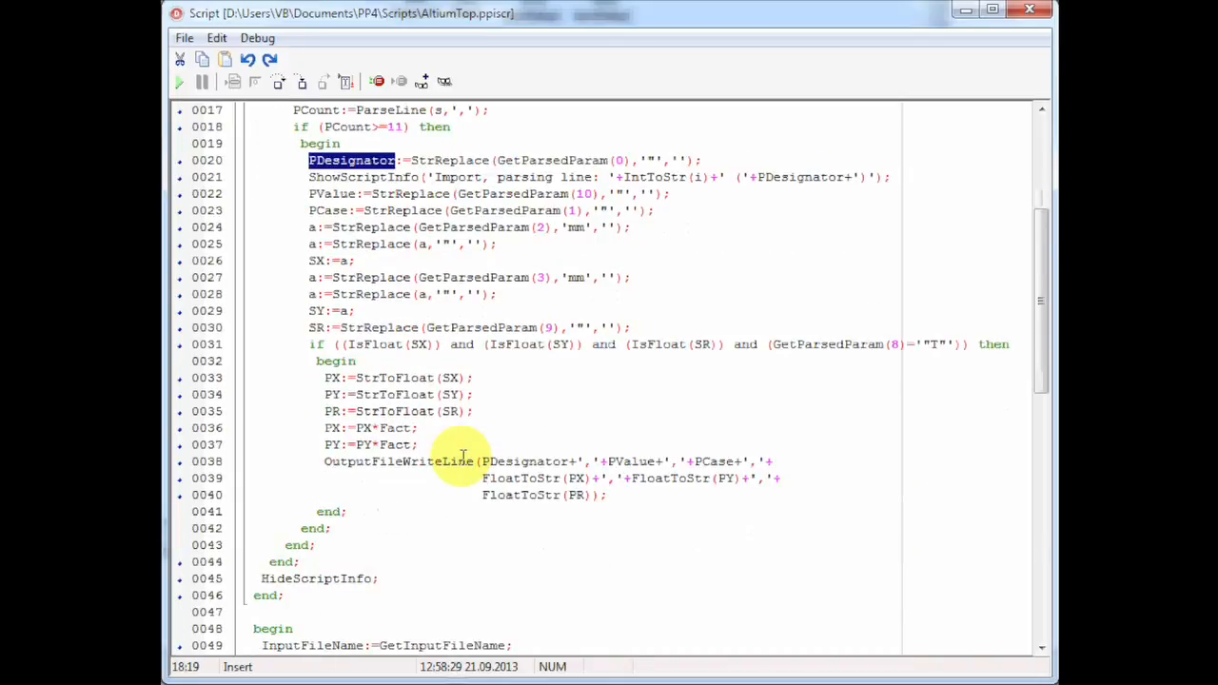
mouse_move(796, 370)
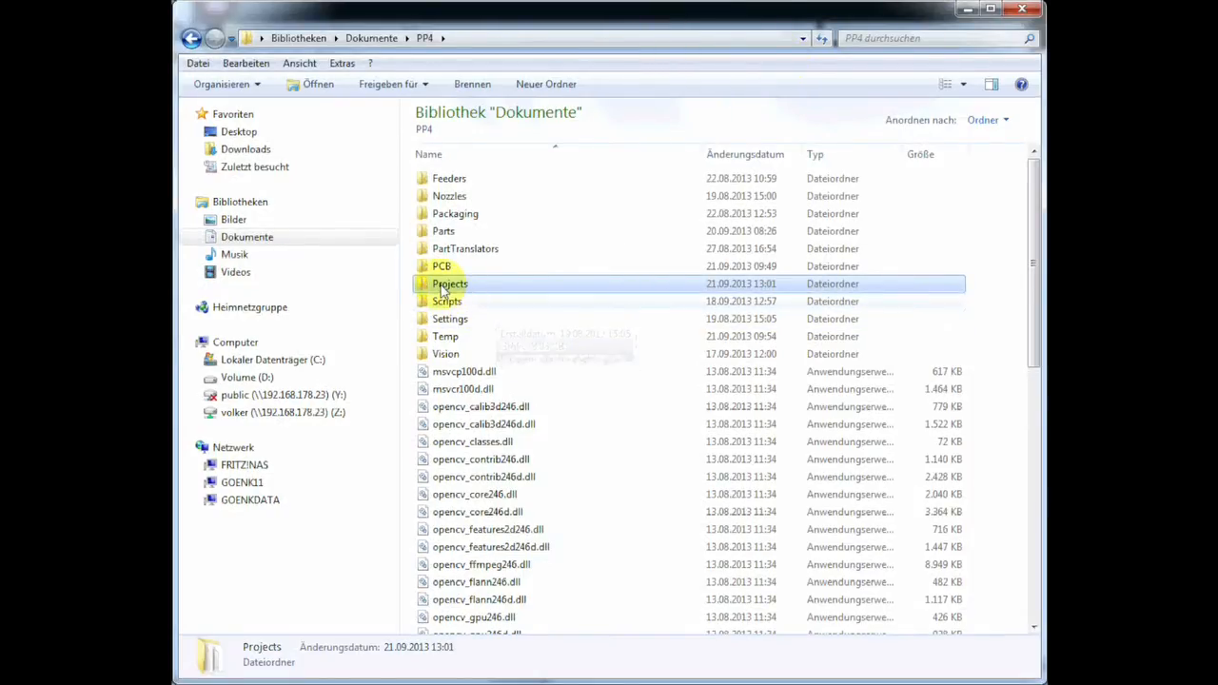
Open SimpleCentroid.ppcen from Projects in Notepad++ and highlight the 2K2 value in line 1.
double_click(449, 284)
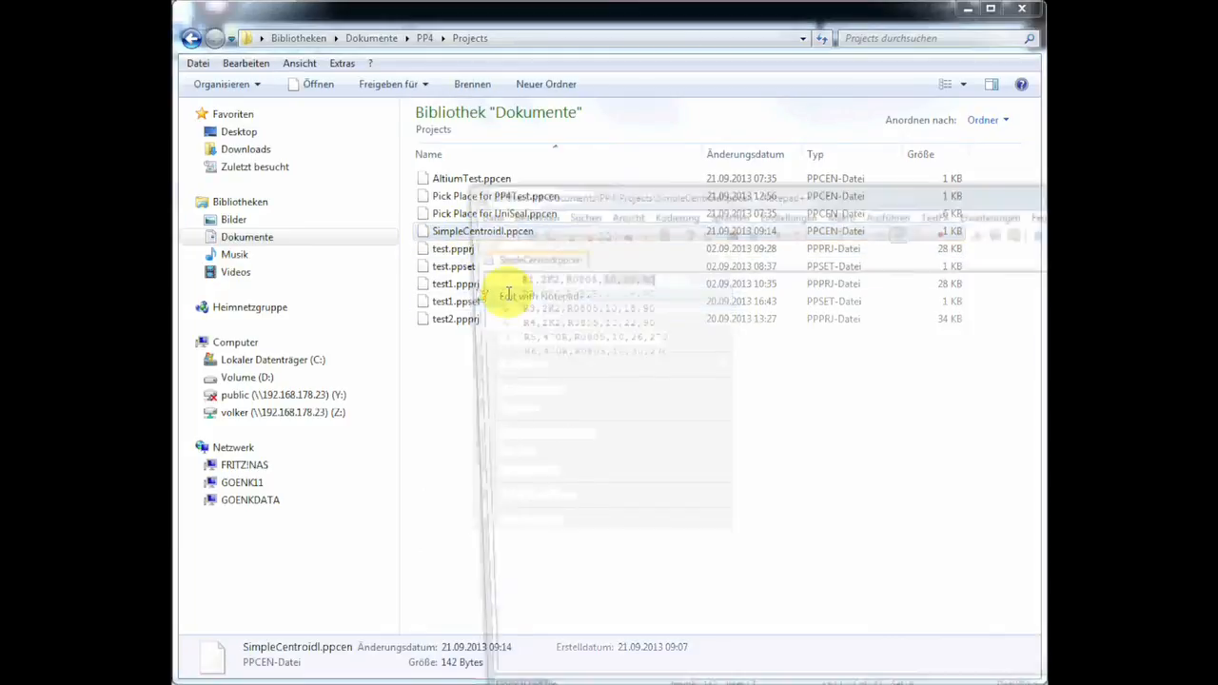
left_click(542, 297)
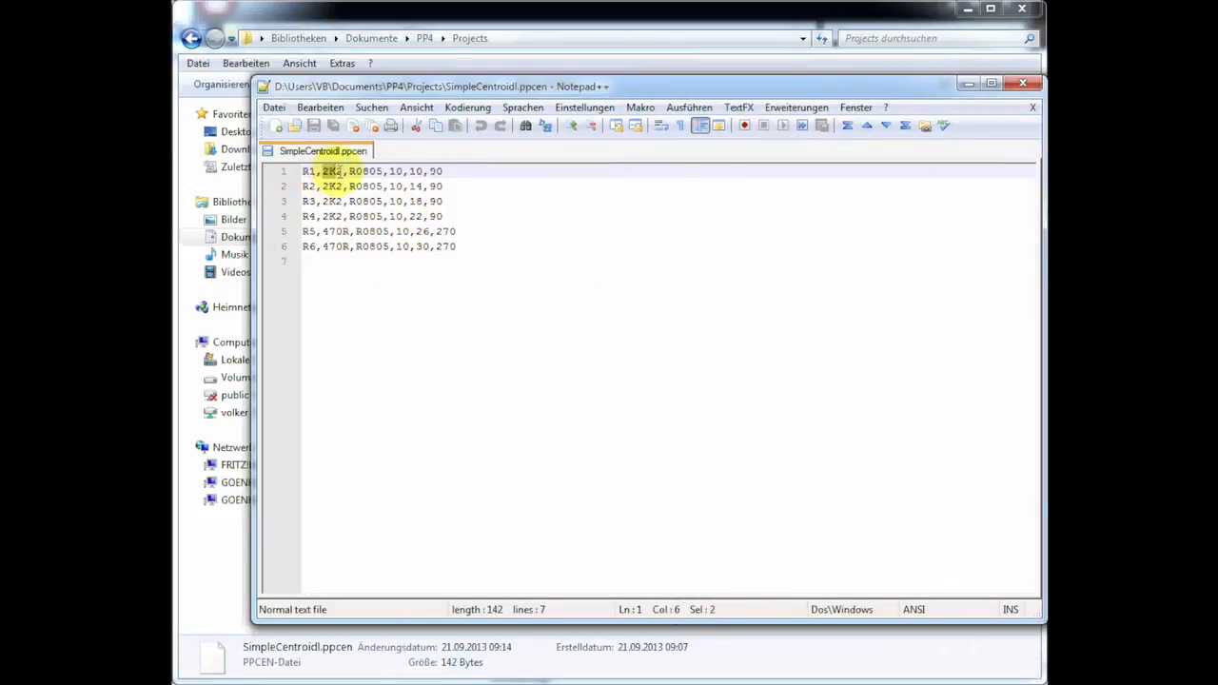
left_click(351, 172)
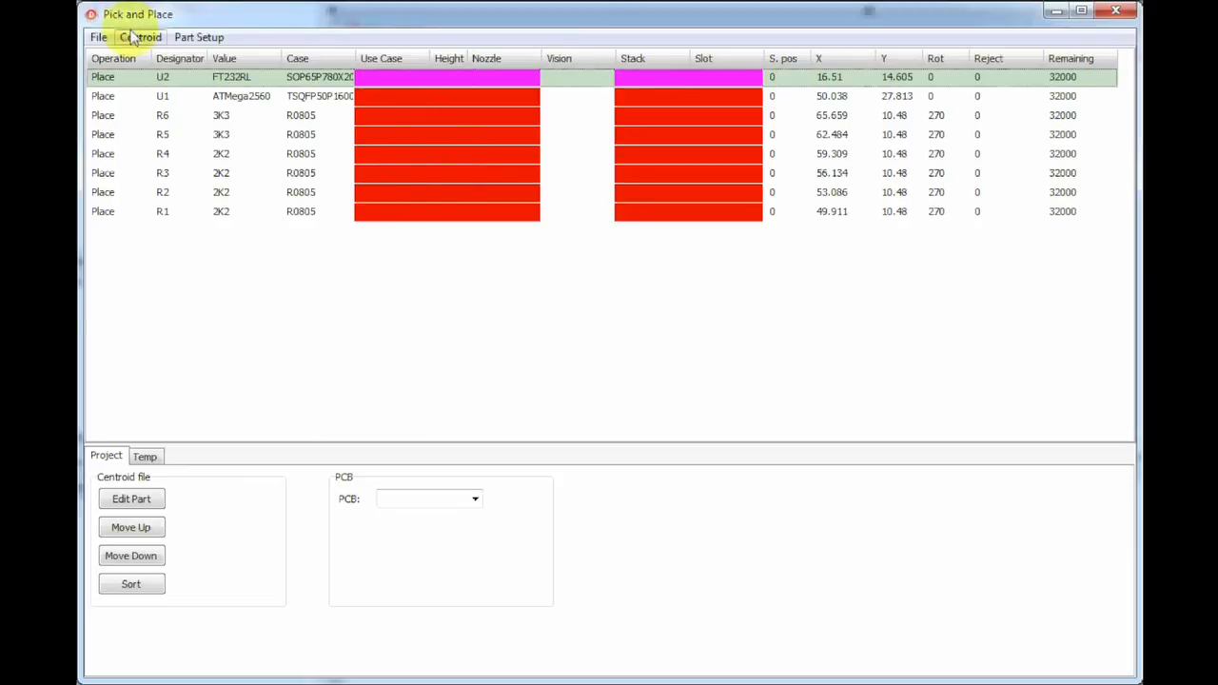
Import part translations, forcing assignment over existing data for all eight parts.
left_click(140, 38)
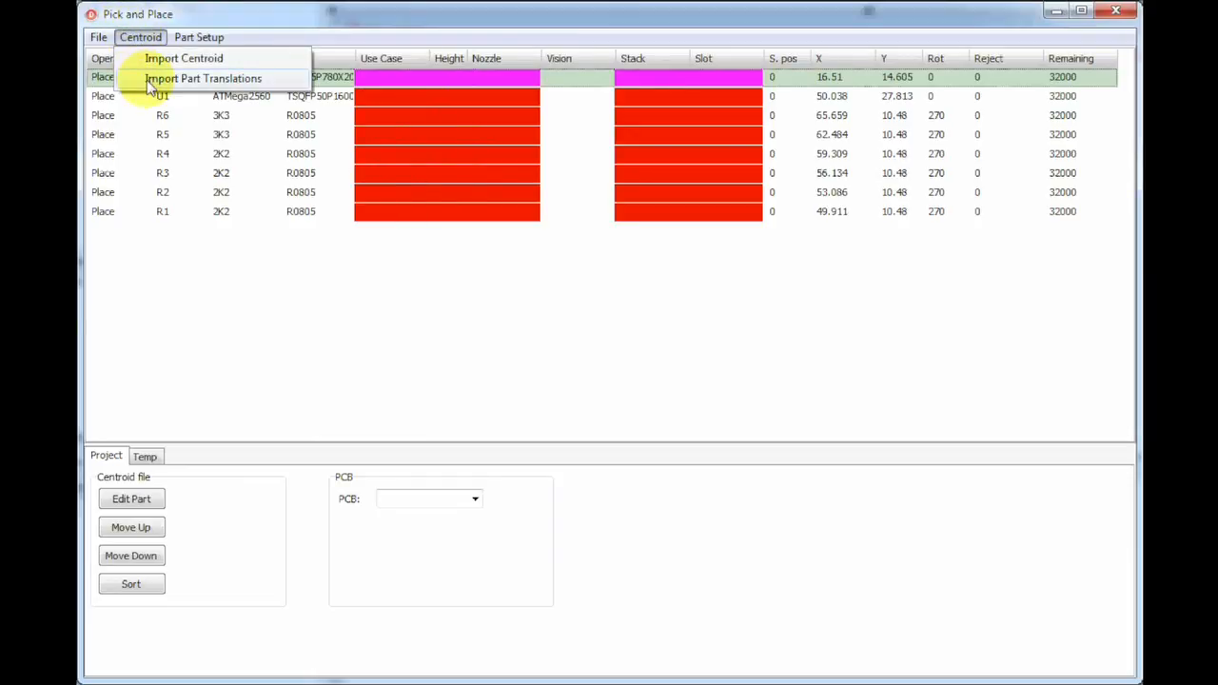
left_click(202, 78)
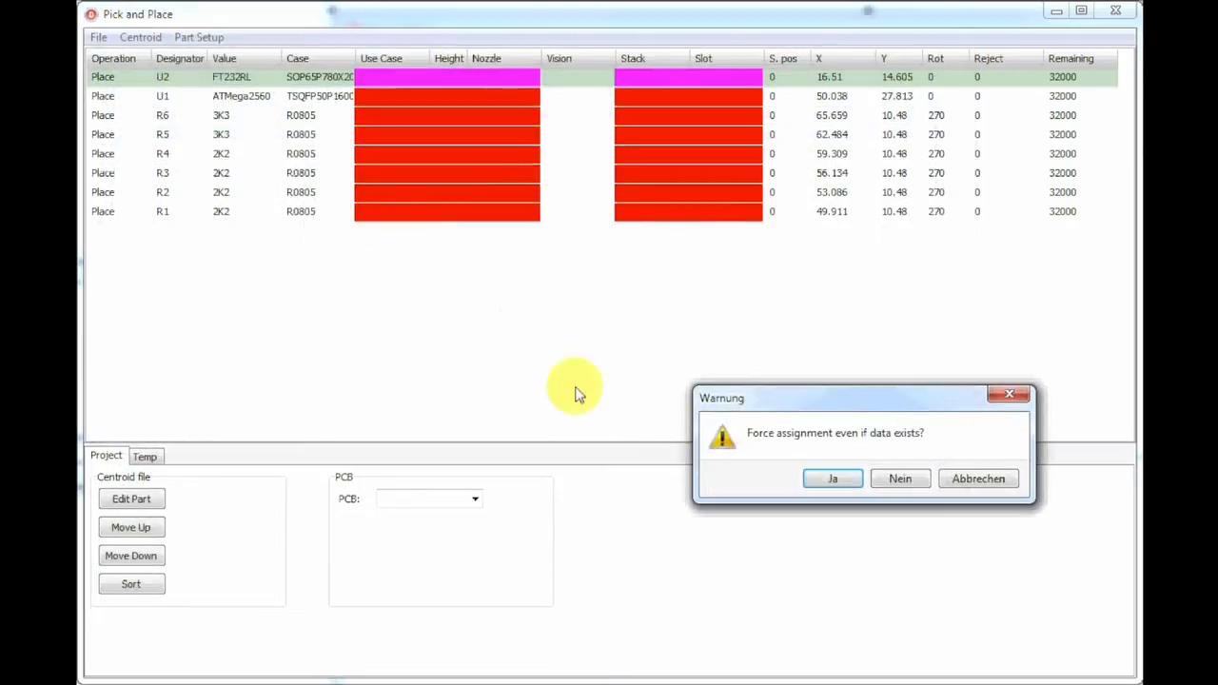
left_click(832, 478)
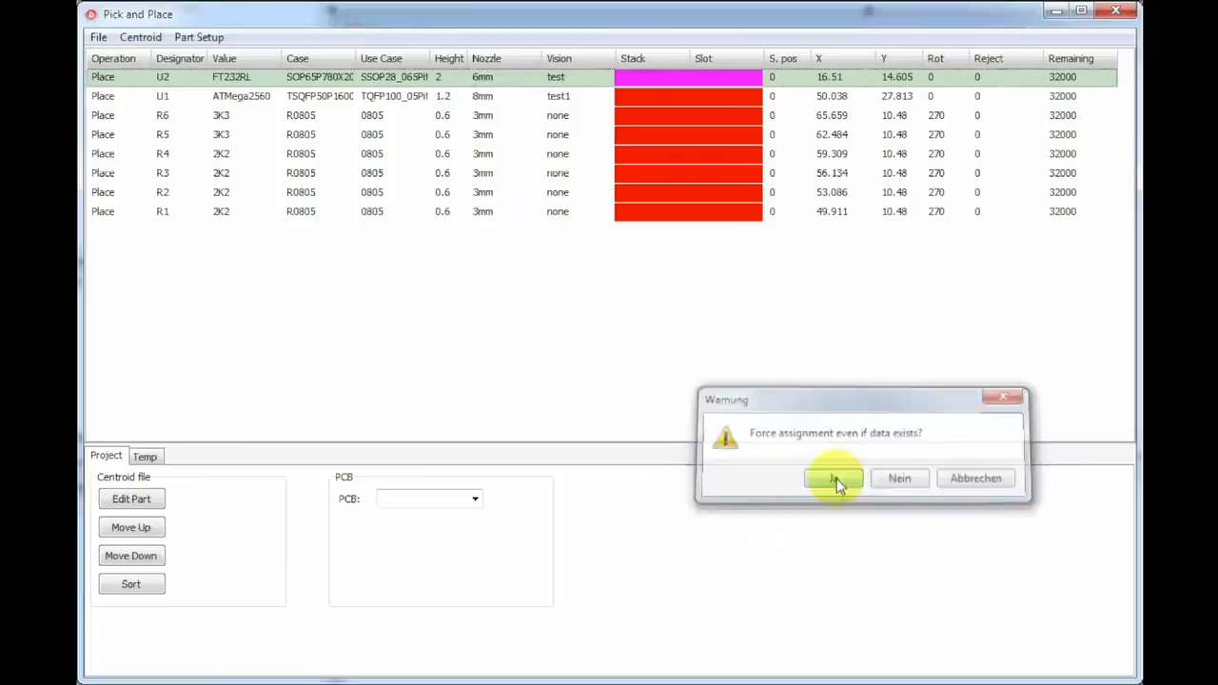
left_click(834, 478)
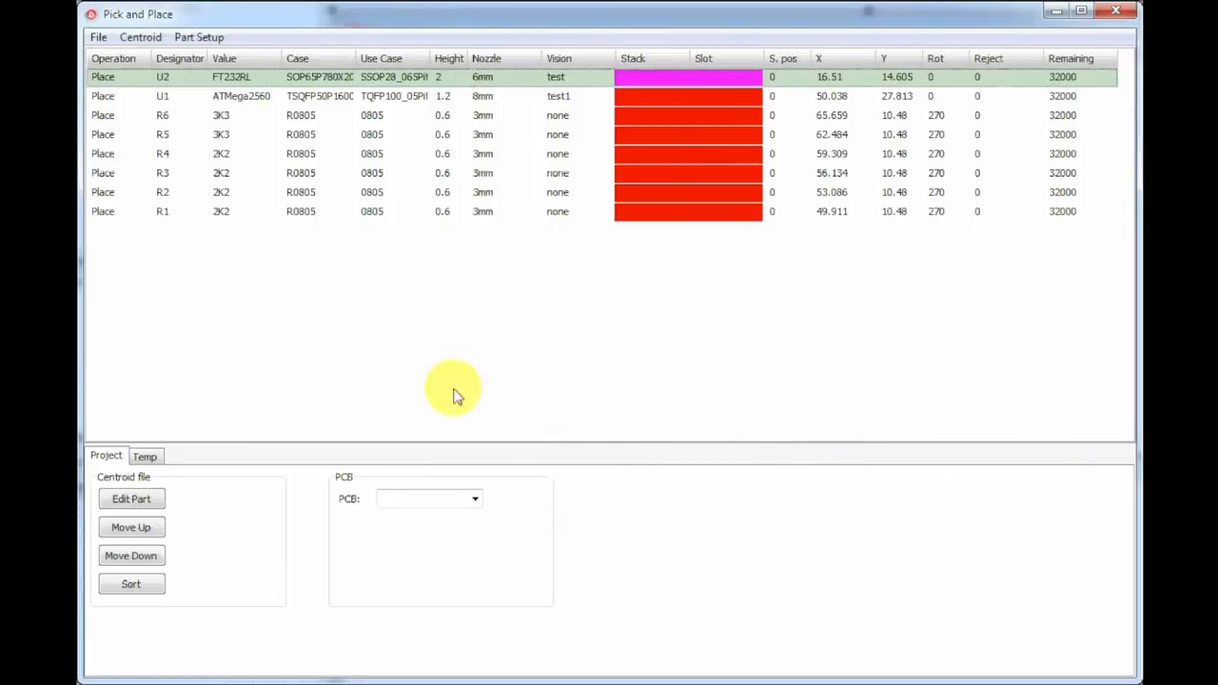
mouse_move(365, 59)
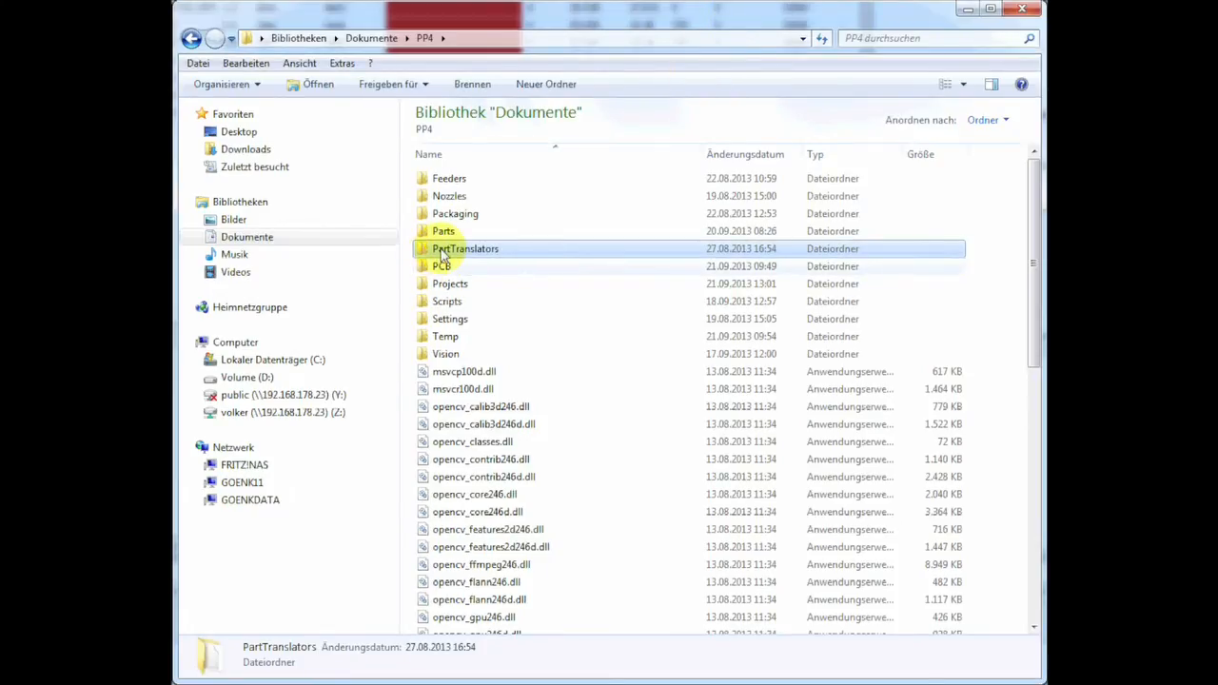
Open Altium.pptrans from PartTranslators in Notepad++ and mark the R0805 and C0805 entries.
double_click(465, 247)
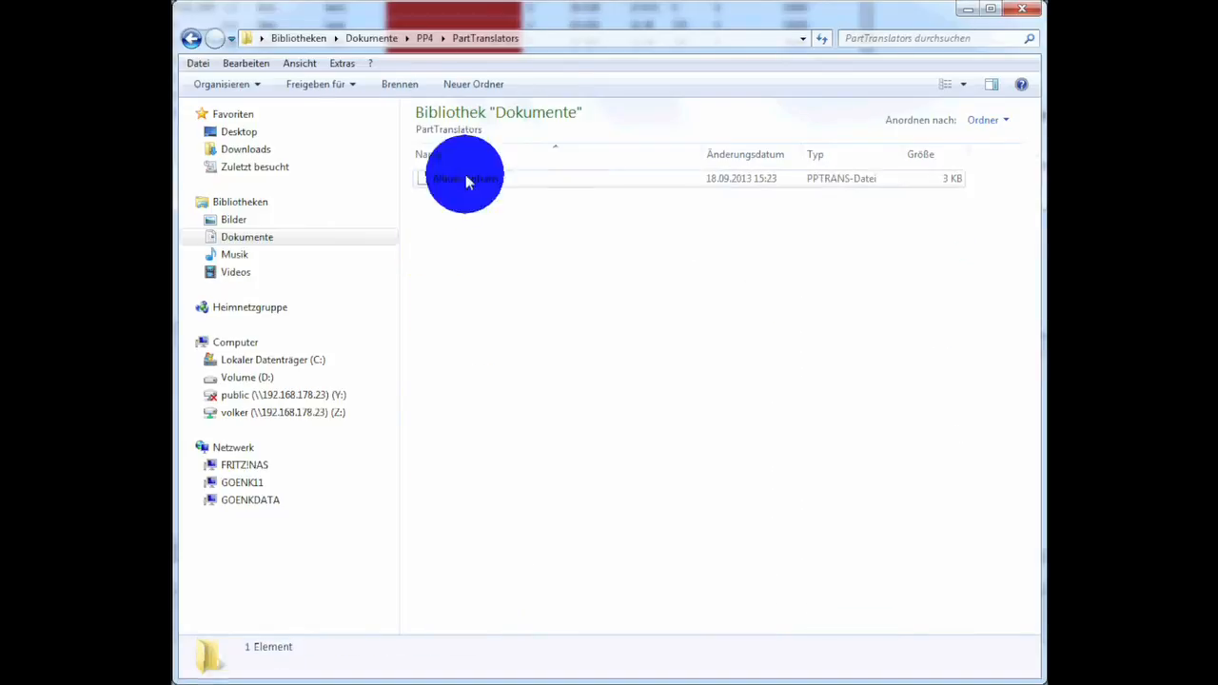
right_click(465, 179)
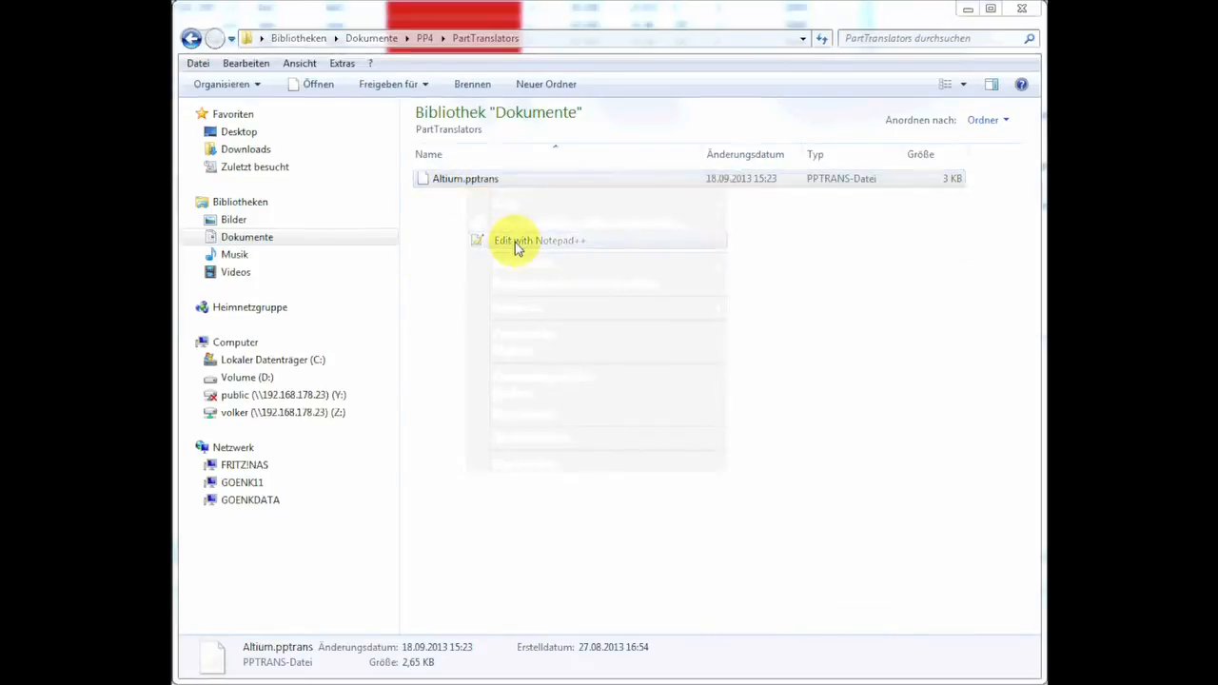
left_click(541, 240)
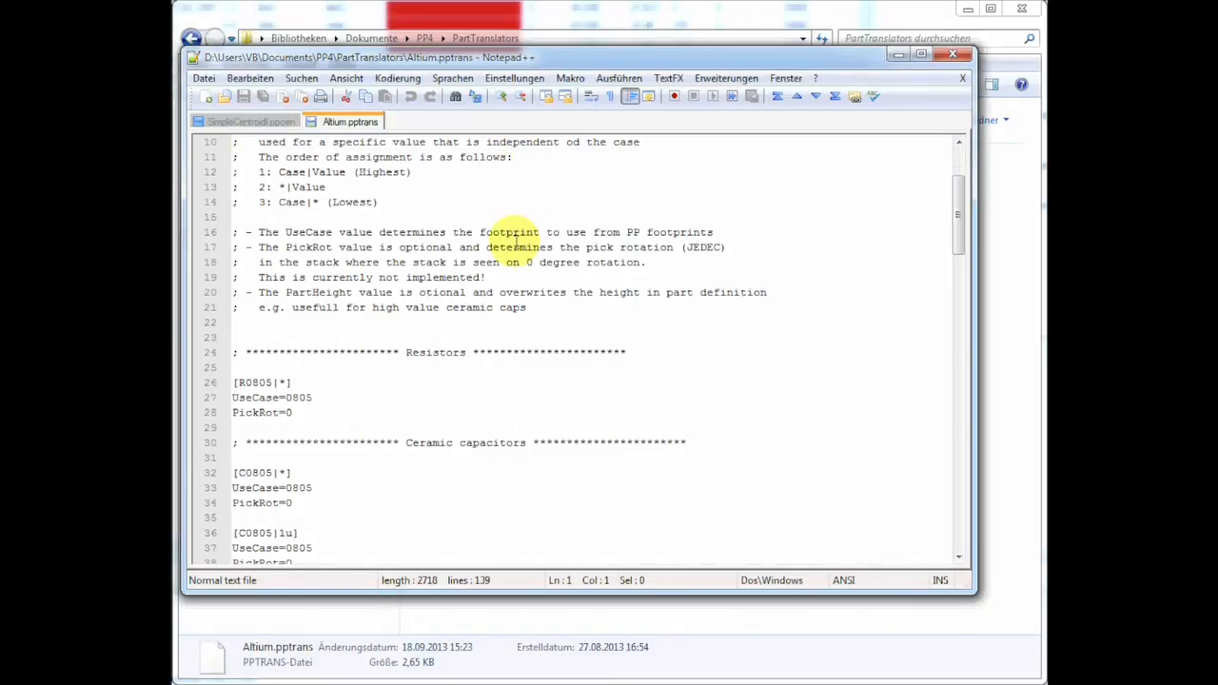
scroll("down", 3)
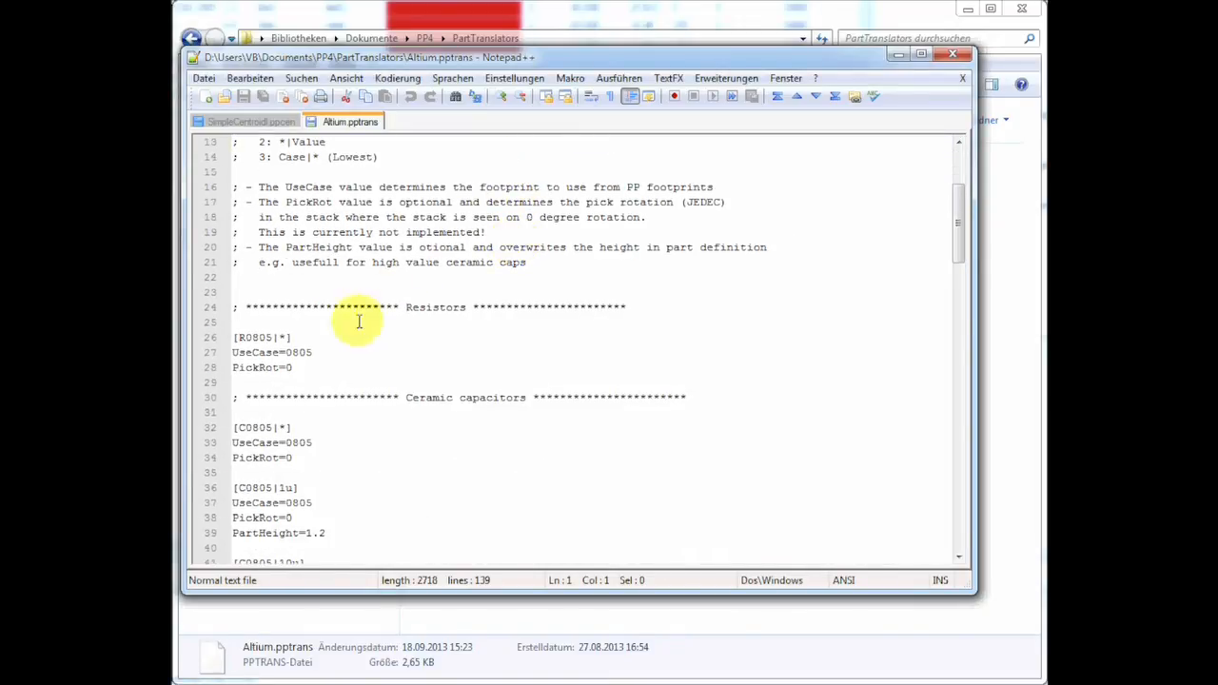
left_click_drag(233, 337, 305, 352)
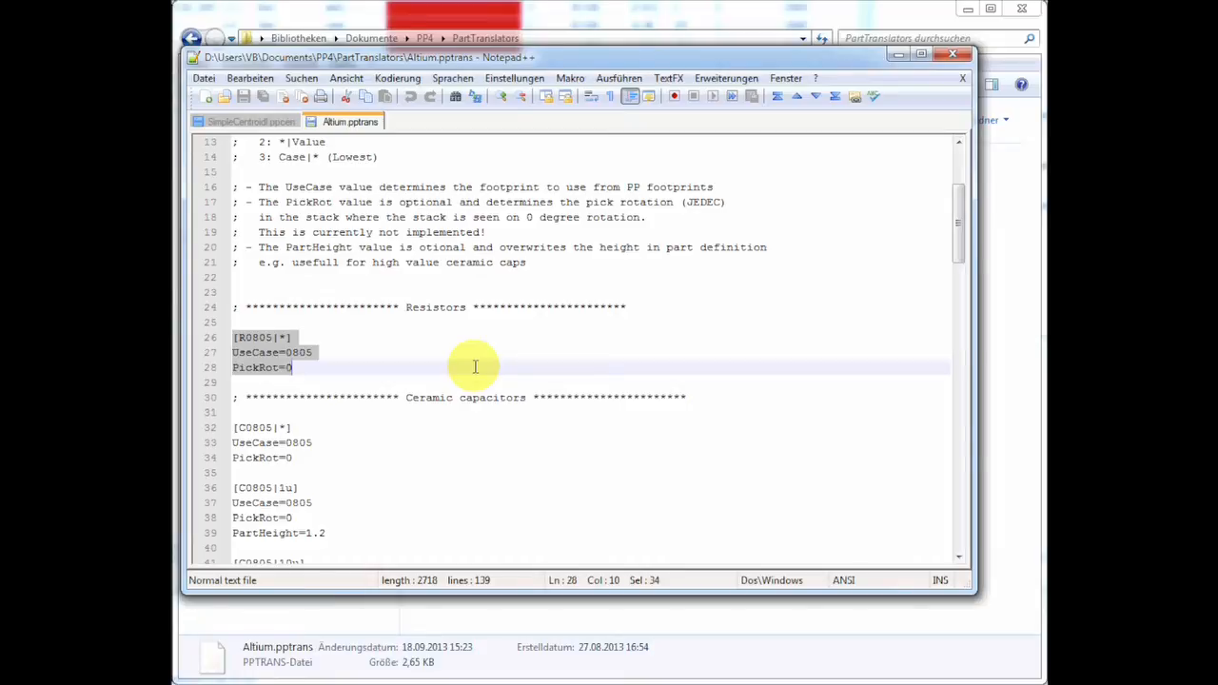
scroll("down", 3)
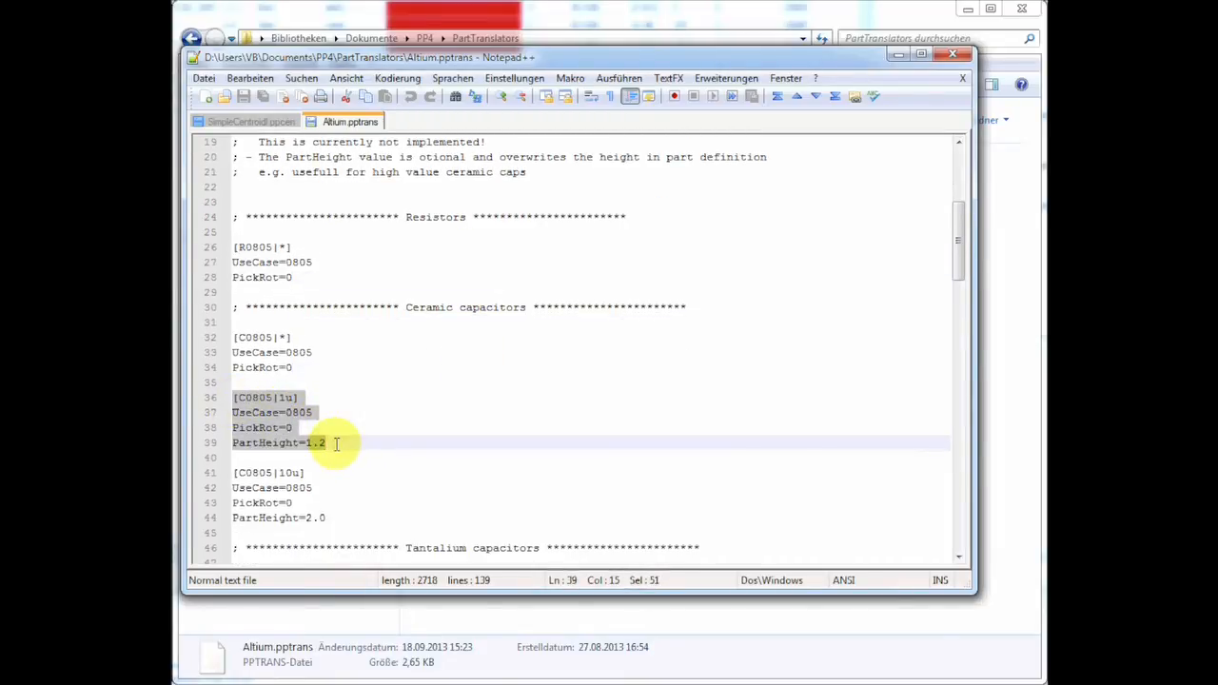
mouse_move(403, 422)
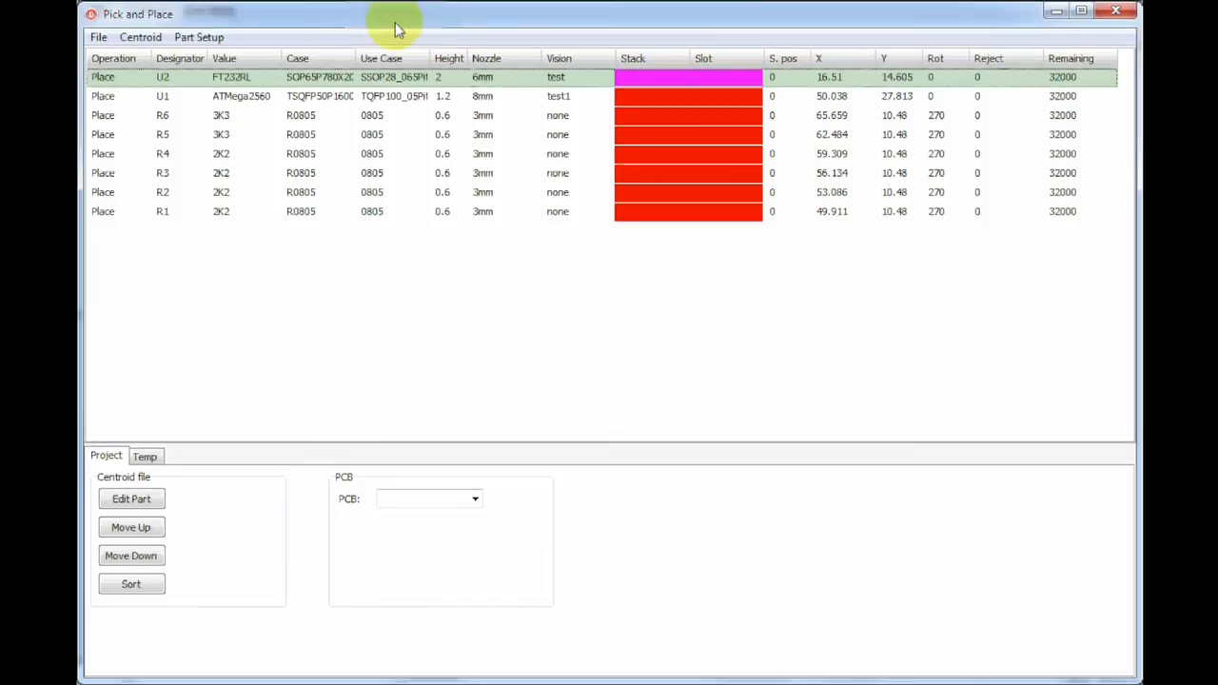
Switch U1's operation to Place so all eight parts are machine-placed.
left_click(162, 96)
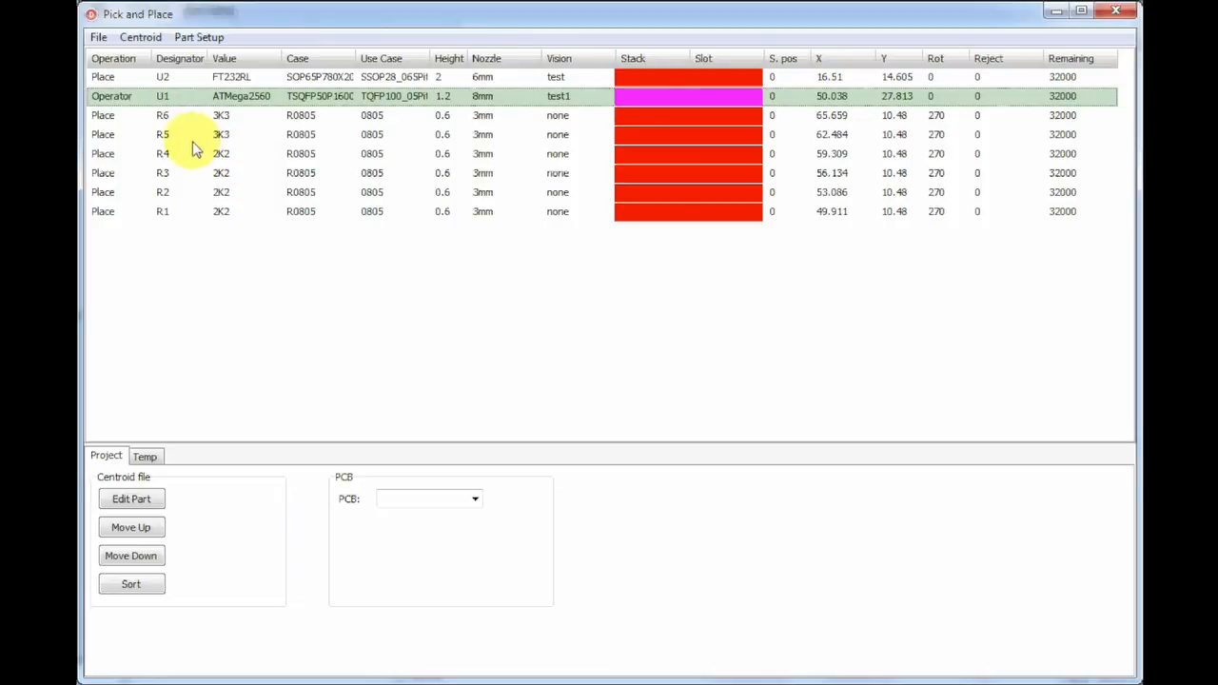
left_click(162, 116)
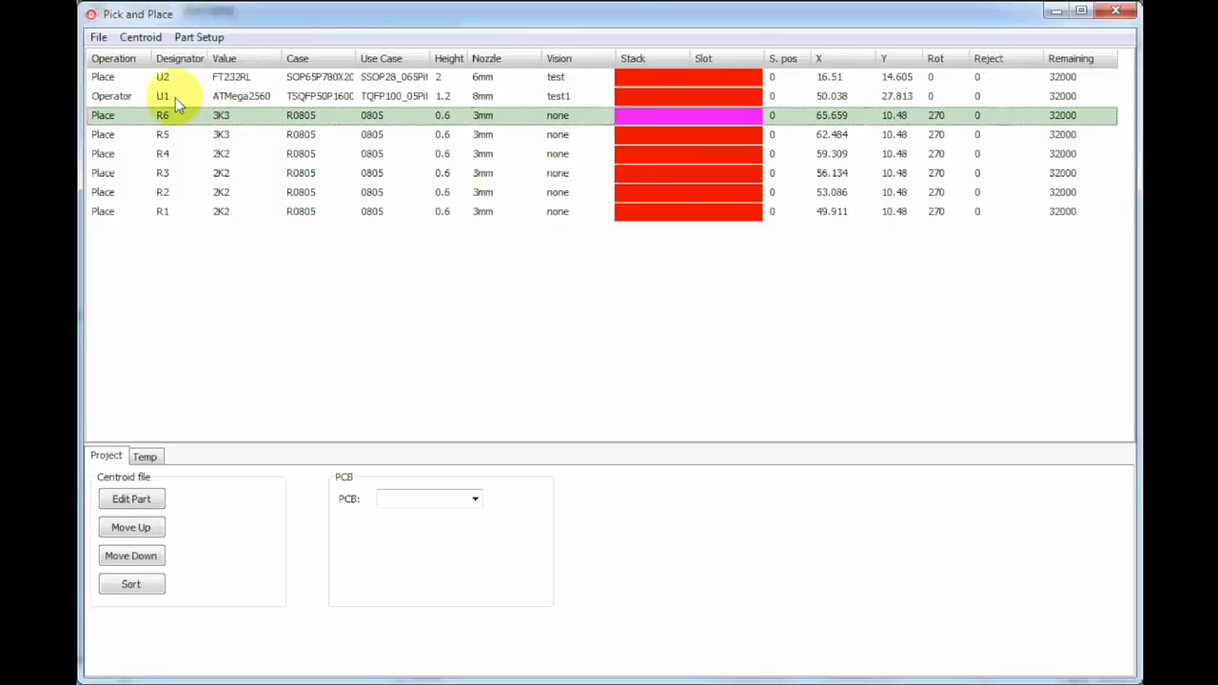
left_click(162, 95)
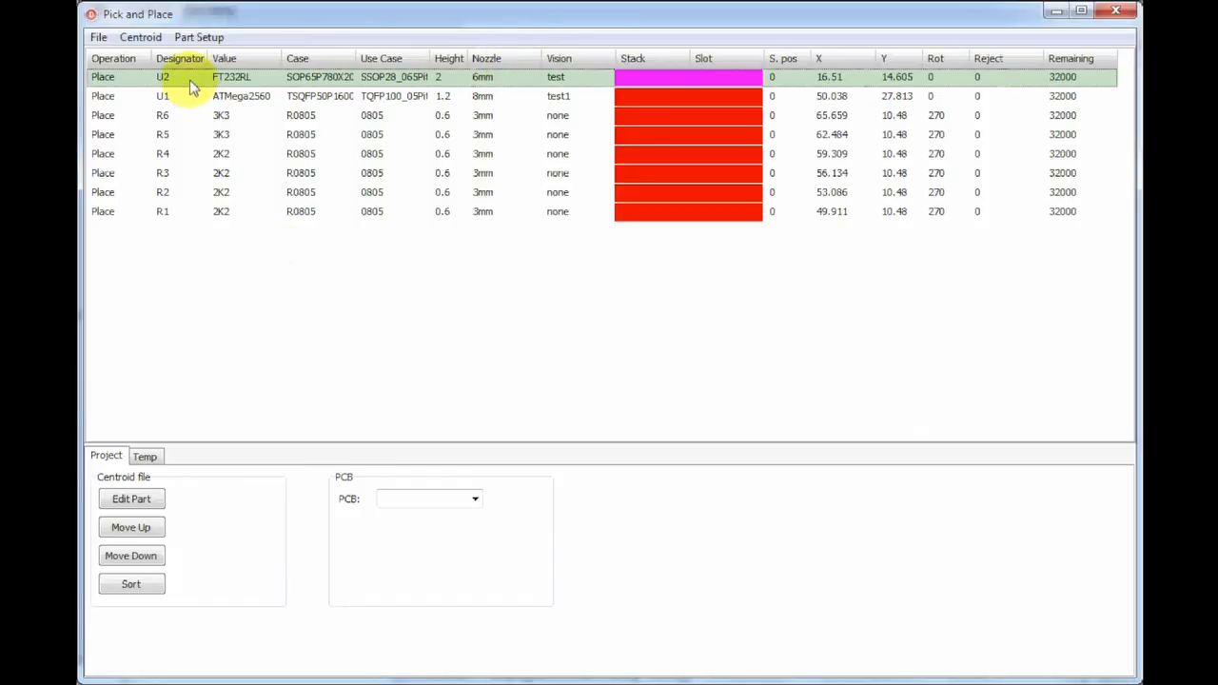
Assign U2 (FT232RL) to slot 5 of the vibratory feeder and continue to U1.
double_click(162, 76)
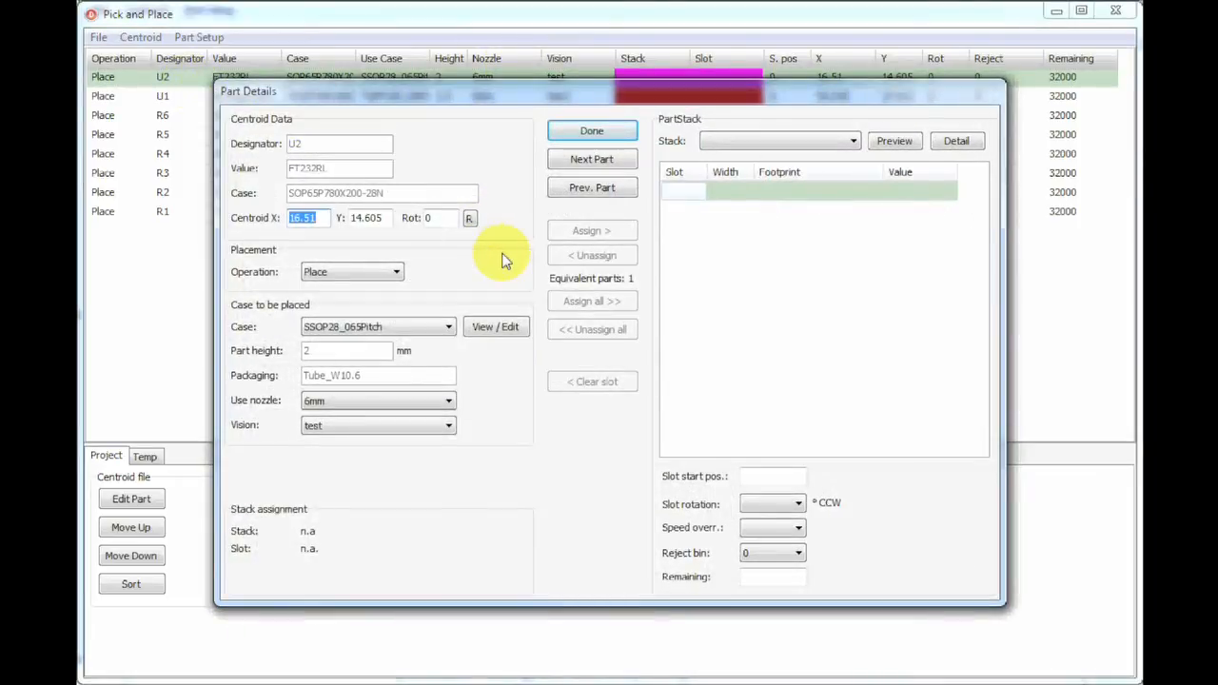
mouse_move(491, 497)
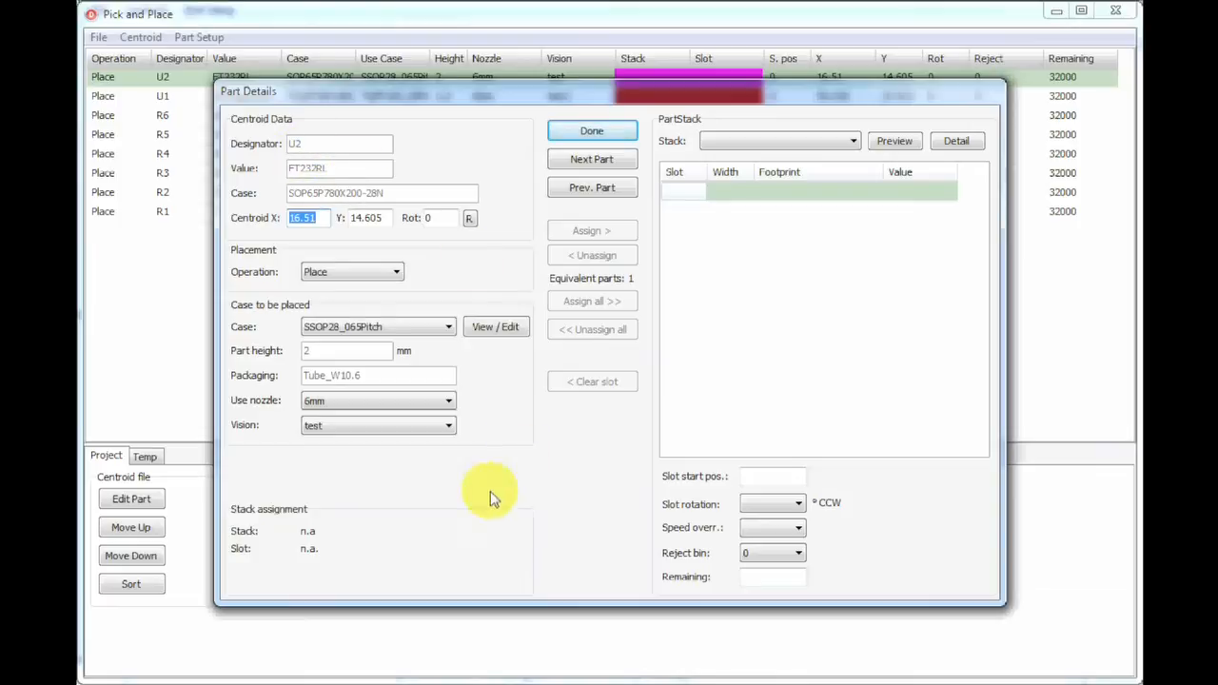
mouse_move(476, 430)
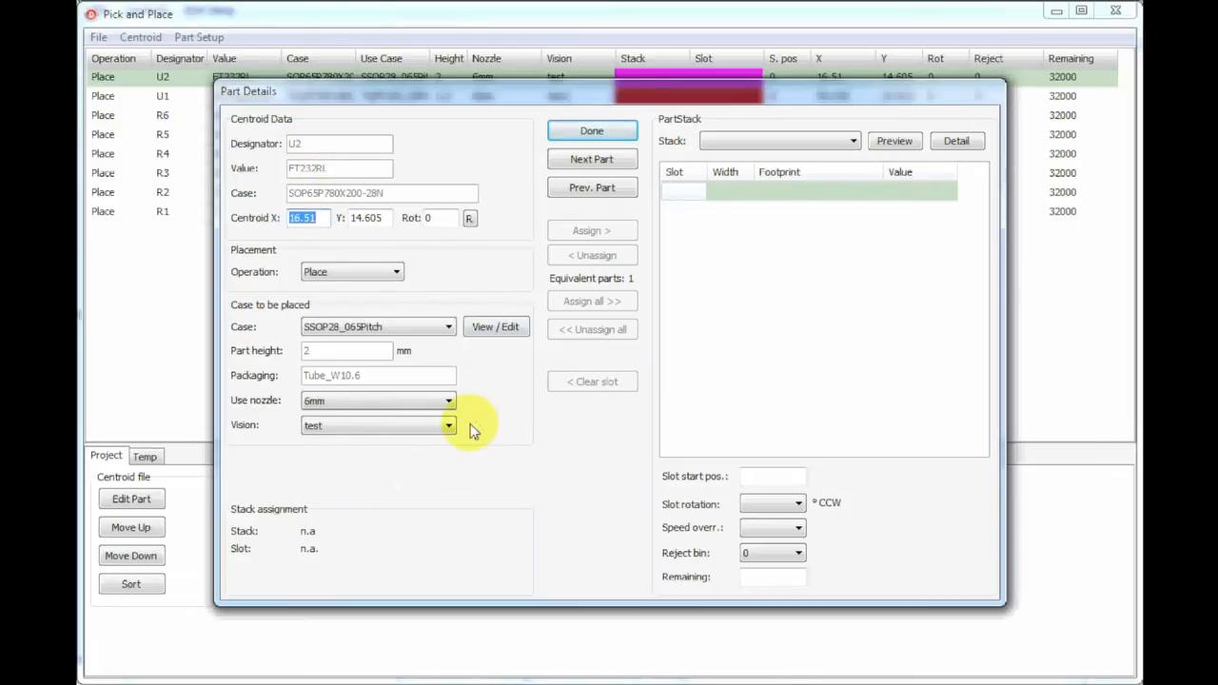
mouse_move(998, 335)
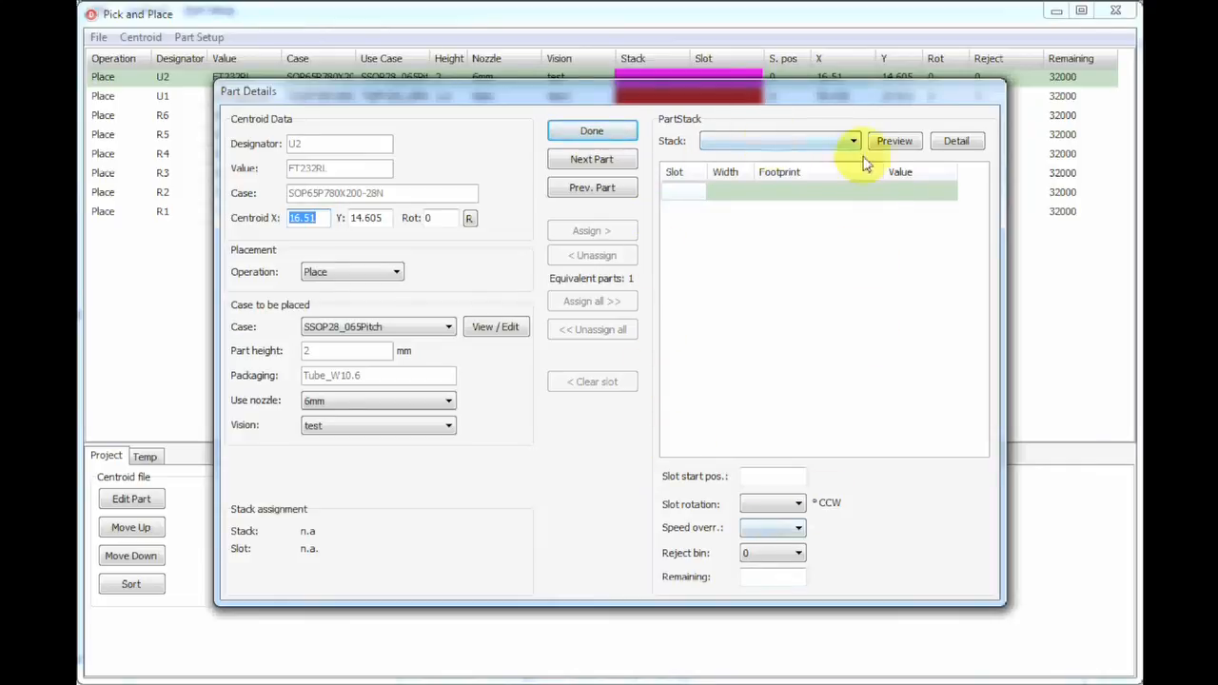
mouse_move(815, 225)
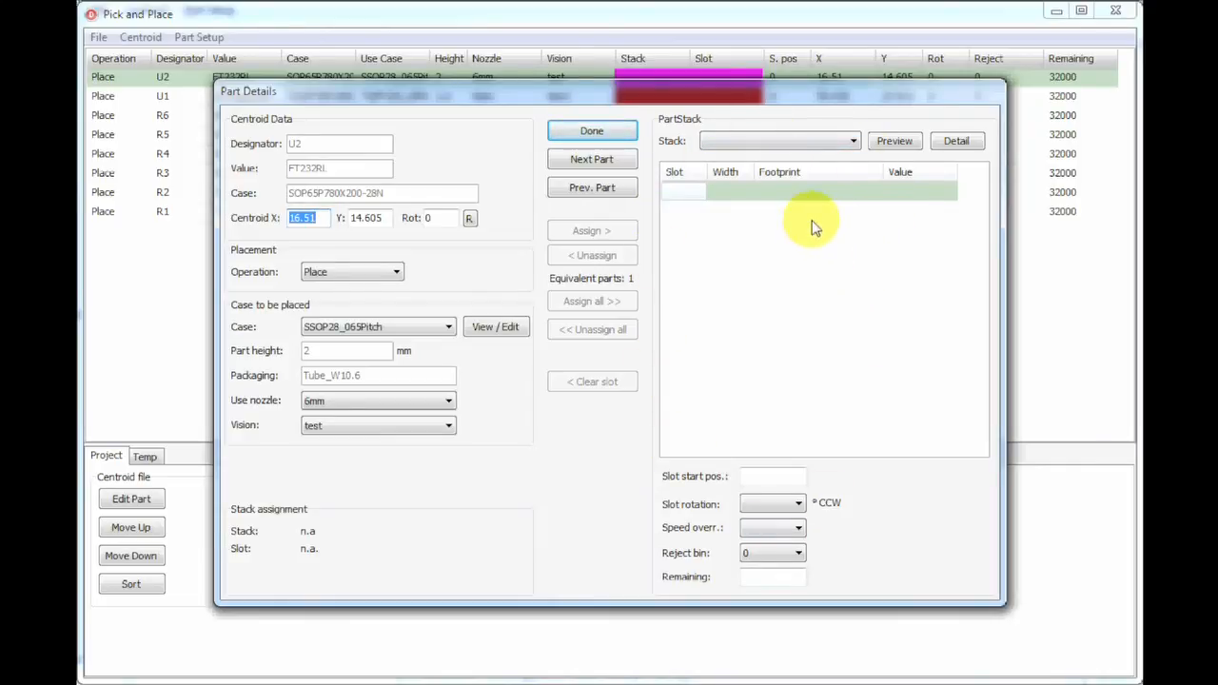
left_click(853, 141)
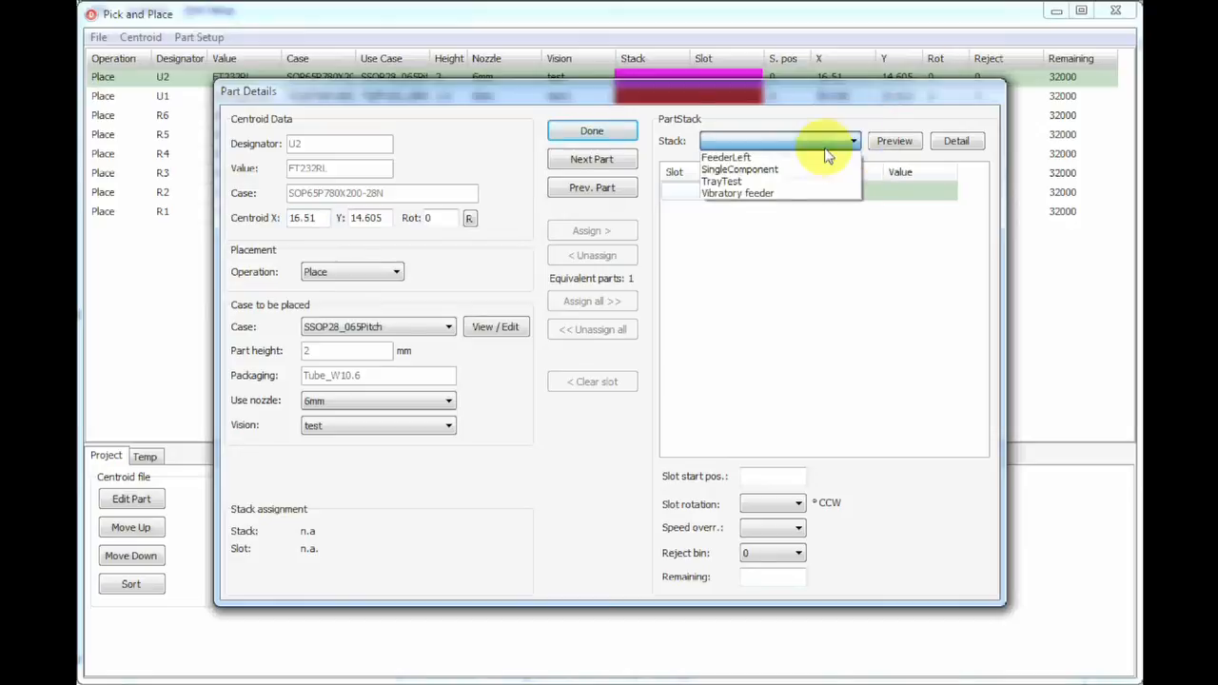
left_click(738, 194)
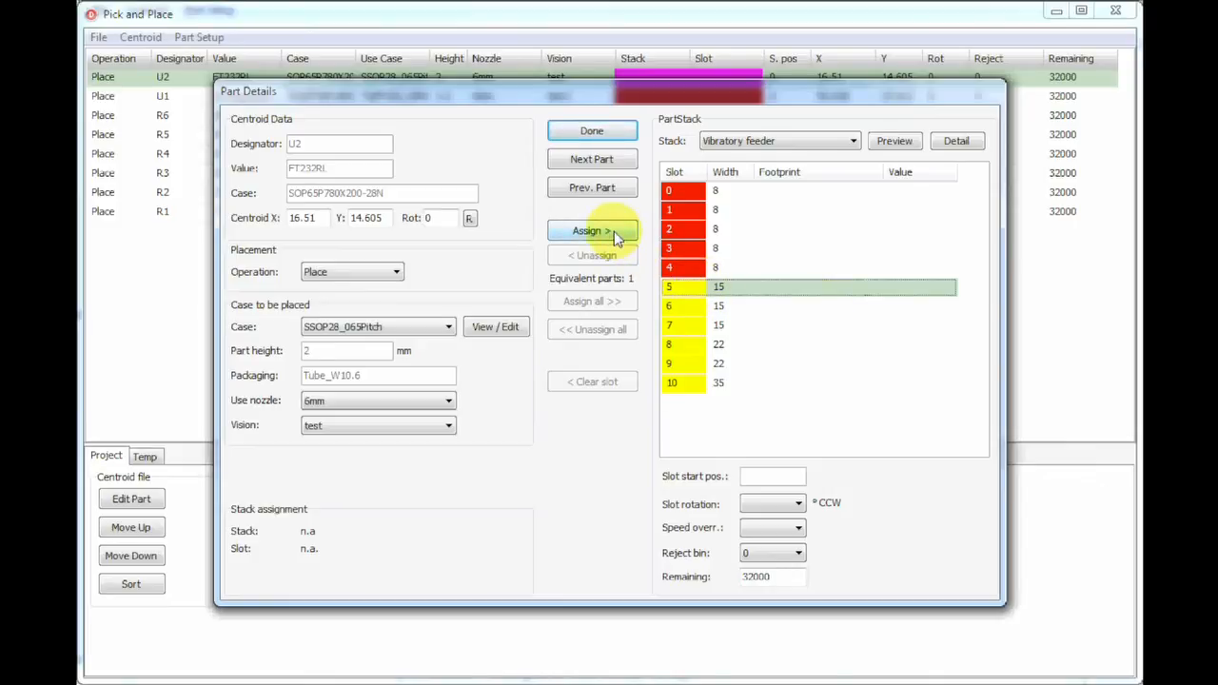
left_click(590, 230)
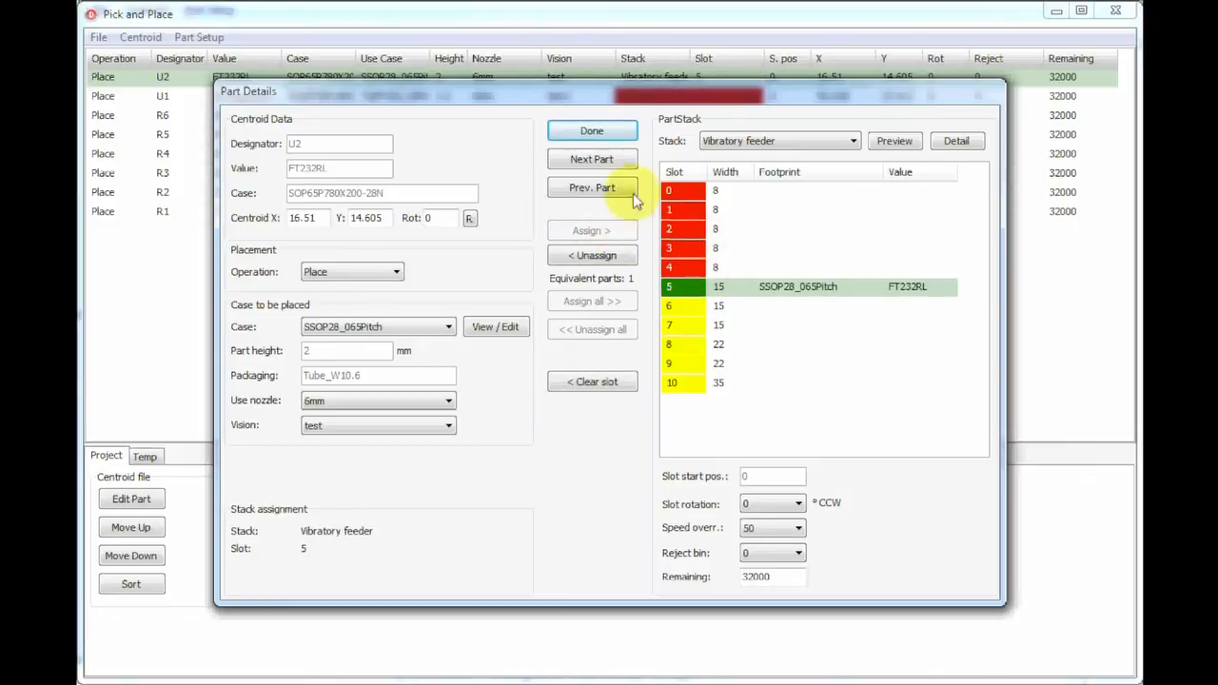
left_click(590, 159)
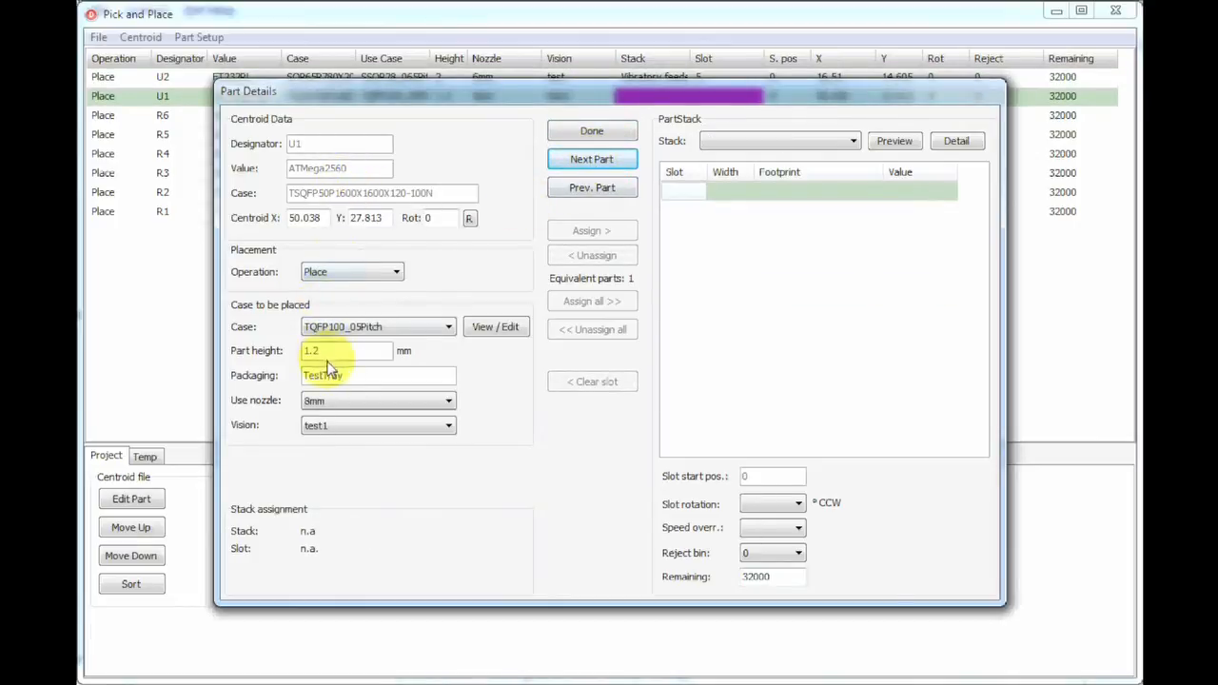
Assign U1 (ATMega2560) to slot 0 of the TrayTest stack and continue to R6.
left_click(853, 140)
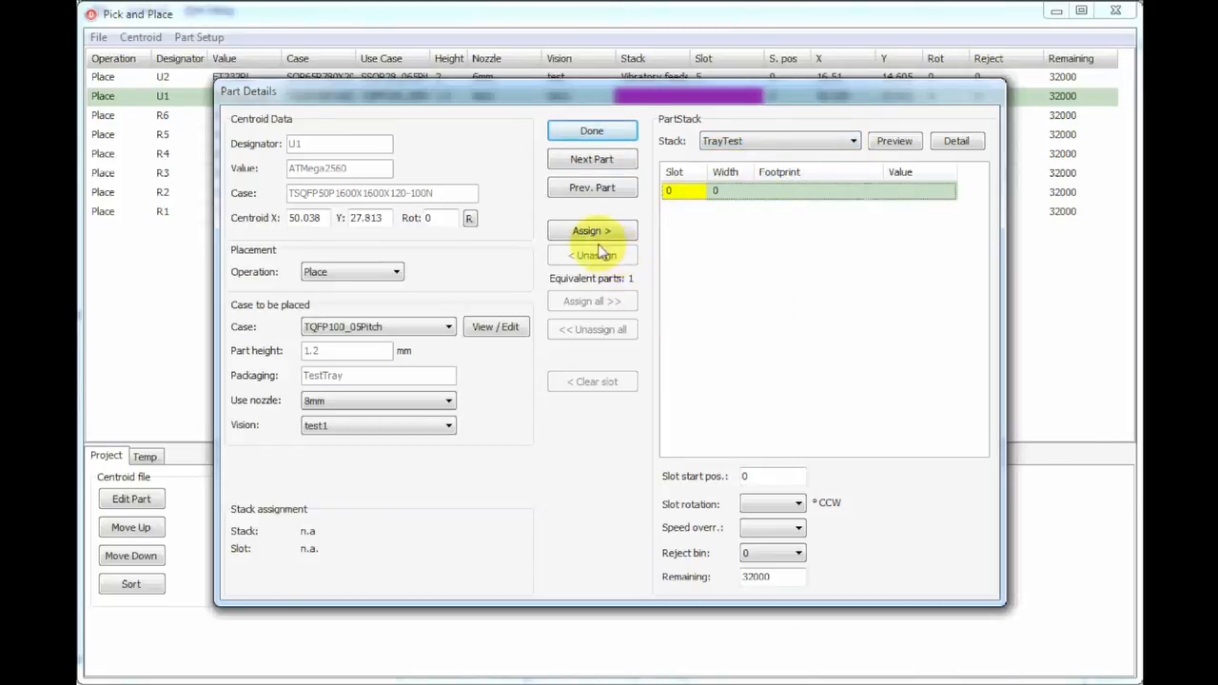
left_click(590, 230)
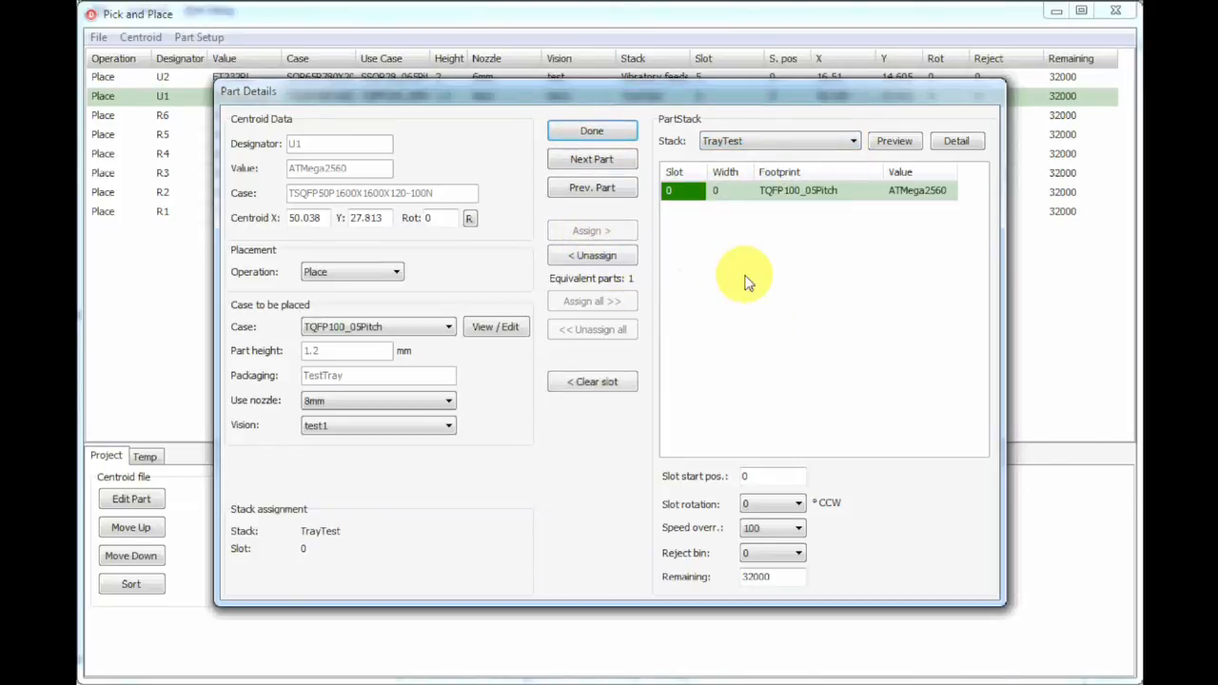
left_click(592, 160)
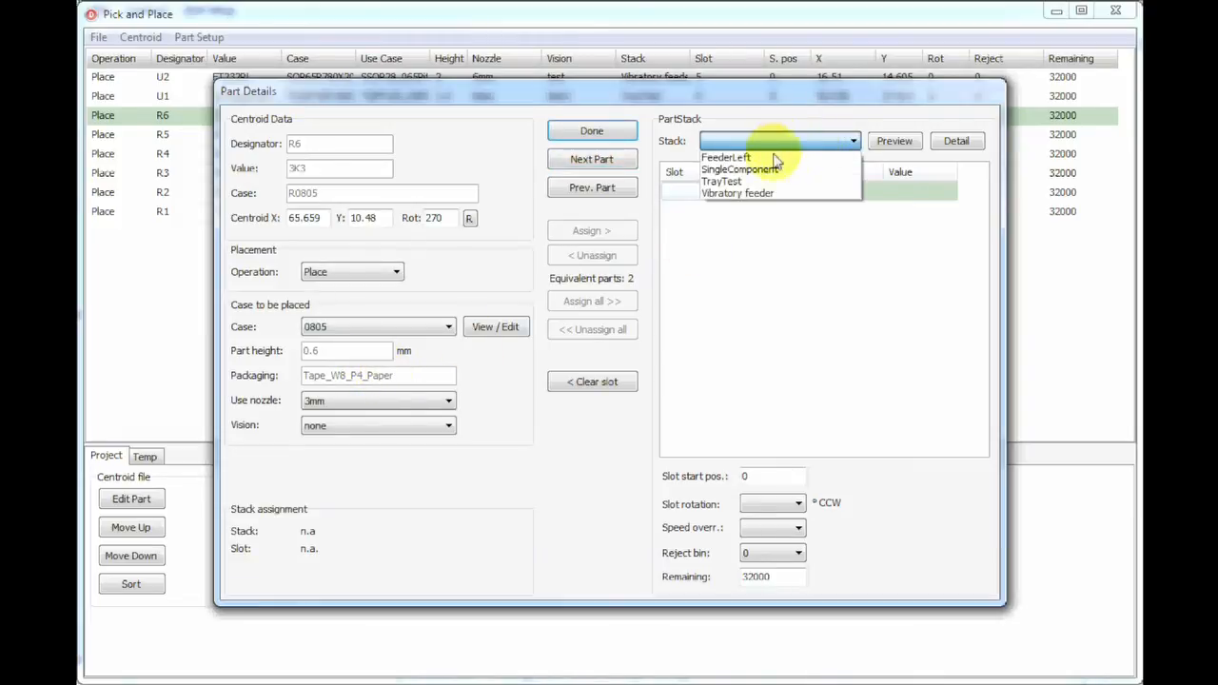
Assign all 3K3 resistors to slot 0 of FeederLeft and step on through R5.
left_click(727, 156)
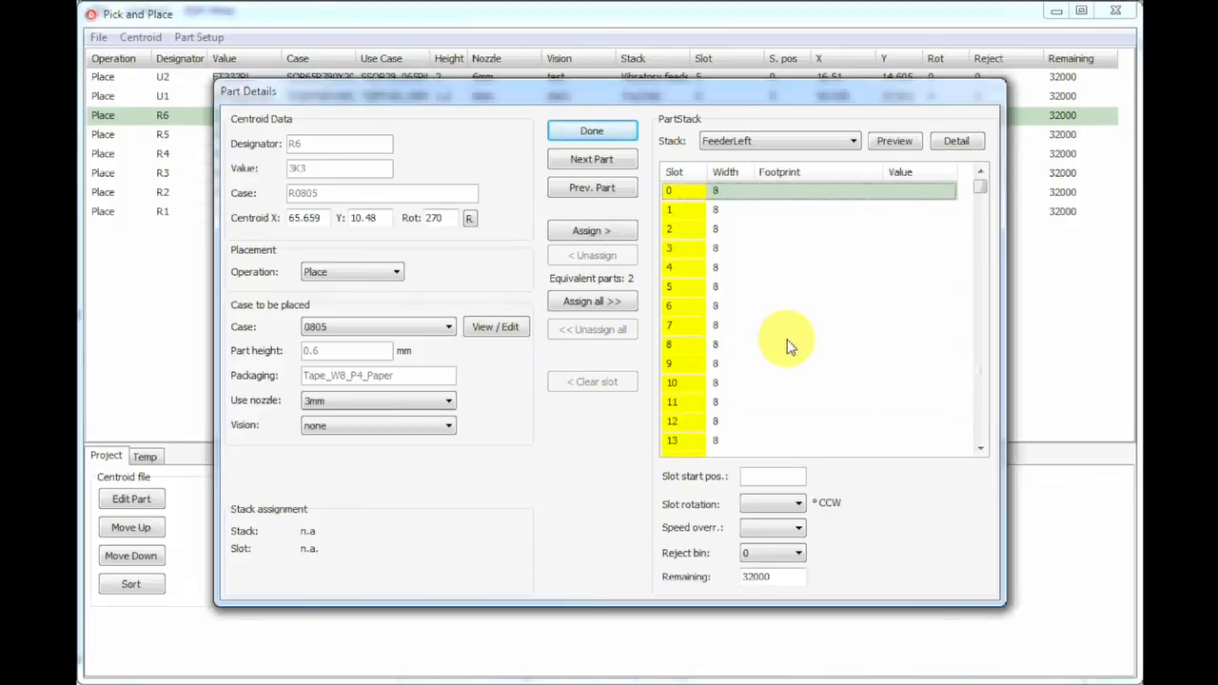
mouse_move(681, 194)
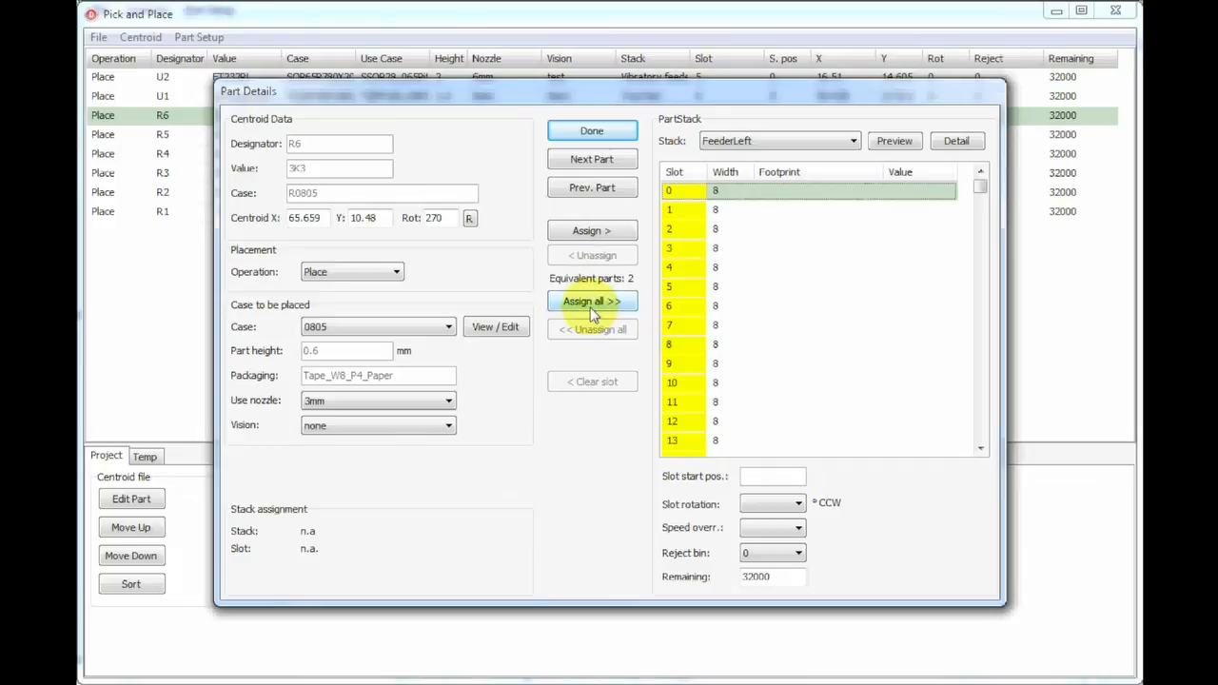
left_click(593, 301)
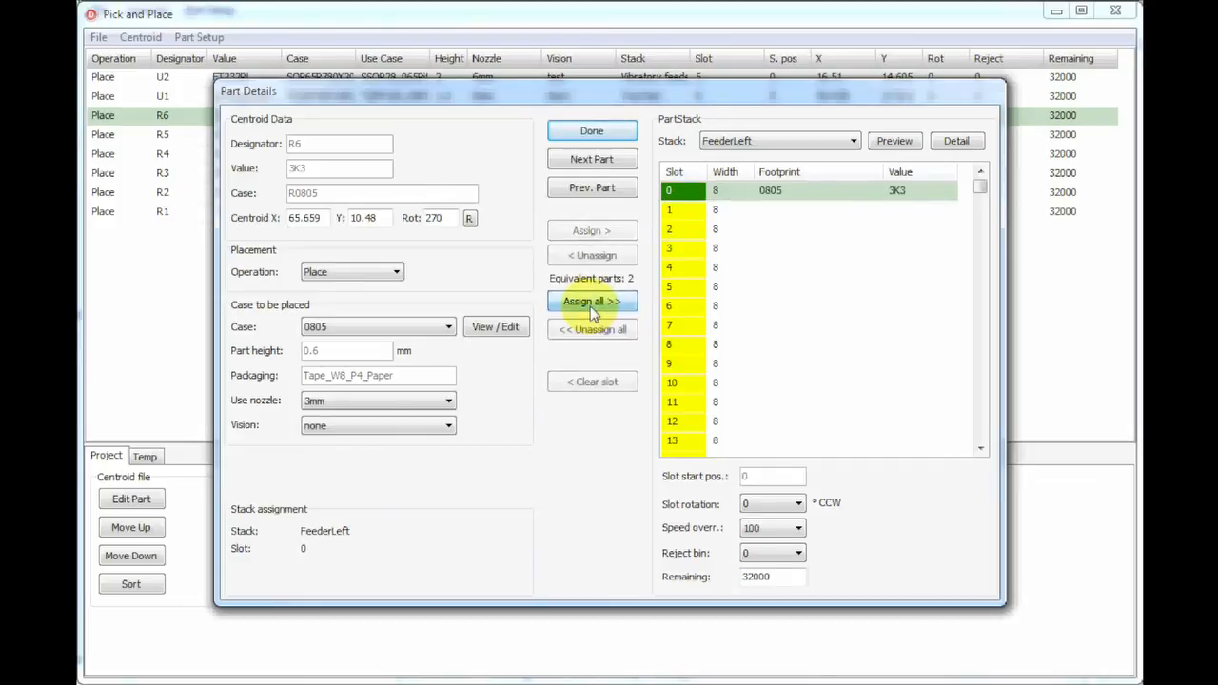
left_click(592, 160)
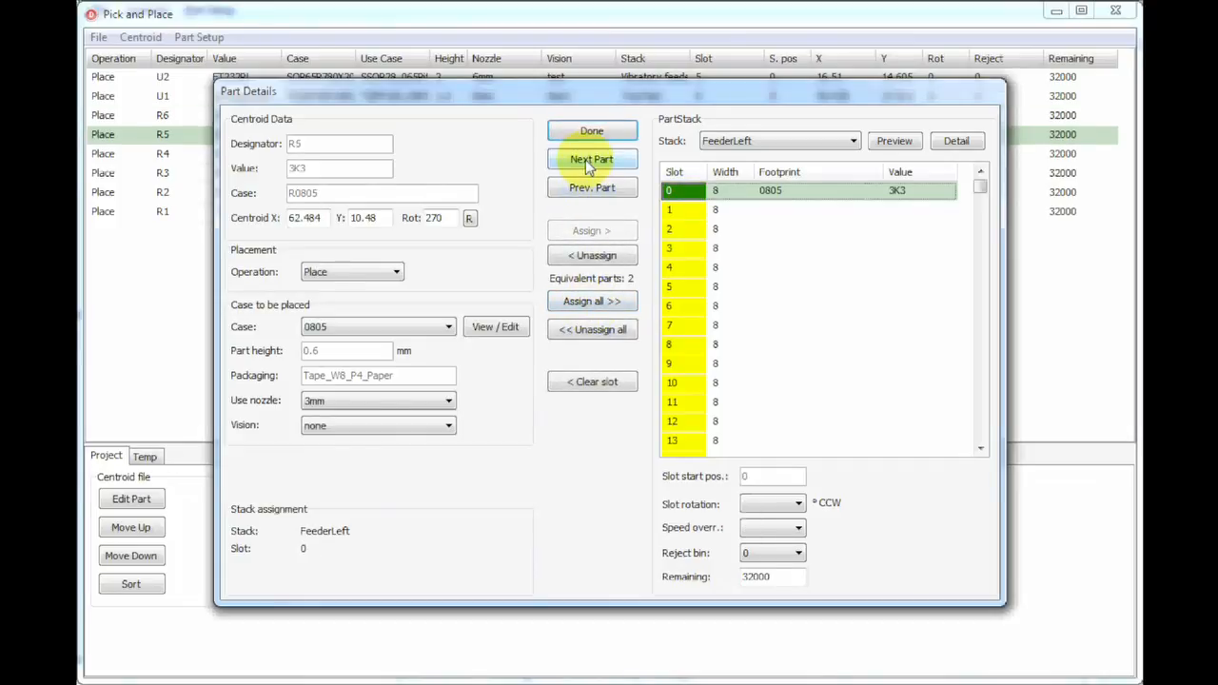
left_click(592, 160)
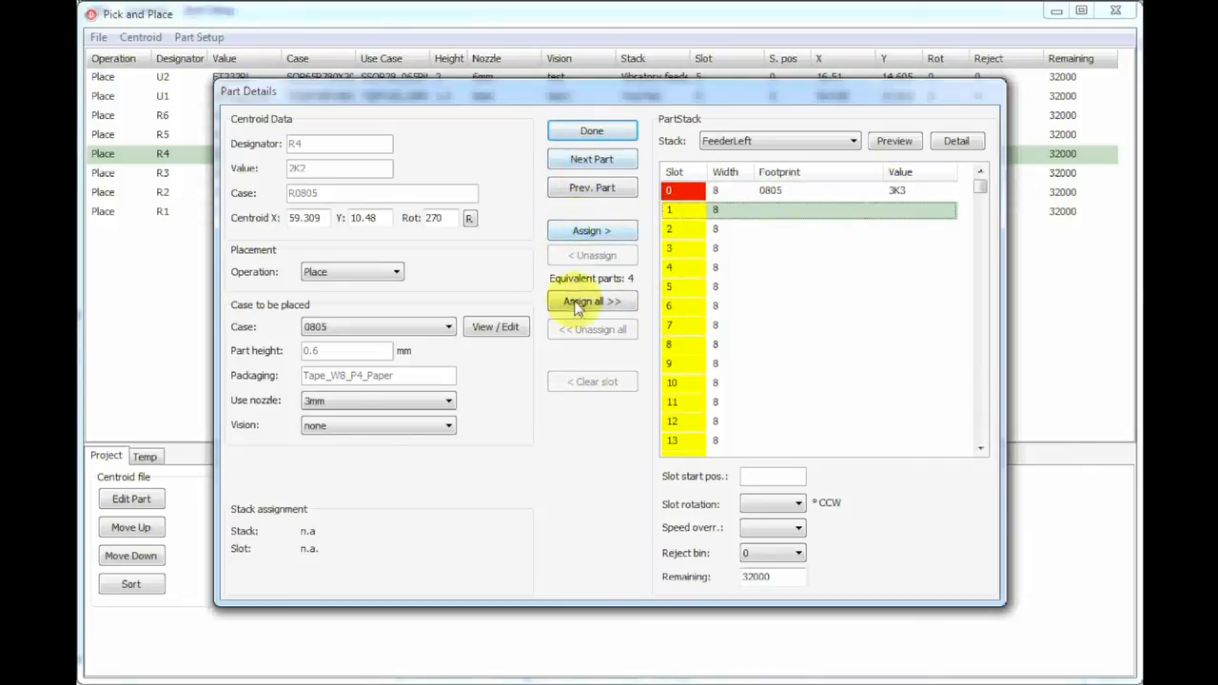
Assign all 2K2 resistors to slot 1 of FeederLeft and step on past R2.
left_click(592, 300)
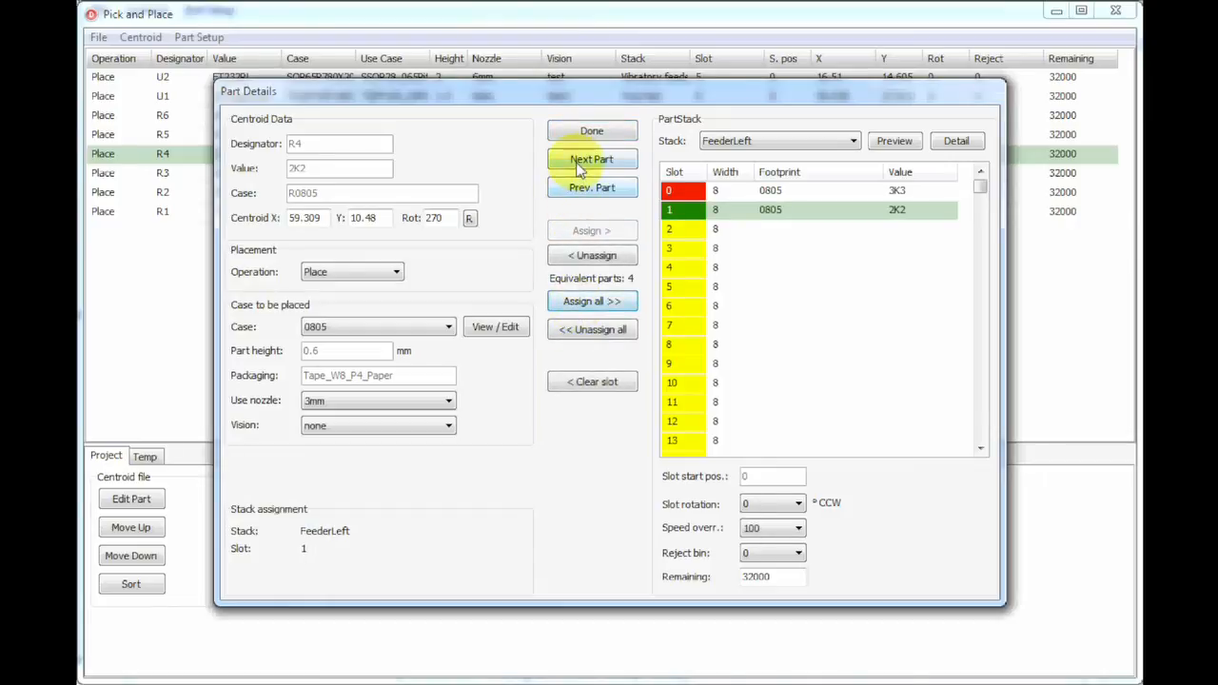
left_click(592, 160)
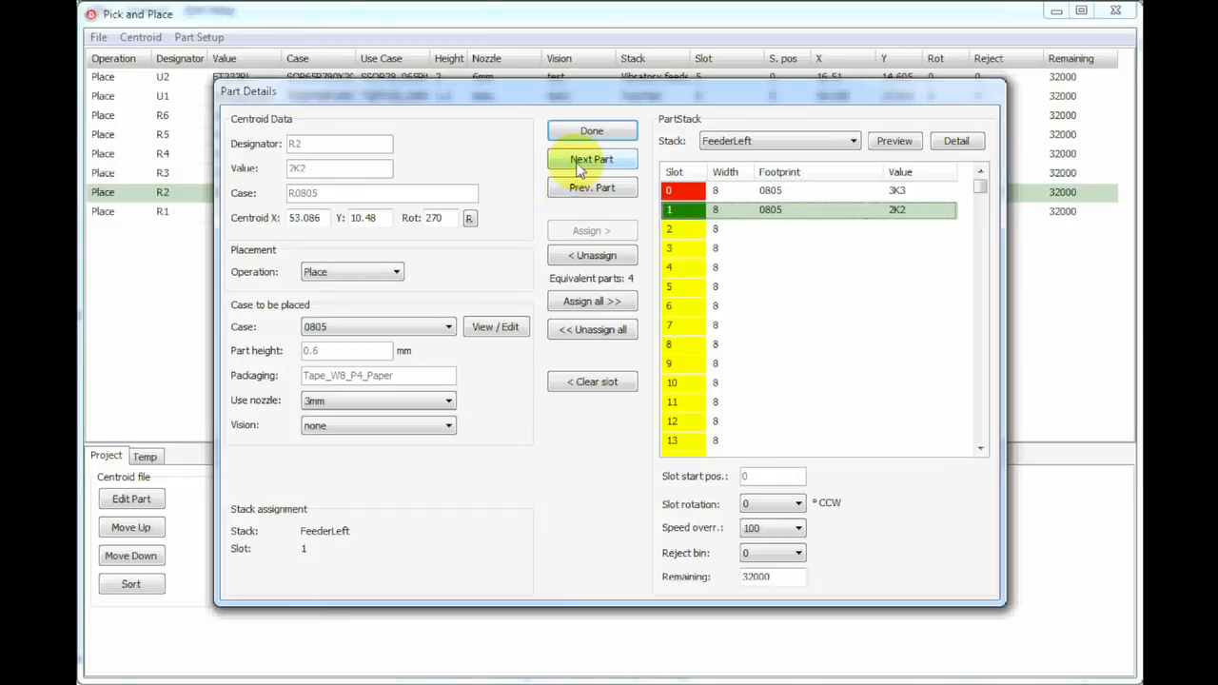
left_click(592, 188)
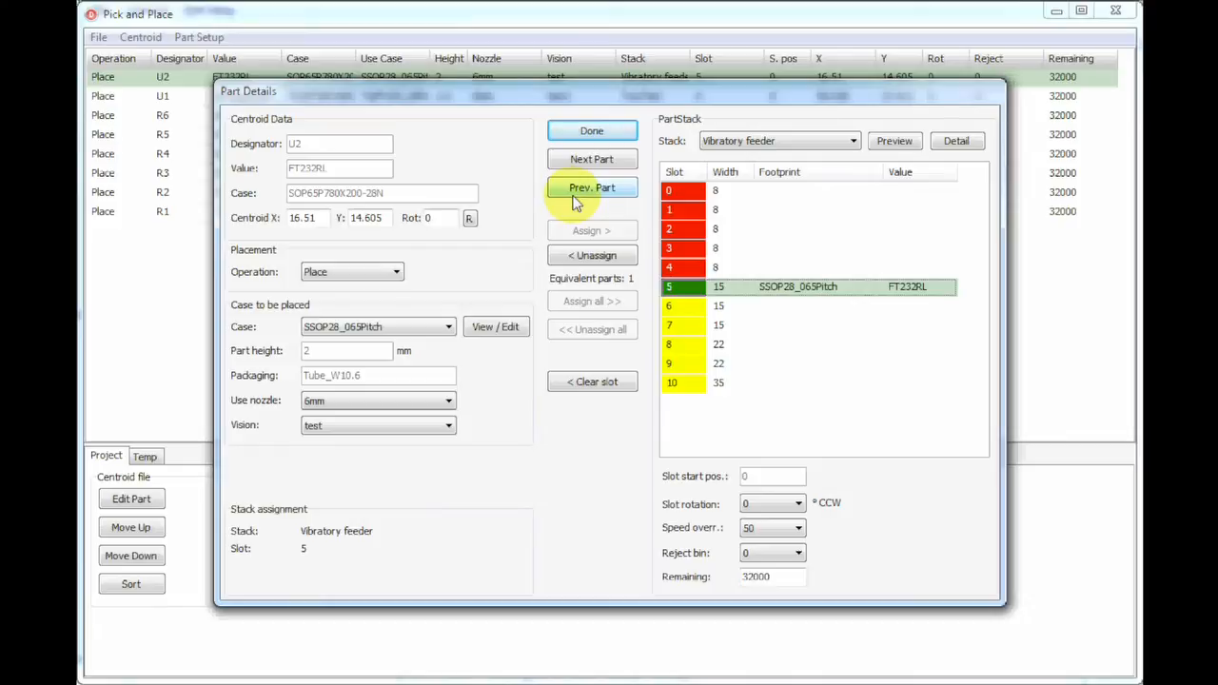
Set U1's TrayTest slot 0 to use reject bin 1.
left_click(590, 187)
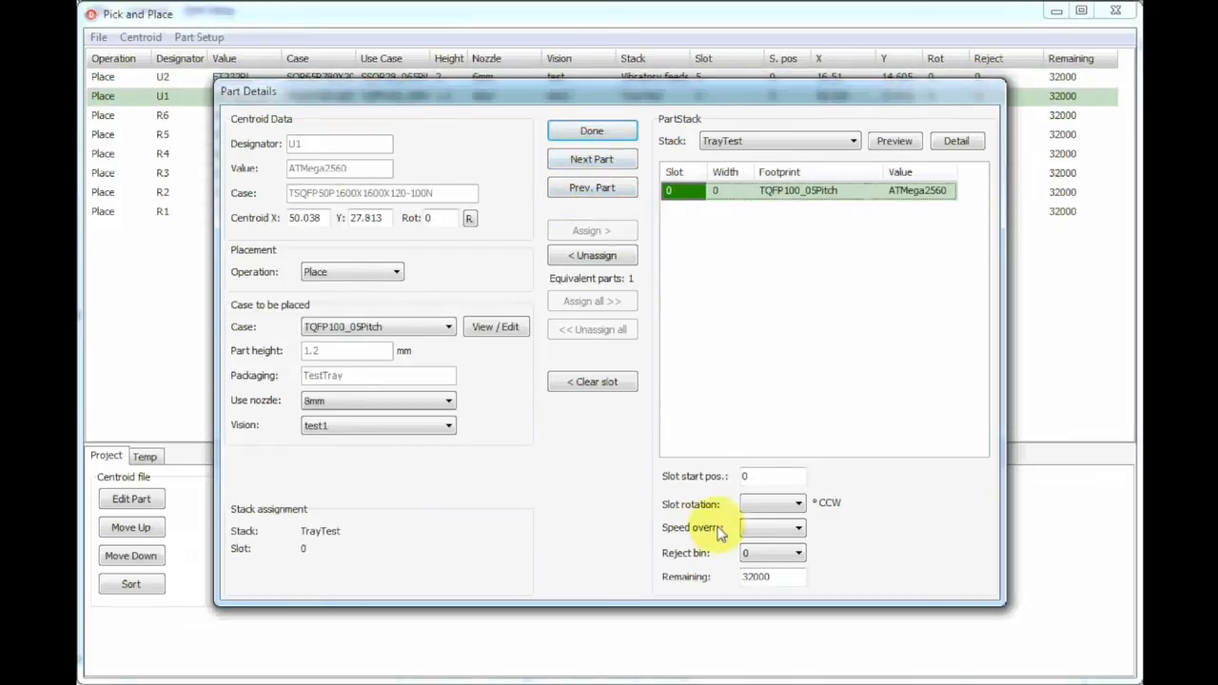
mouse_move(701, 543)
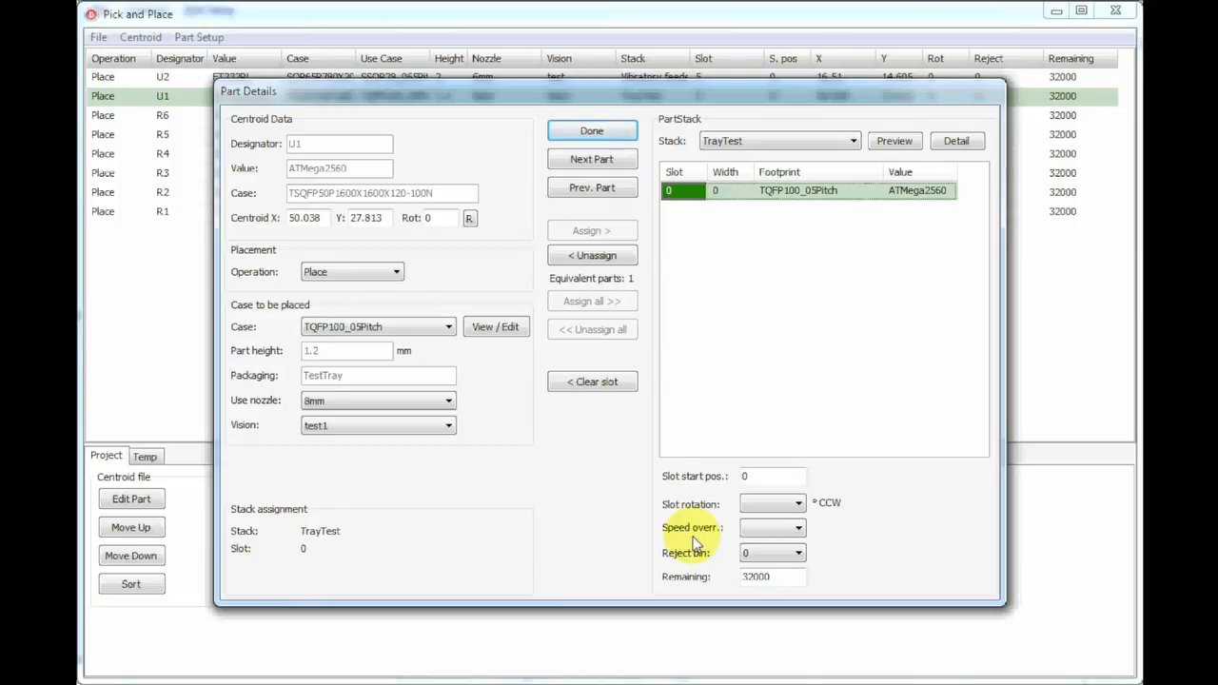
left_click(798, 552)
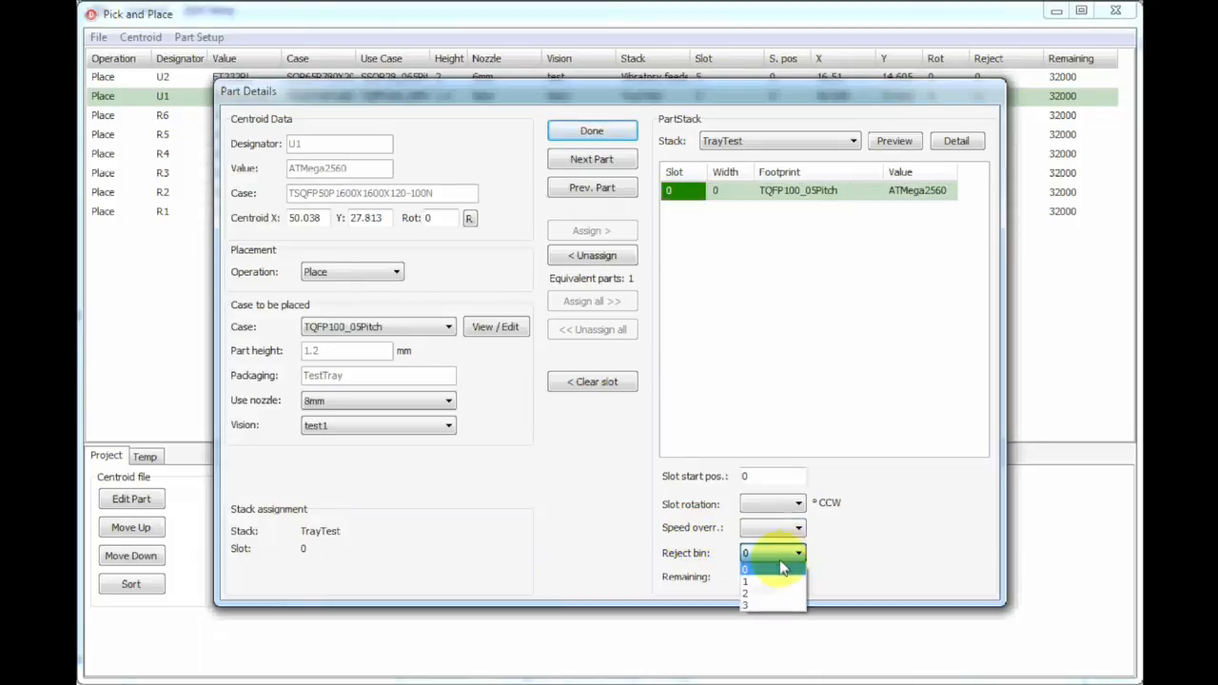
left_click(746, 583)
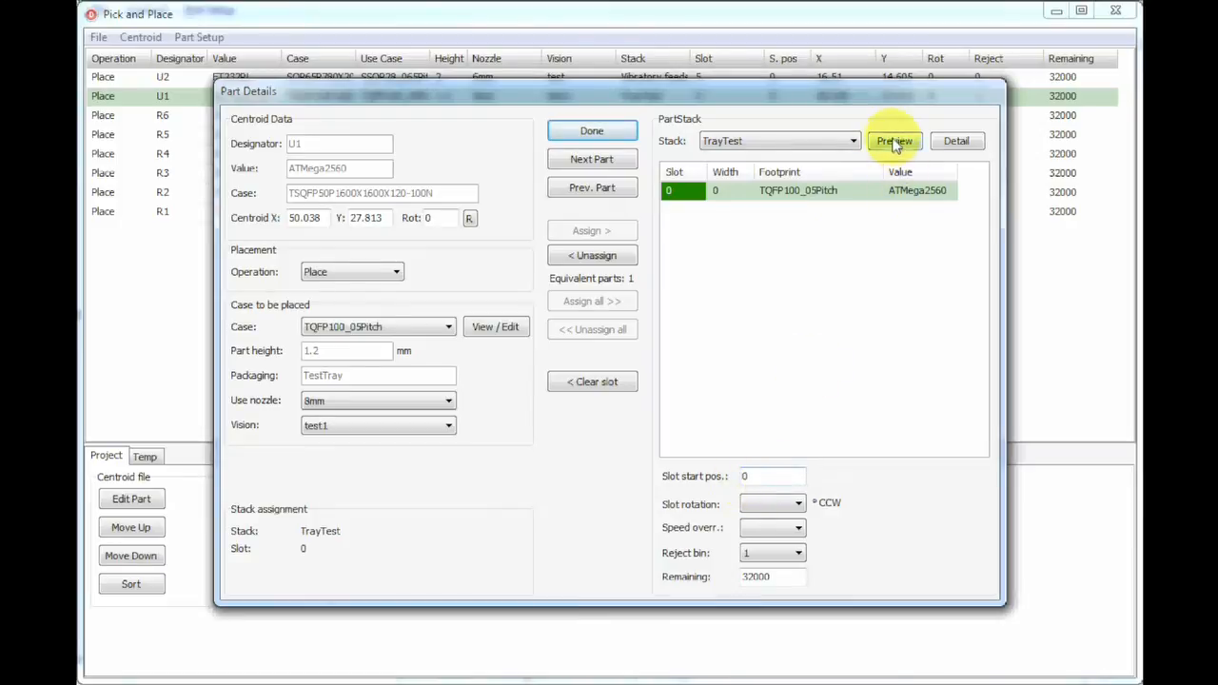
Set U1's slot rotation to 90 degrees and preview the TrayTest layout, then continue to R6.
left_click(894, 141)
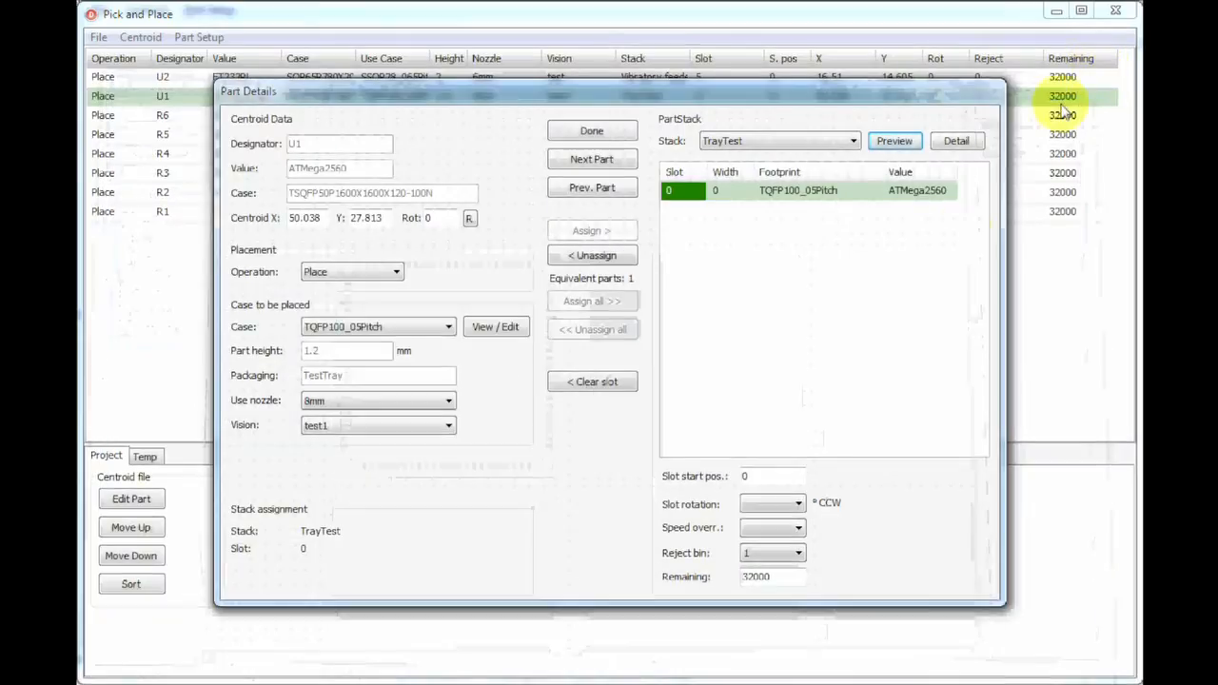
left_click(798, 503)
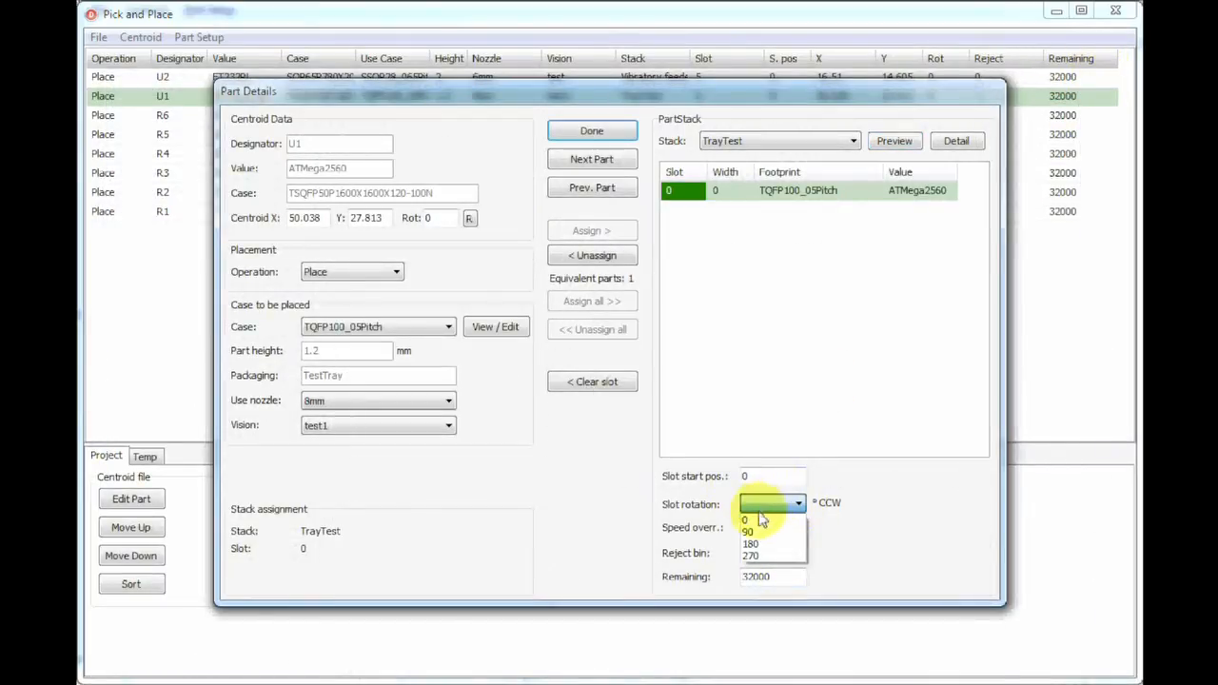
left_click(750, 533)
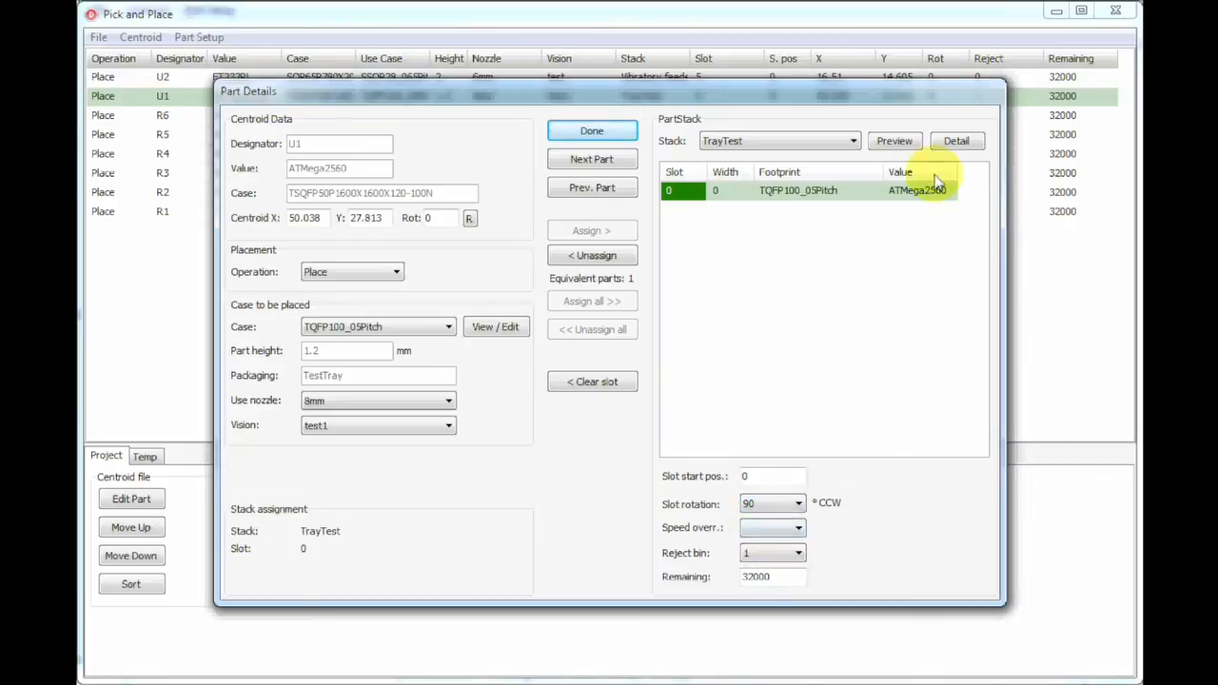
left_click(893, 141)
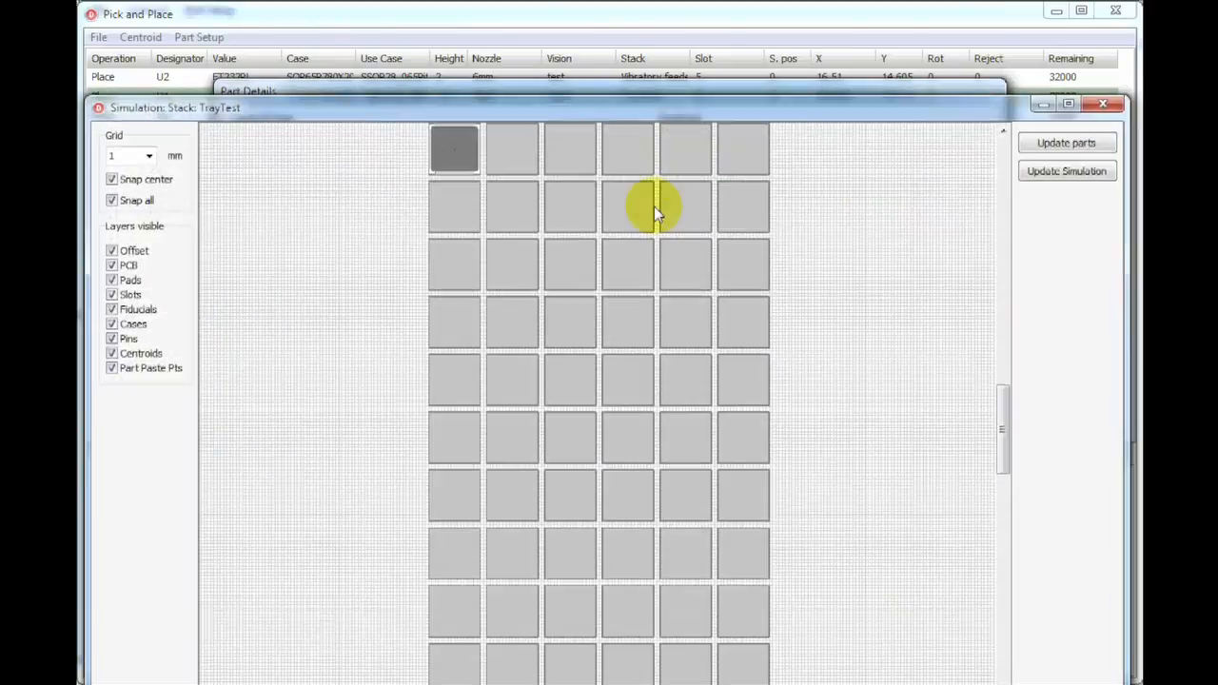
scroll("down", 3)
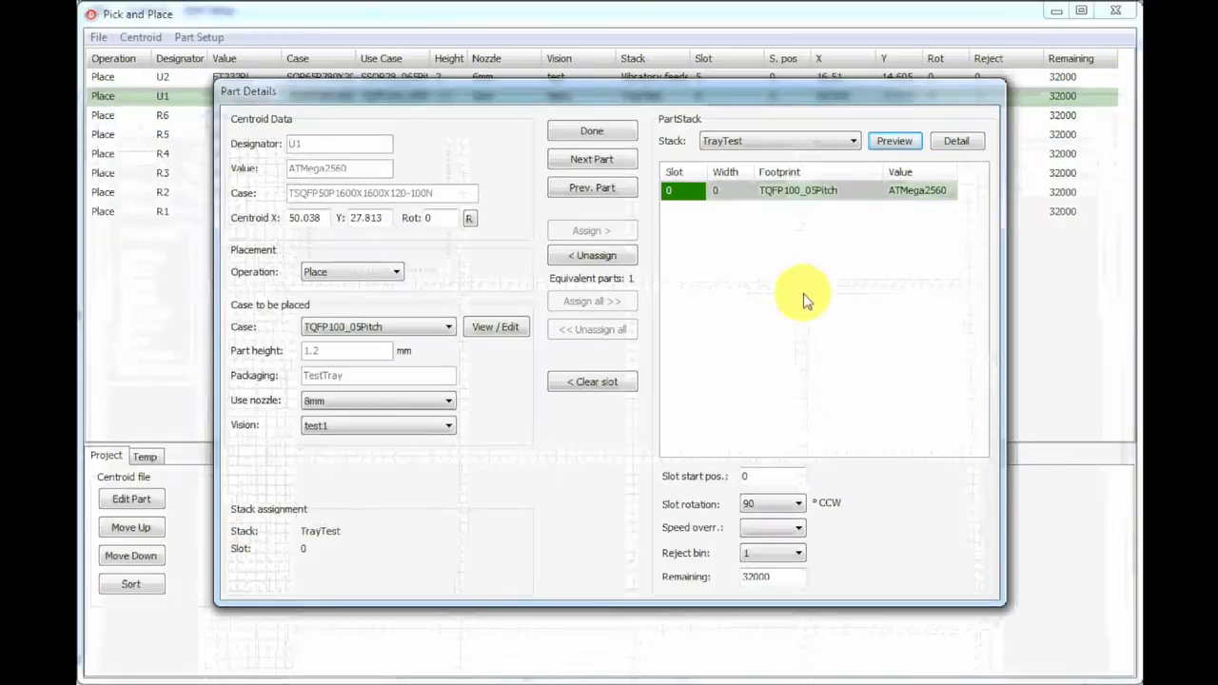
mouse_move(818, 148)
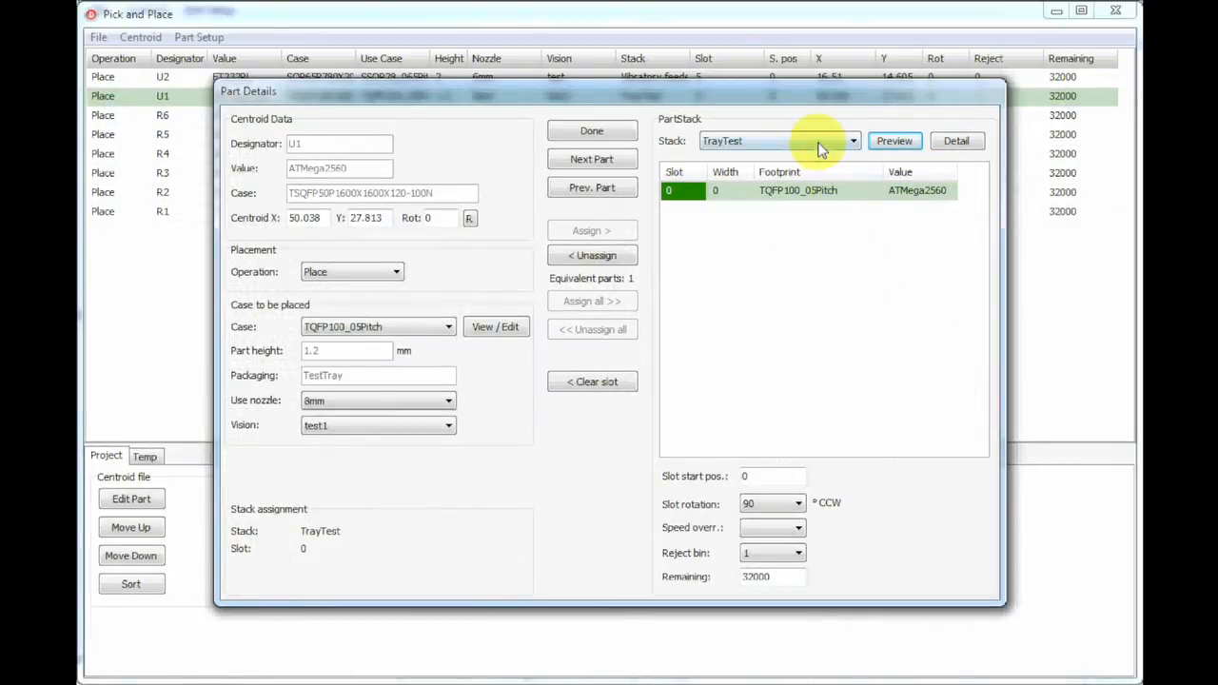
left_click(592, 160)
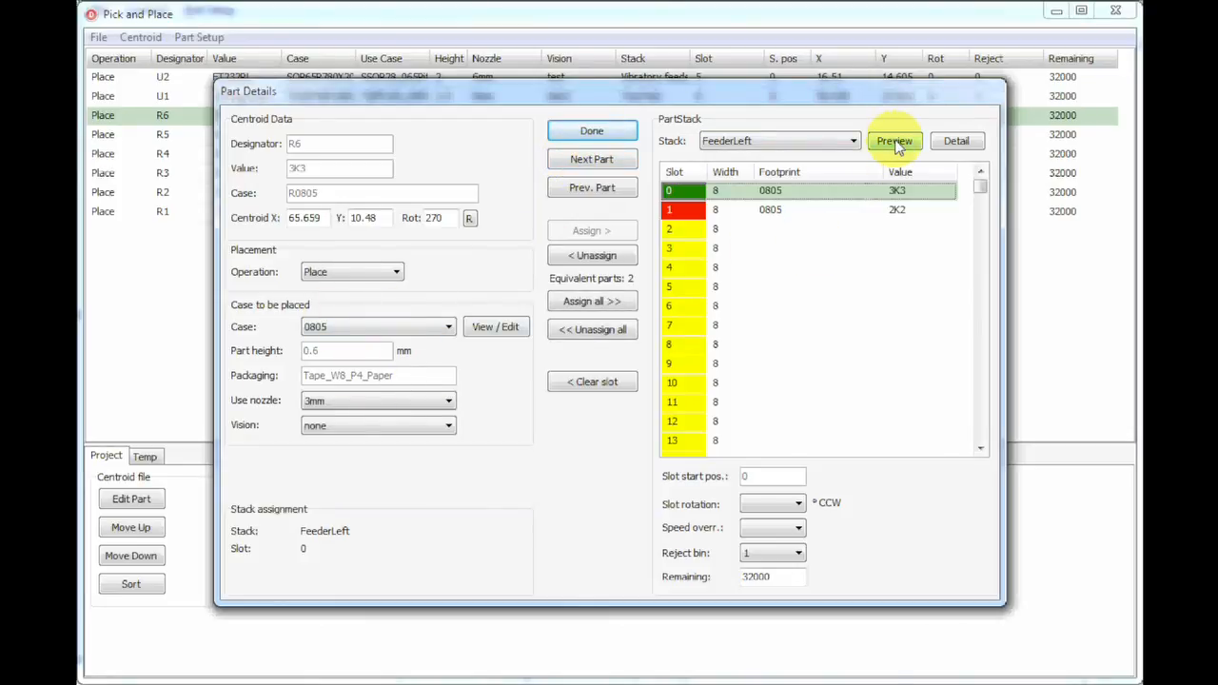
Preview R6's position in the FeederLeft layout, then step on to U2's details.
left_click(895, 140)
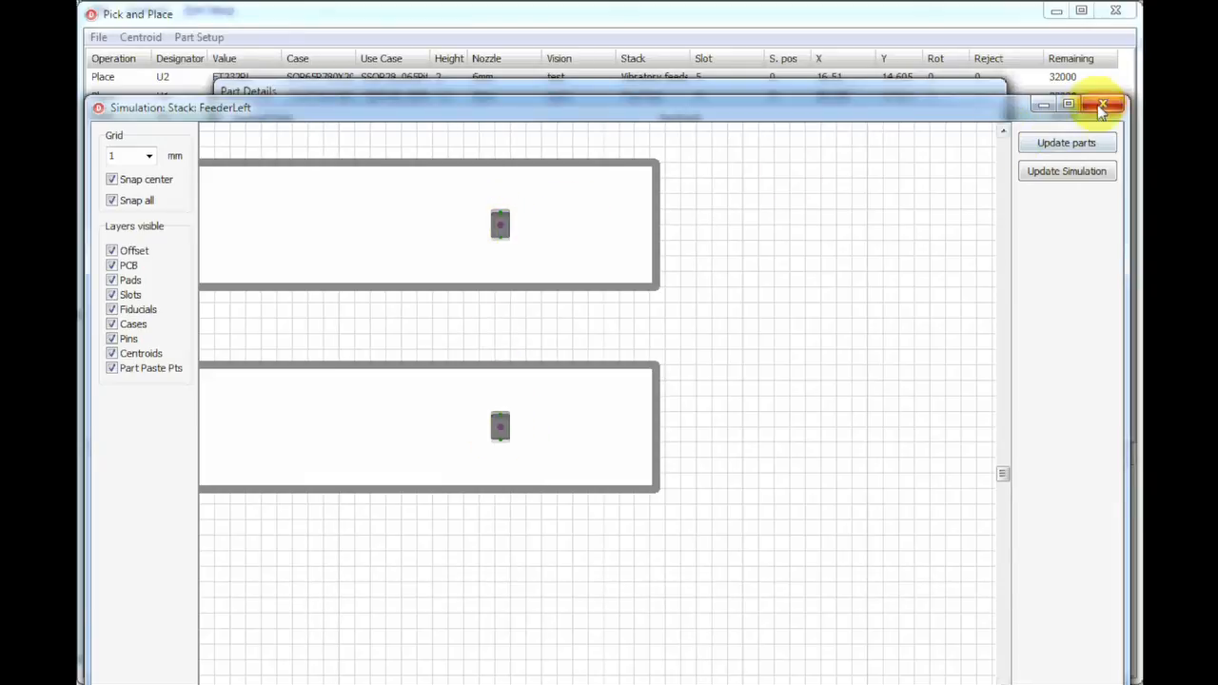
left_click(1105, 105)
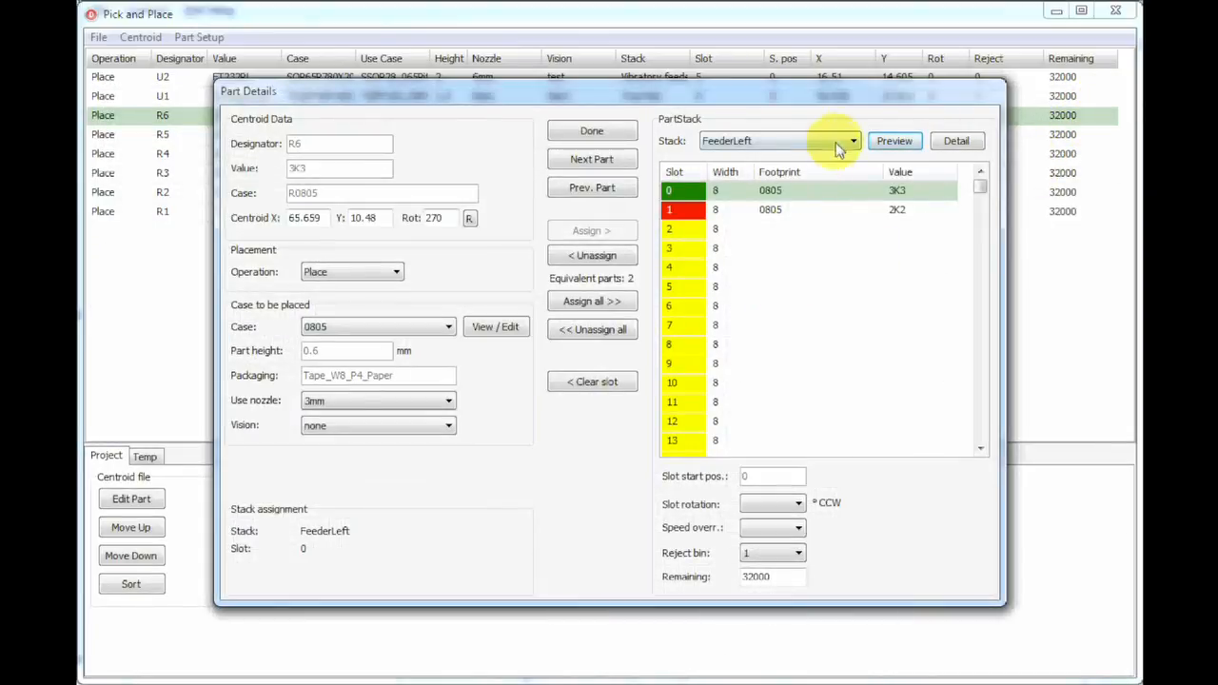
left_click(853, 141)
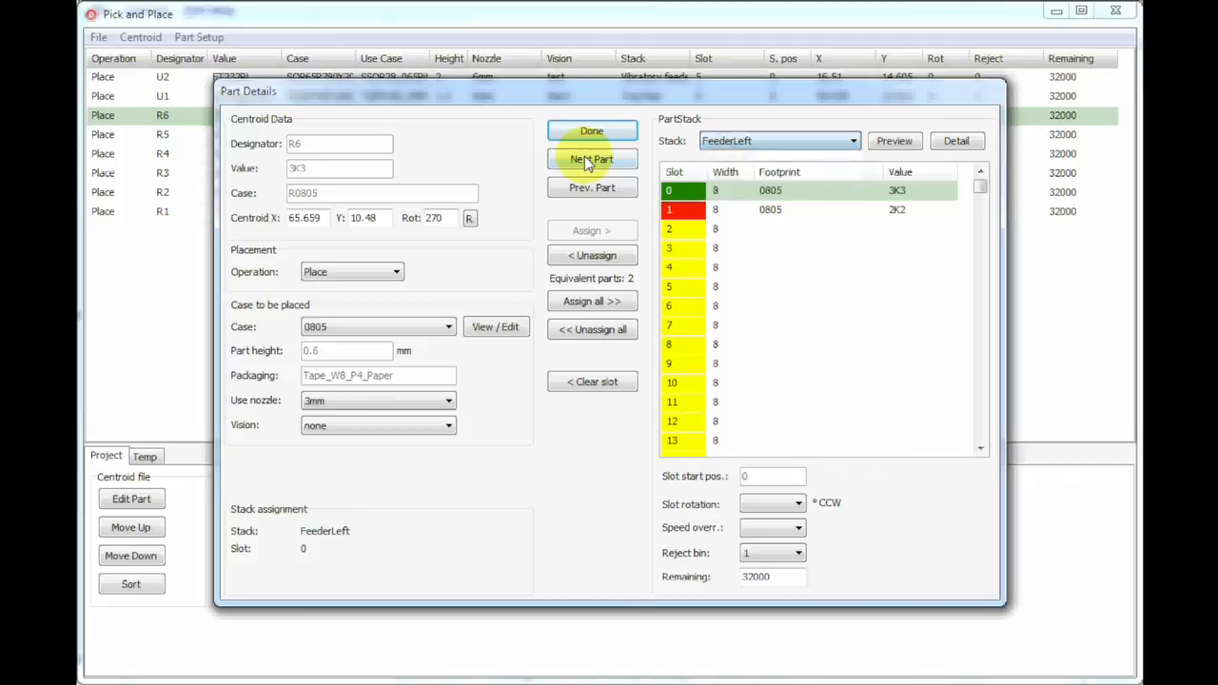
left_click(592, 189)
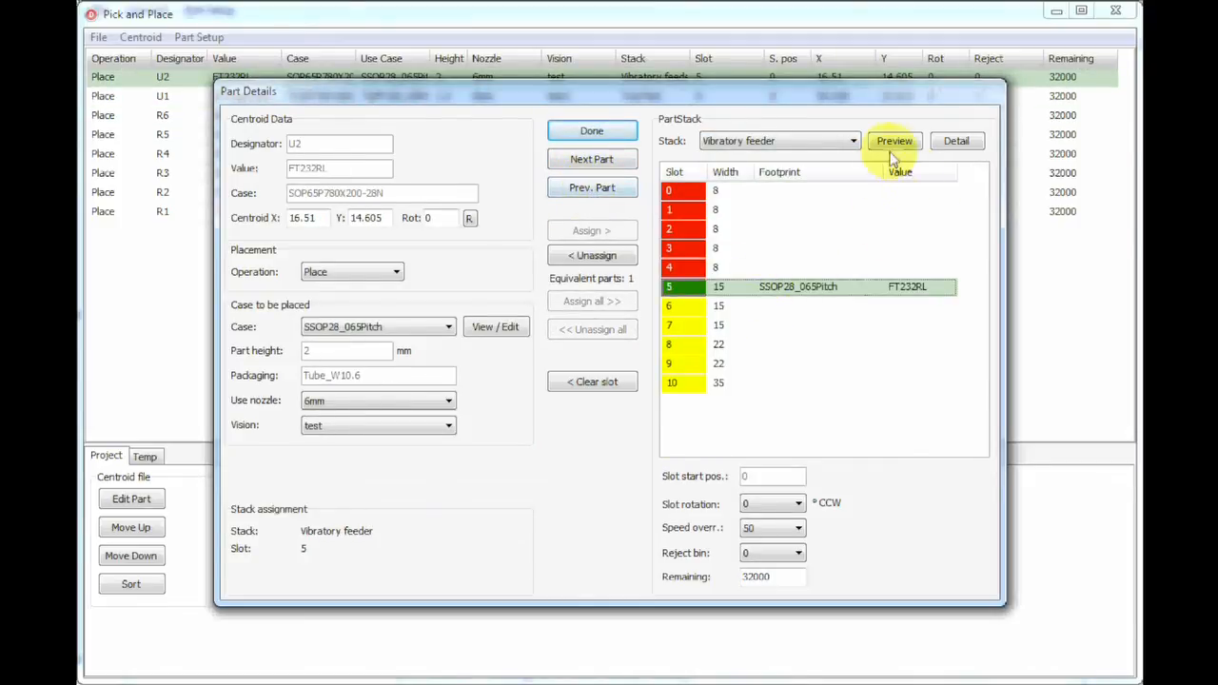
left_click(893, 141)
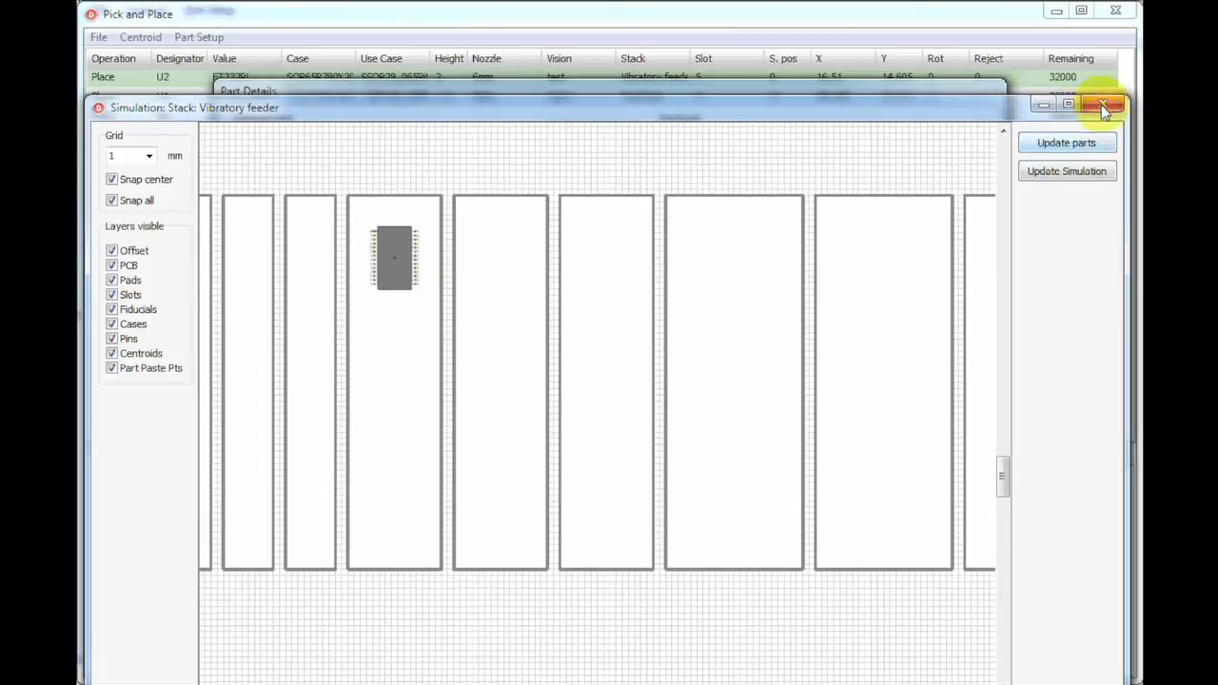
left_click(1105, 106)
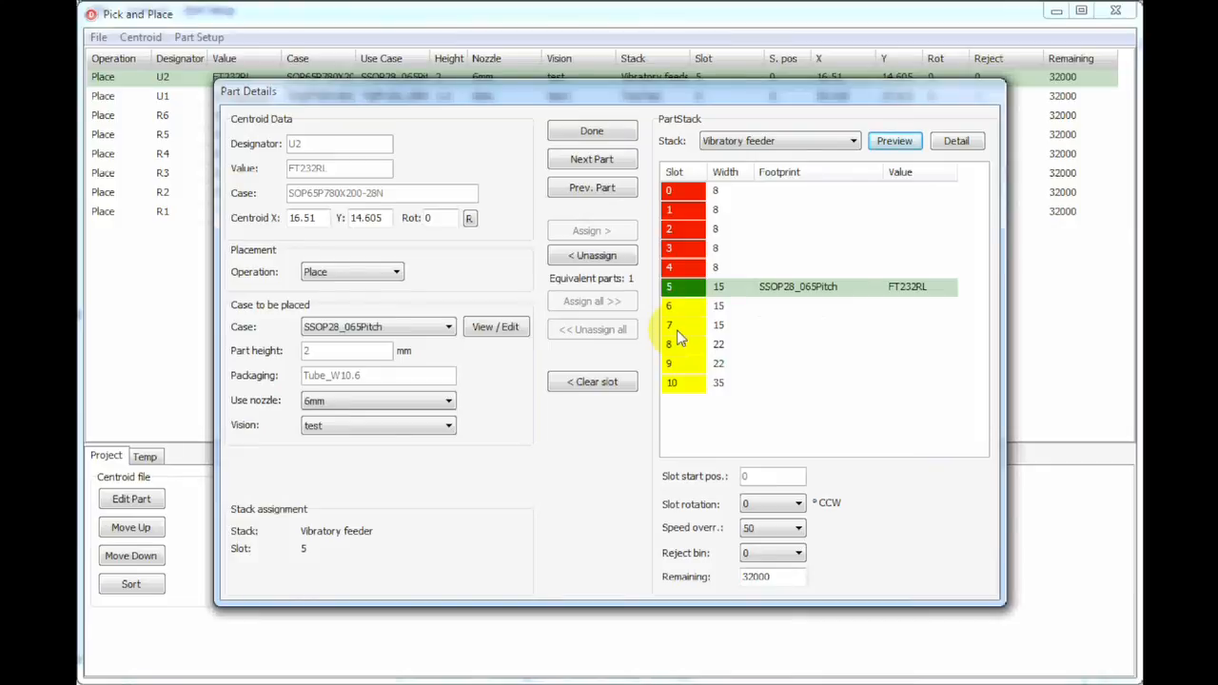
left_click(853, 141)
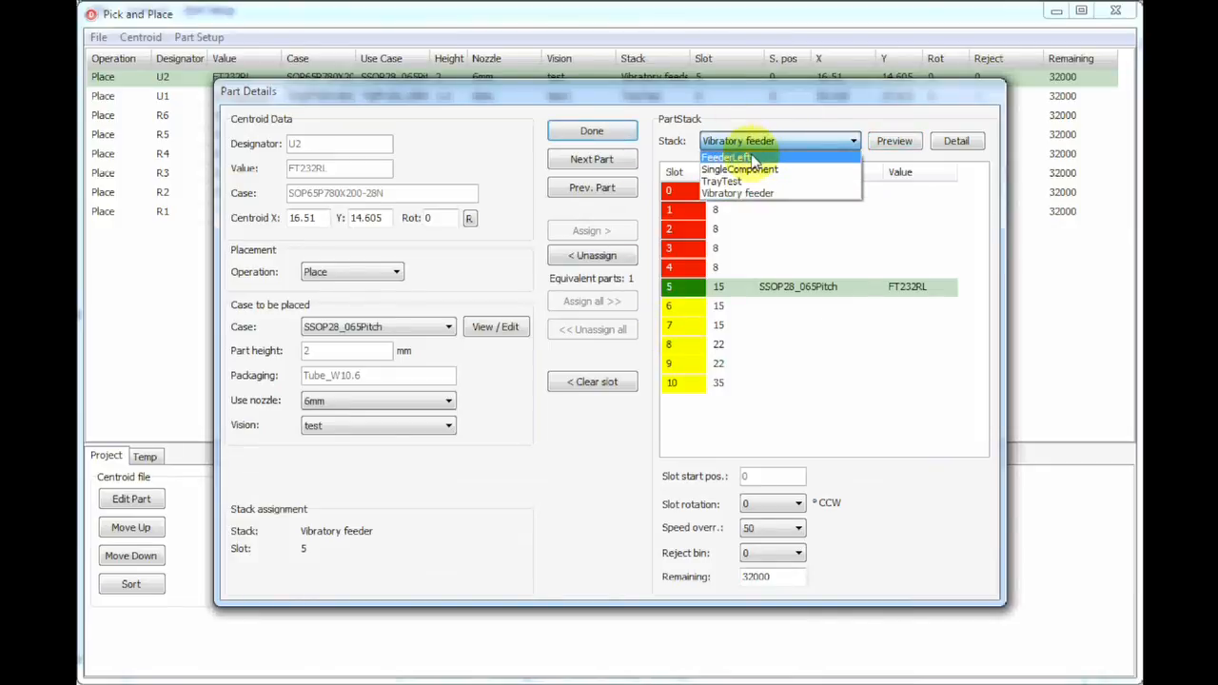
Review the FeederLeft slot listing, then finish part editing and return to the parts table.
left_click(729, 156)
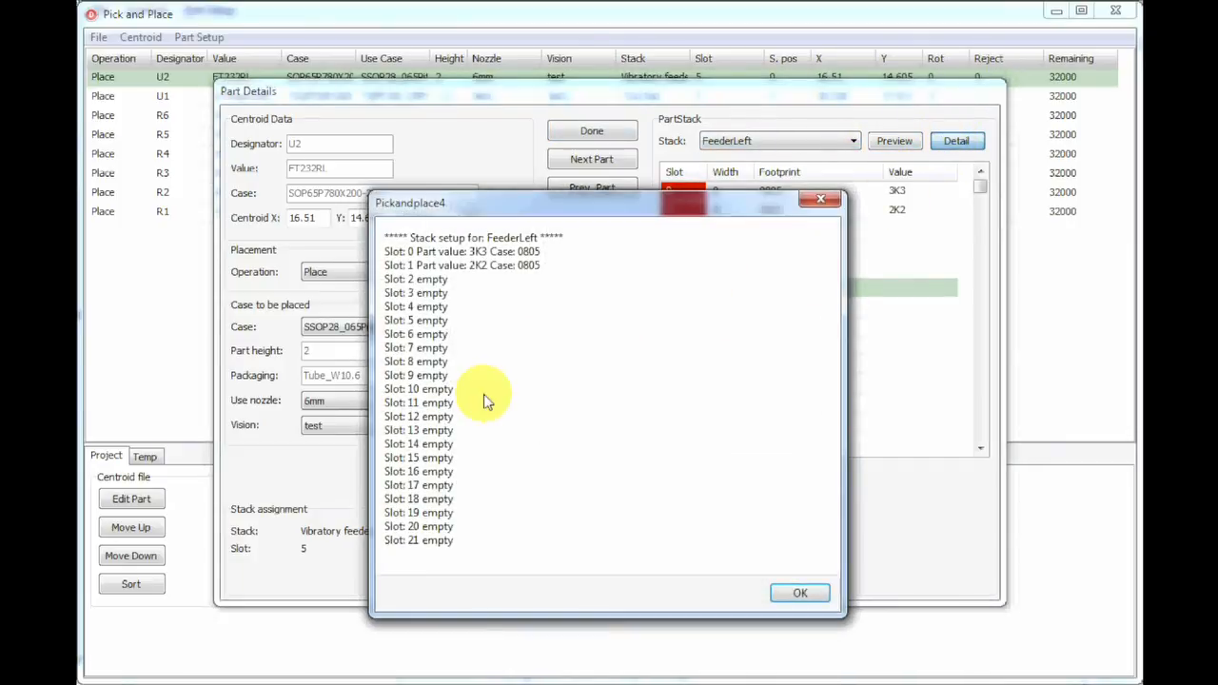
mouse_move(472, 293)
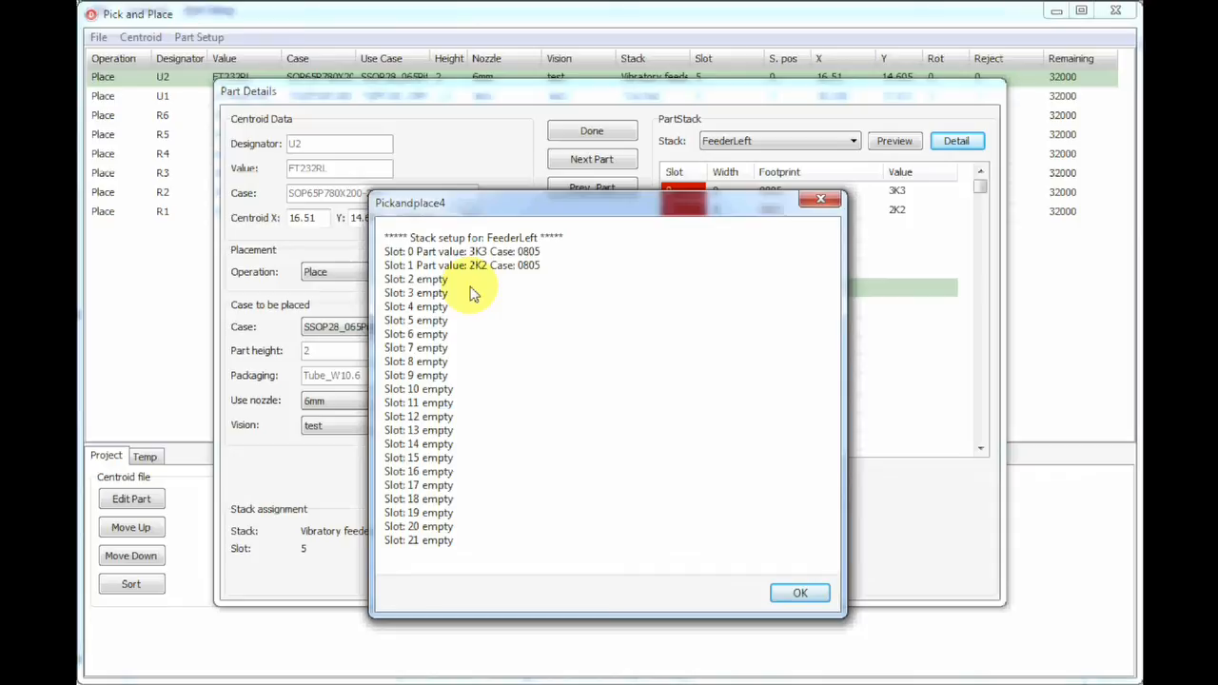
left_click(799, 594)
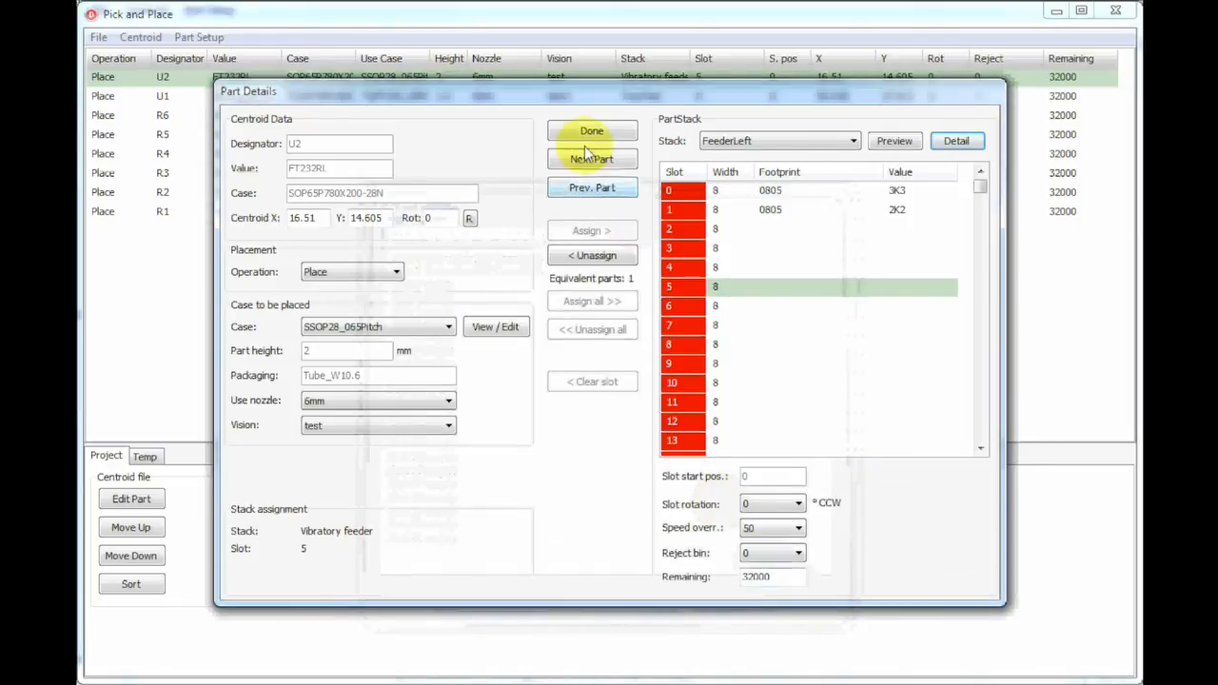
left_click(592, 130)
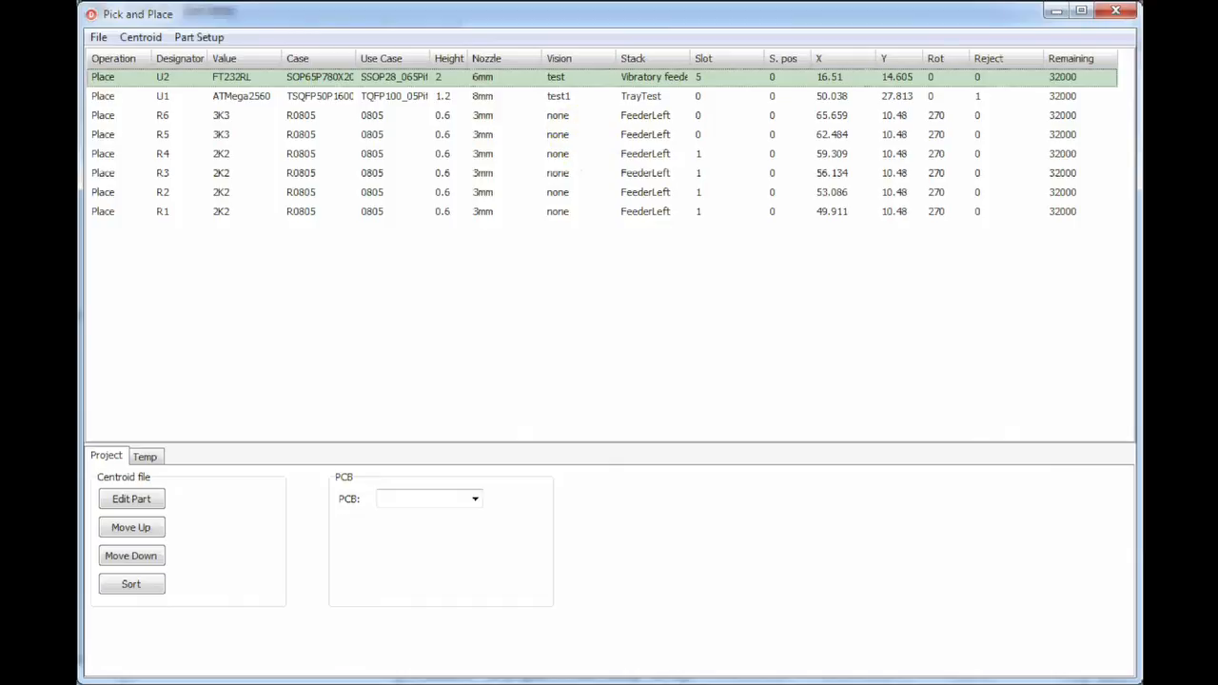
mouse_move(512, 21)
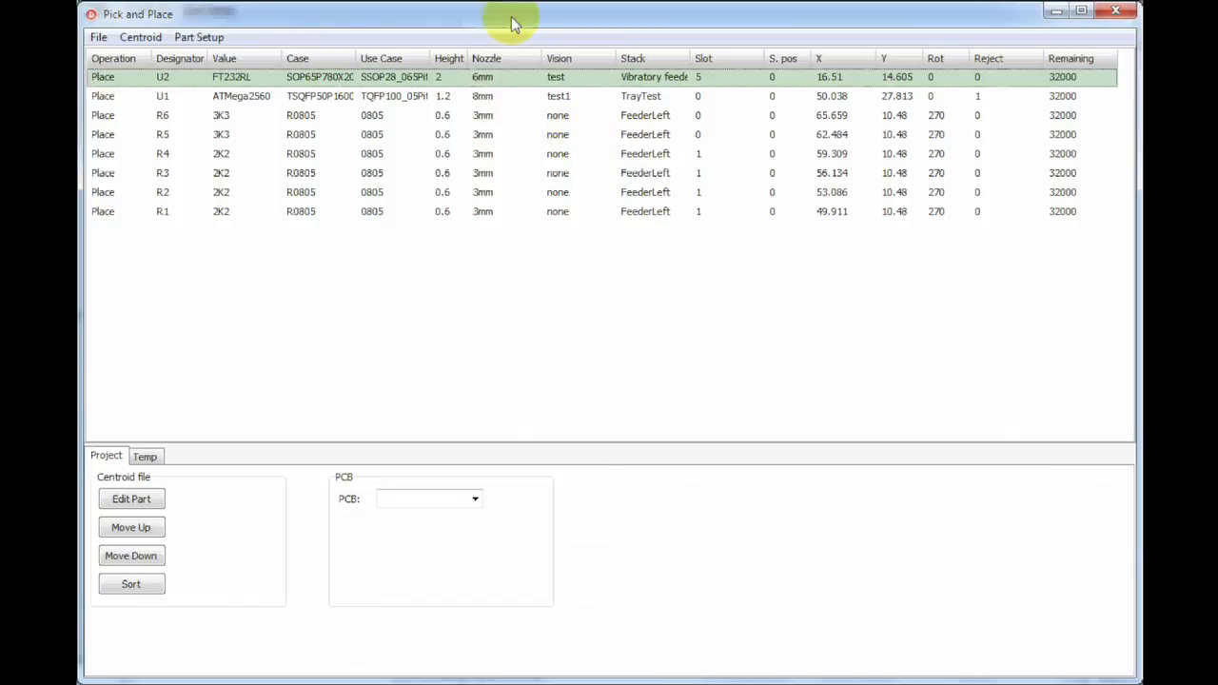
Choose PP4test as the project's PCB and go to the Temp testing functions.
left_click(476, 498)
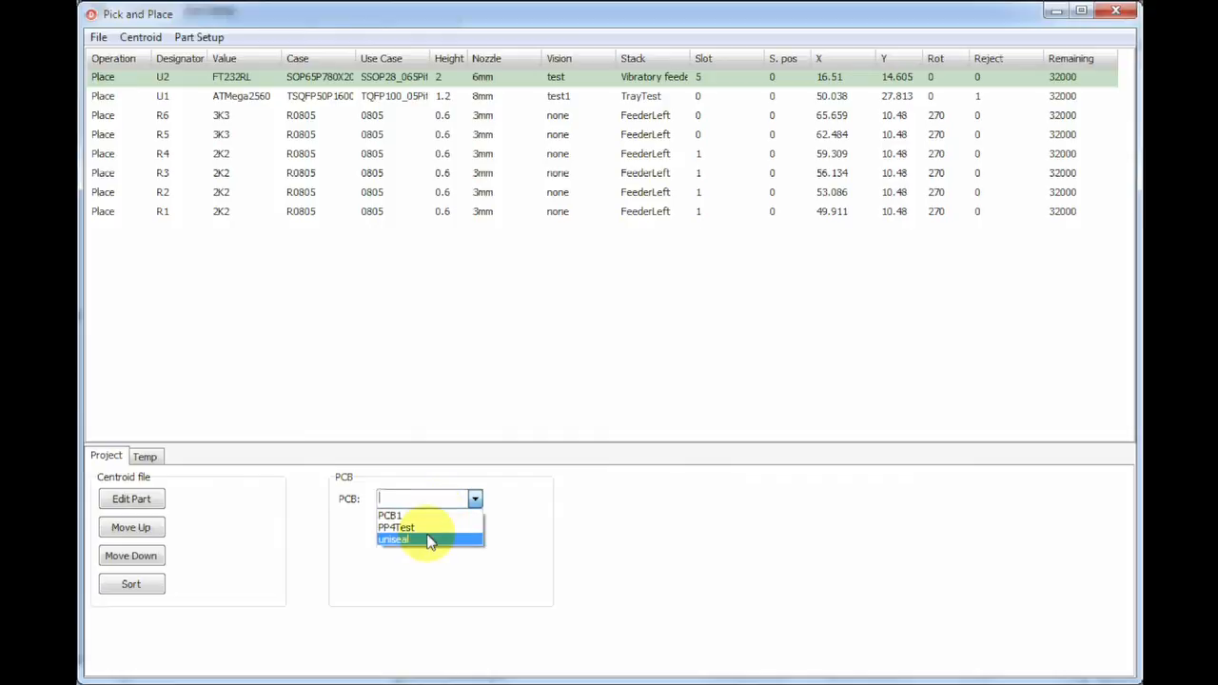
mouse_move(423, 528)
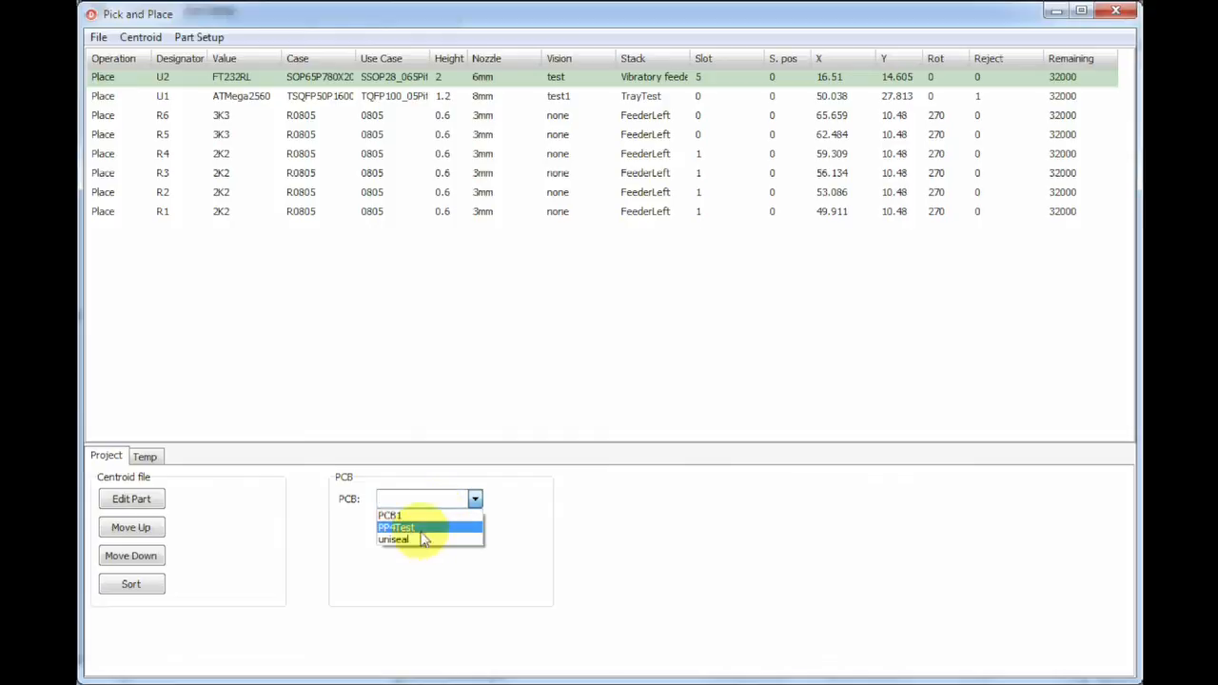
left_click(396, 527)
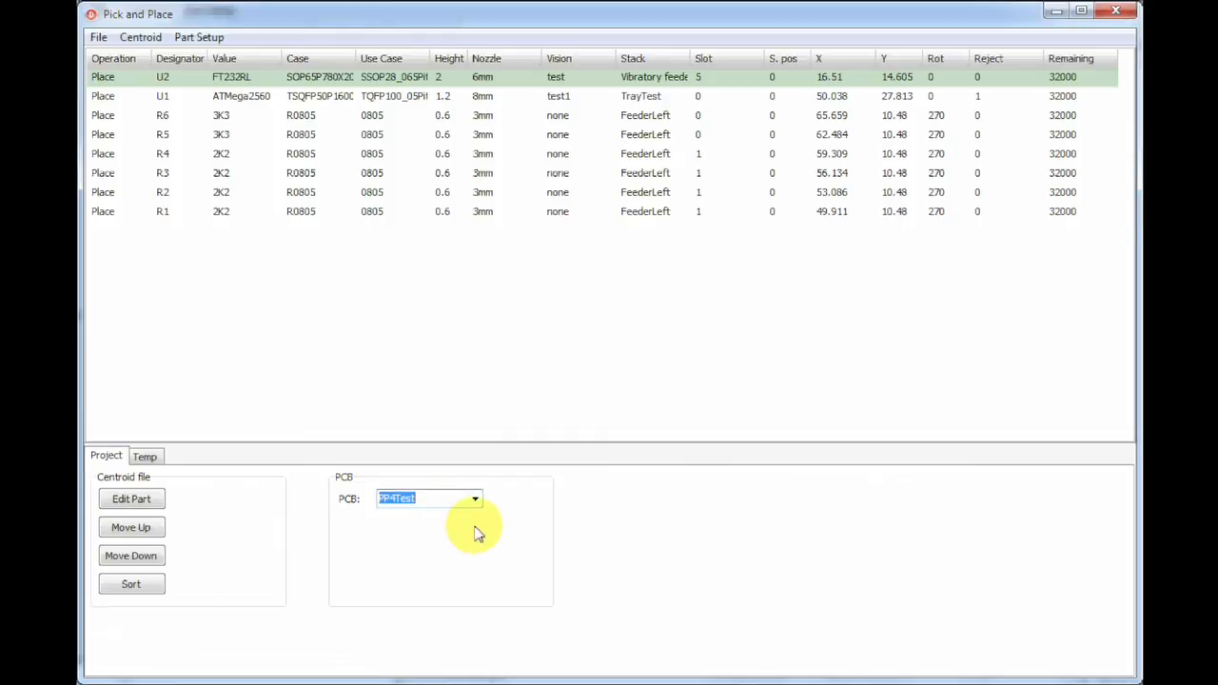
left_click(145, 457)
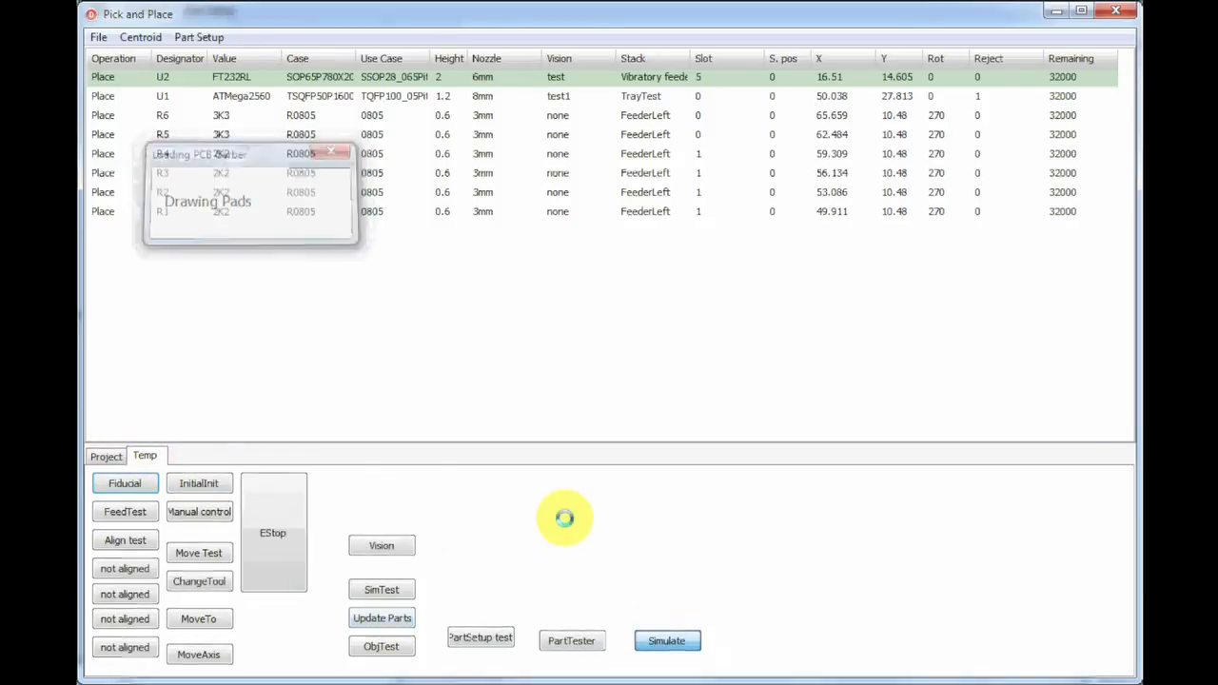
Run the placement simulation showing the ATMega2560 and 0805 parts on the board.
left_click(667, 640)
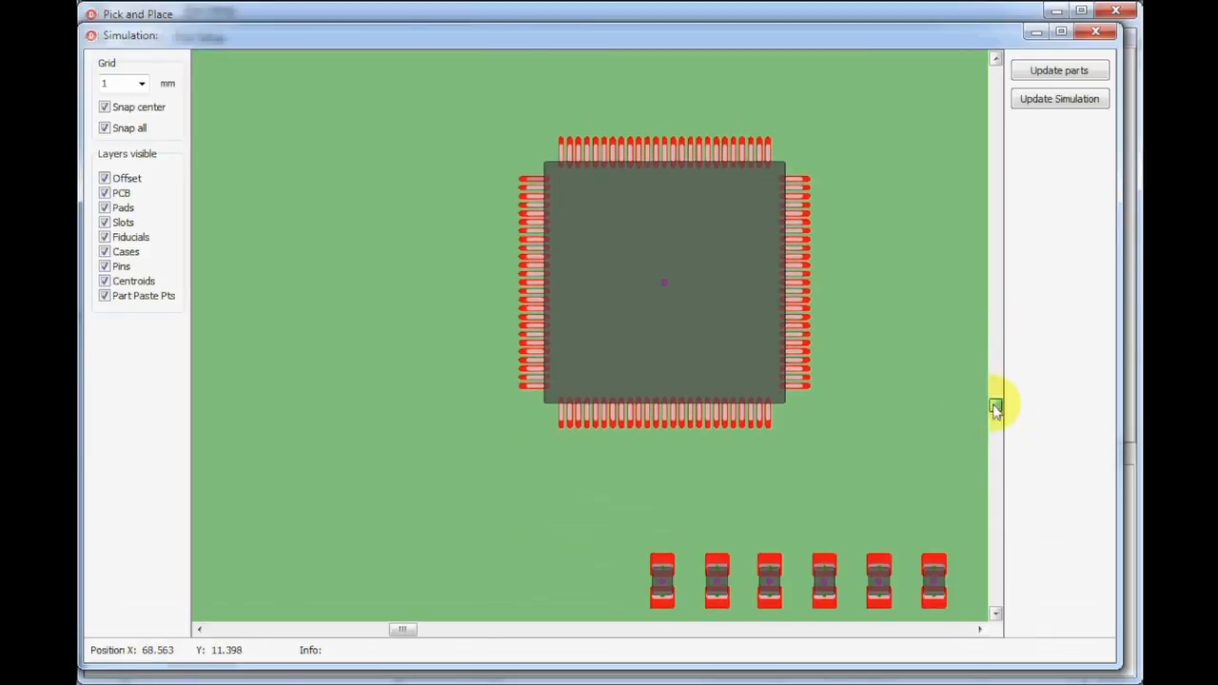
mouse_move(593, 229)
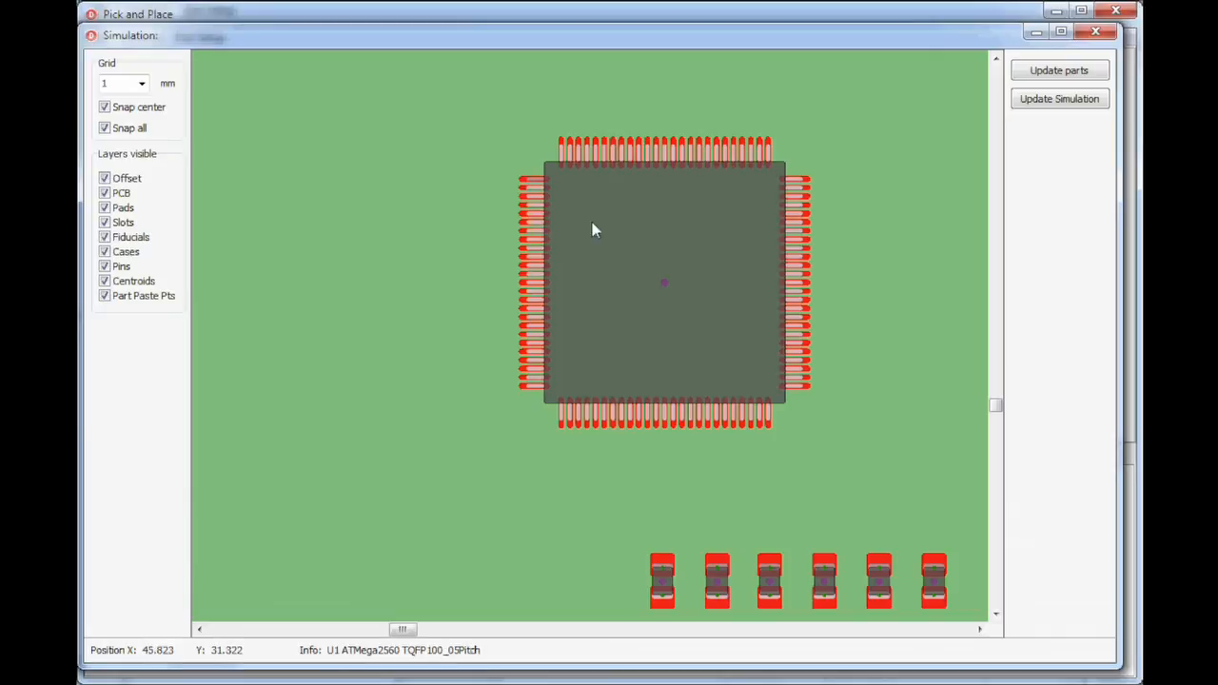